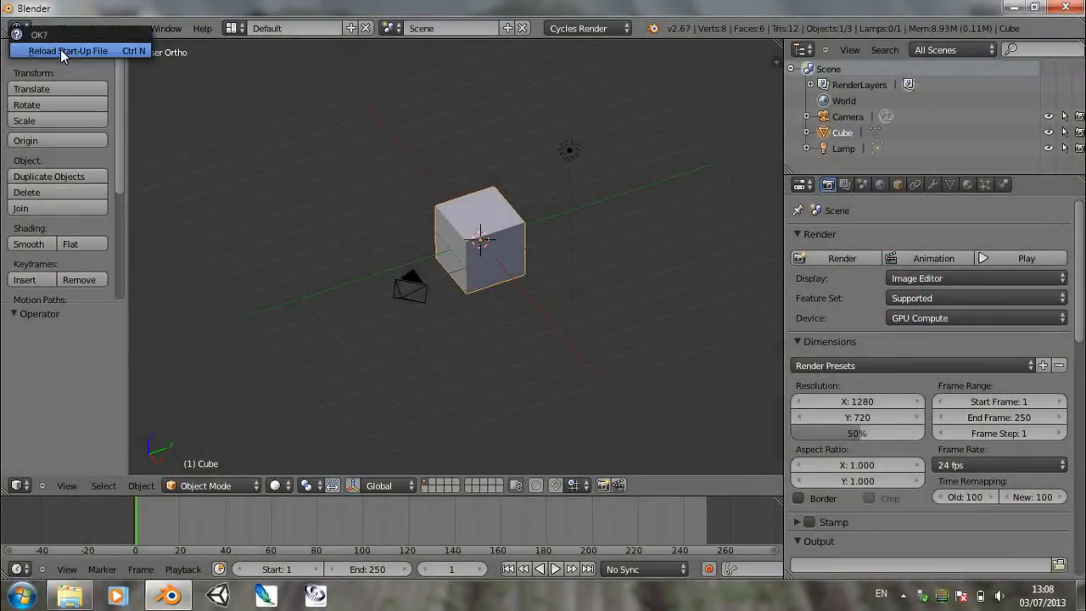
Step: Reload the start-up file and switch the render engine to Blender Render
left_click(68, 50)
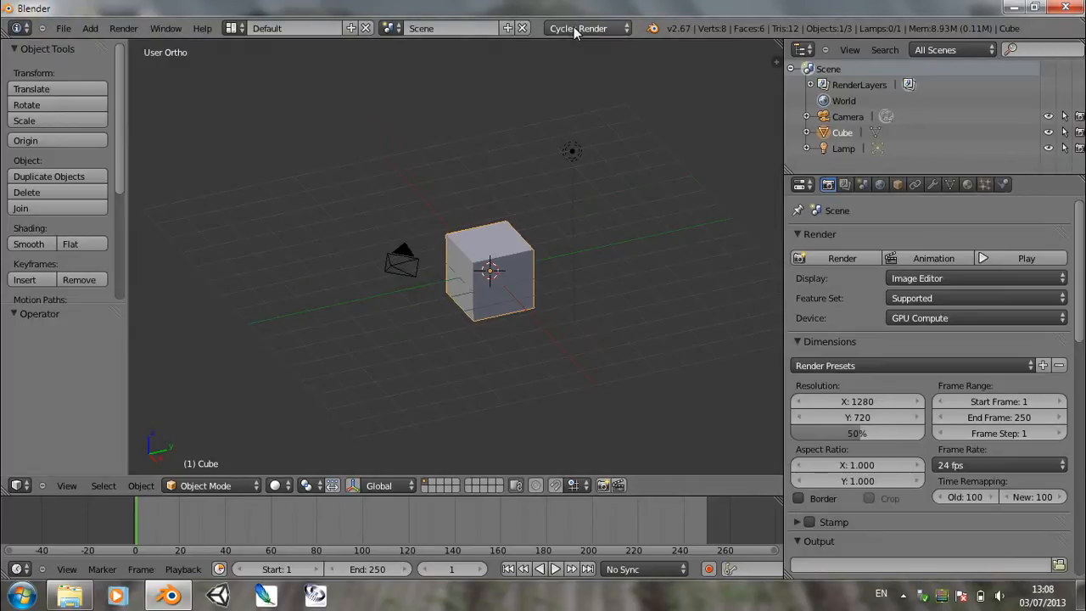
left_click(586, 27)
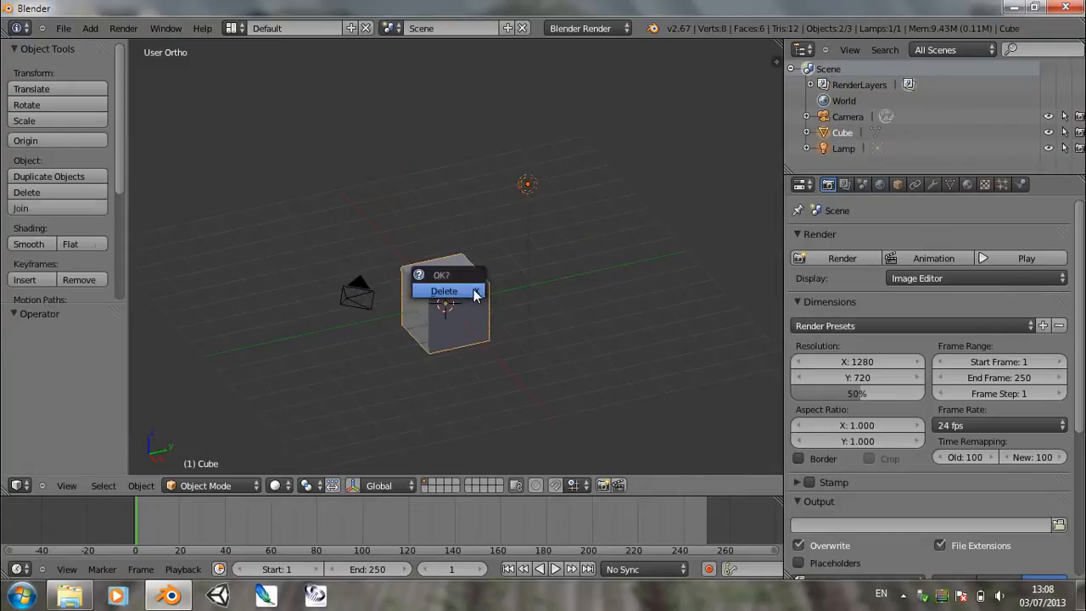
Step: Delete the cube and lamp and add a plane scaled up five times
left_click(445, 292)
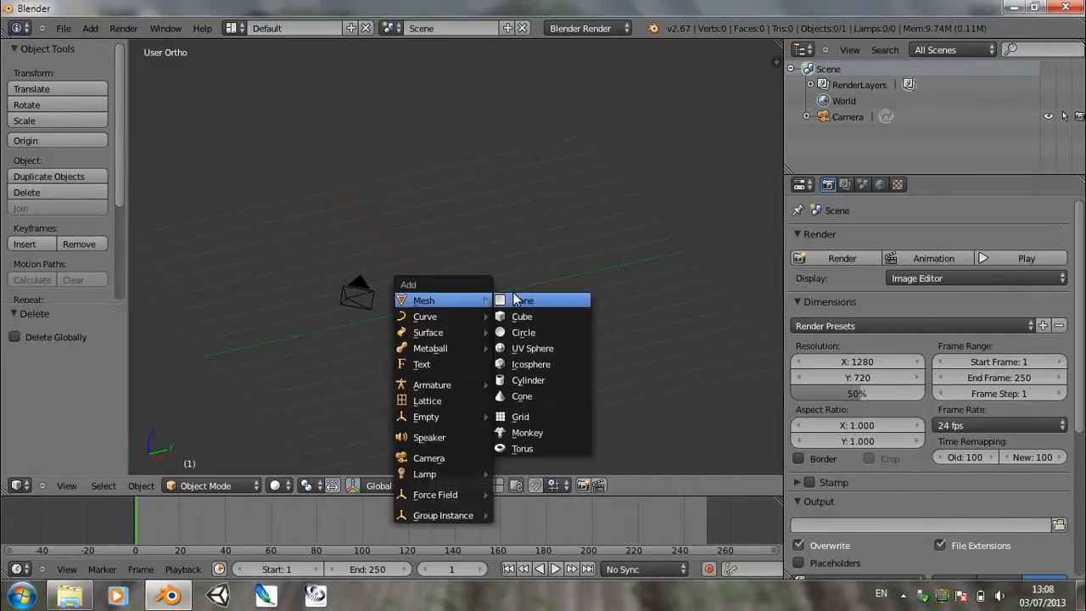
left_click(522, 299)
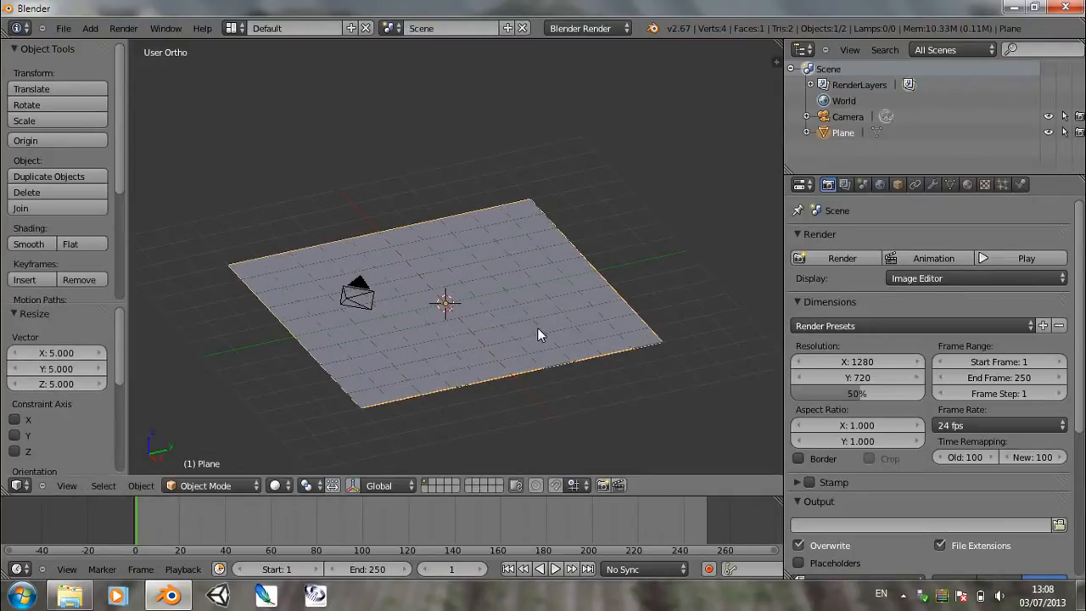
left_click(933, 183)
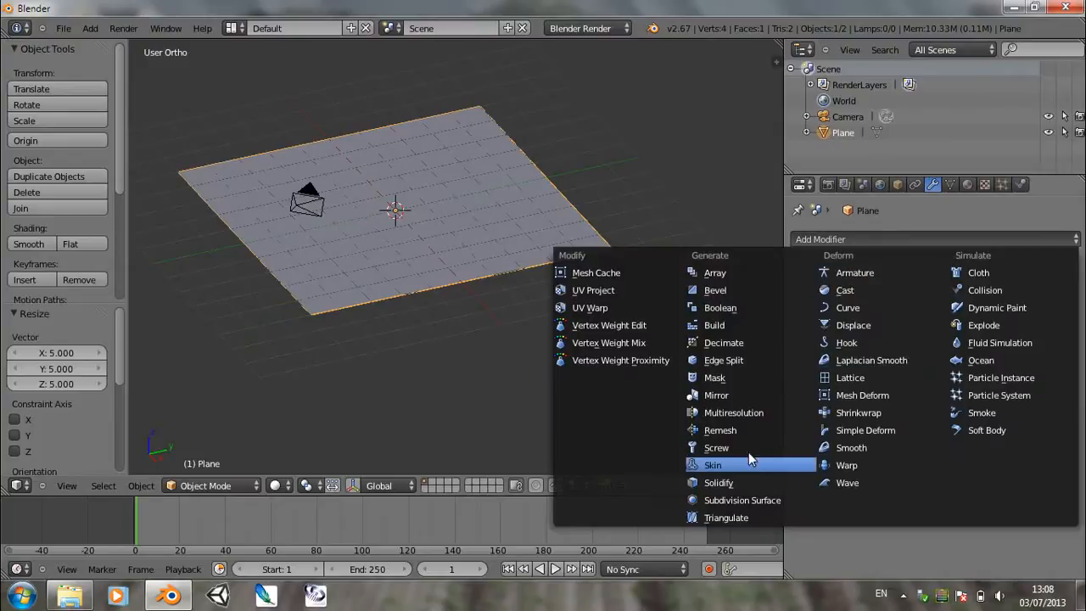
Step: Give the plane a Multires modifier subdivided to four levels in Simple mode
left_click(733, 413)
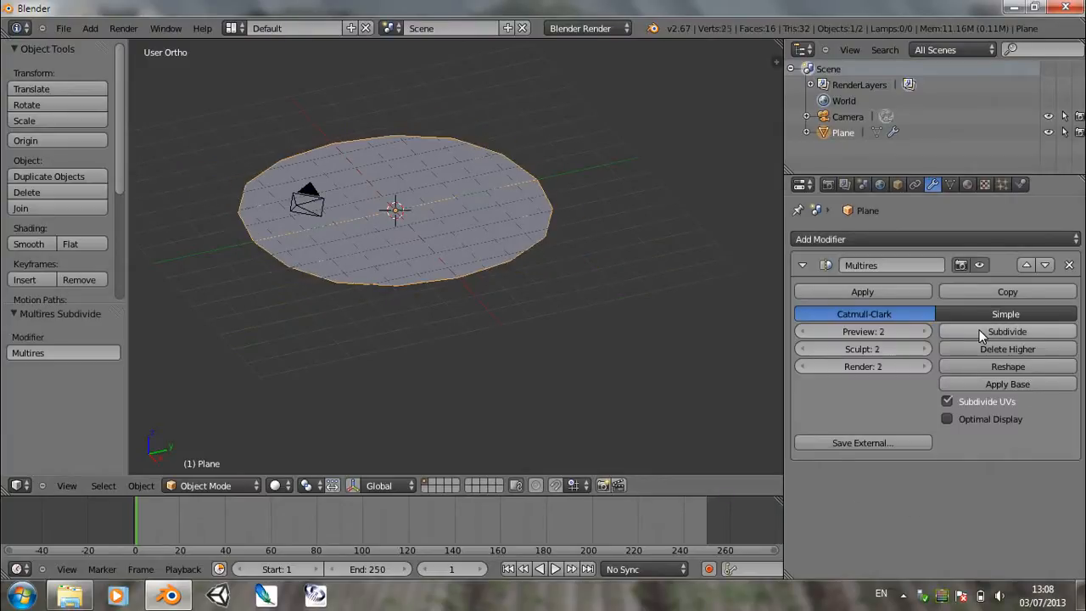
left_click(1008, 331)
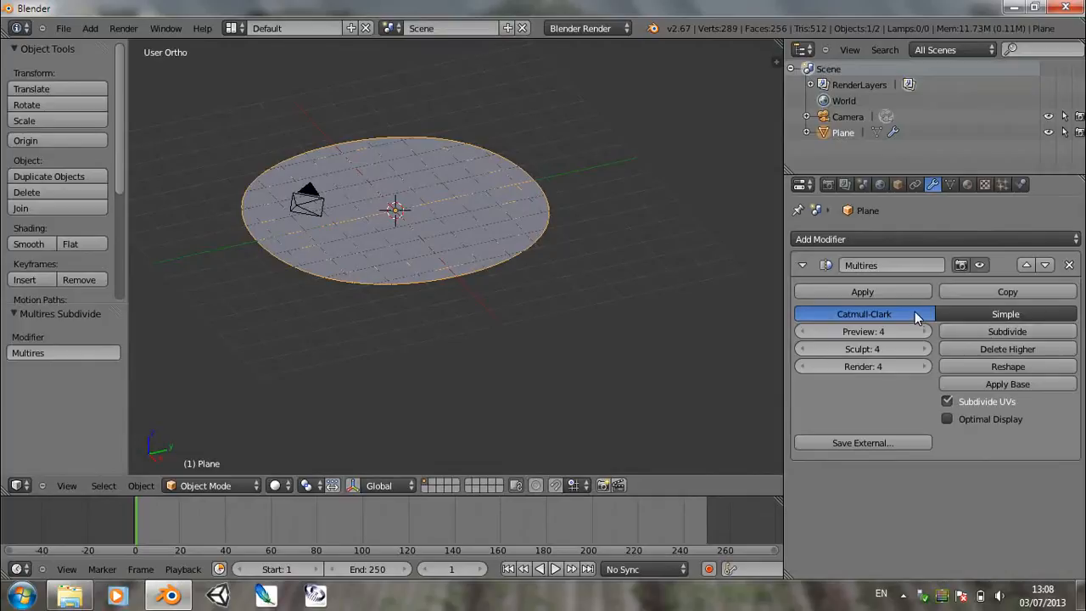
left_click(1005, 314)
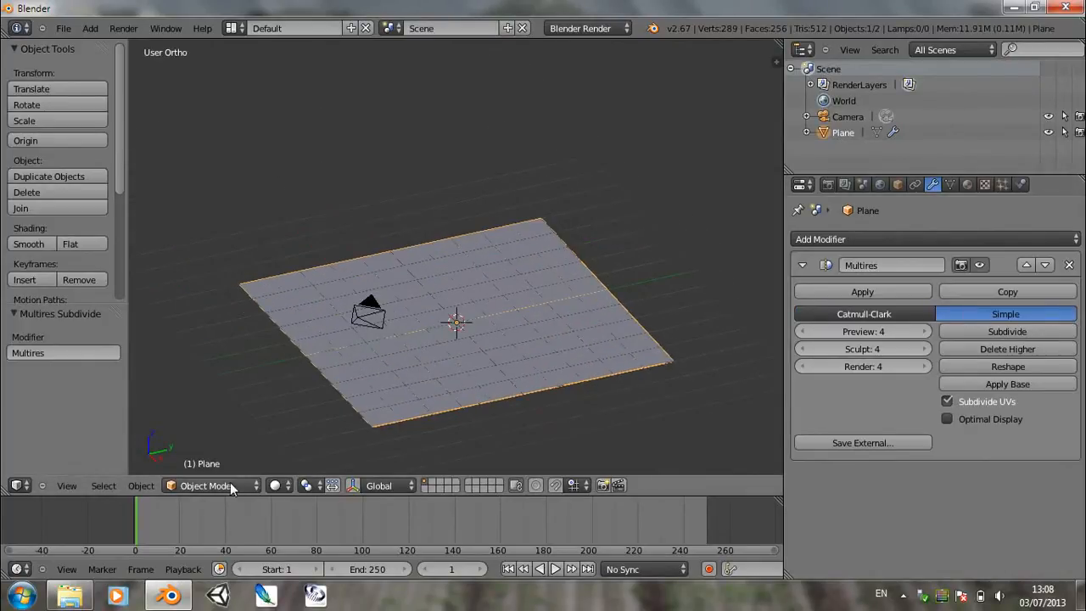
Step: In Sculpt Mode, raise a mound from the plane and pull it up into a tall mountain
left_click(207, 485)
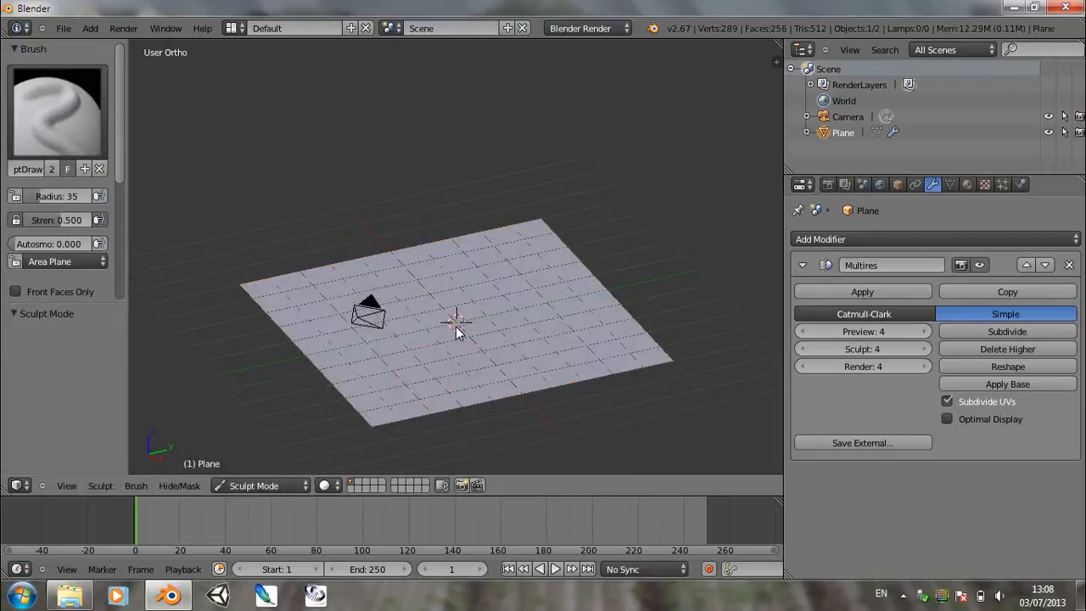
mouse_move(489, 319)
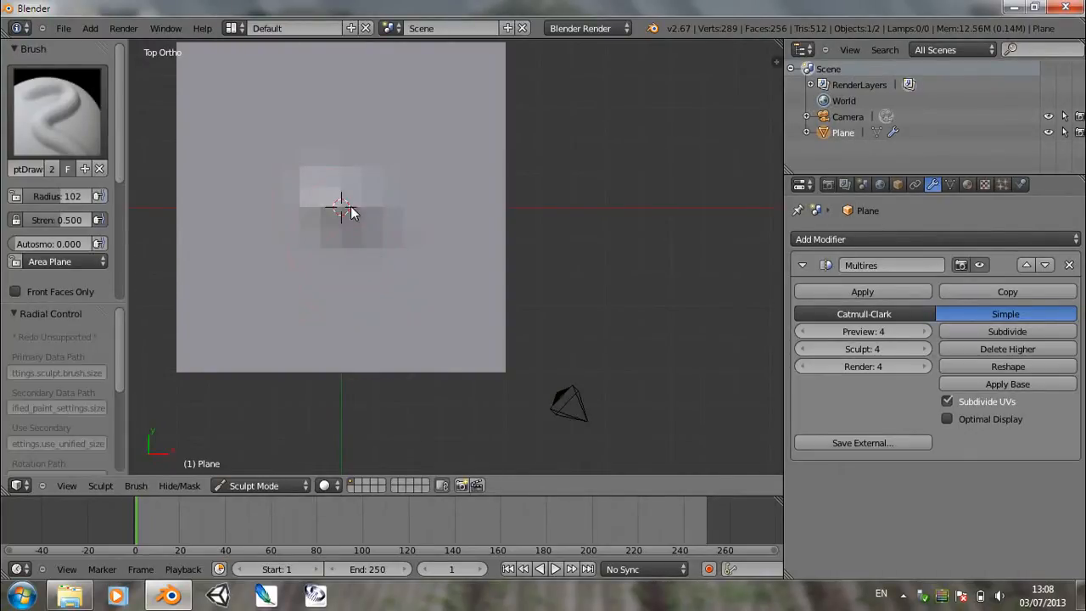
left_click_drag(353, 212, 336, 227)
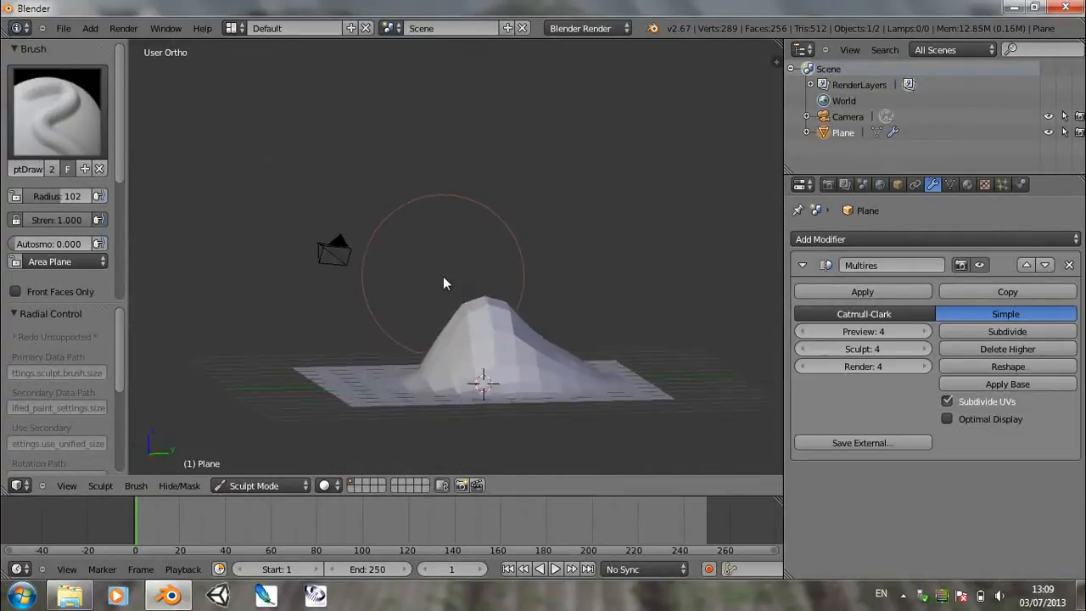
left_click_drag(444, 285, 534, 305)
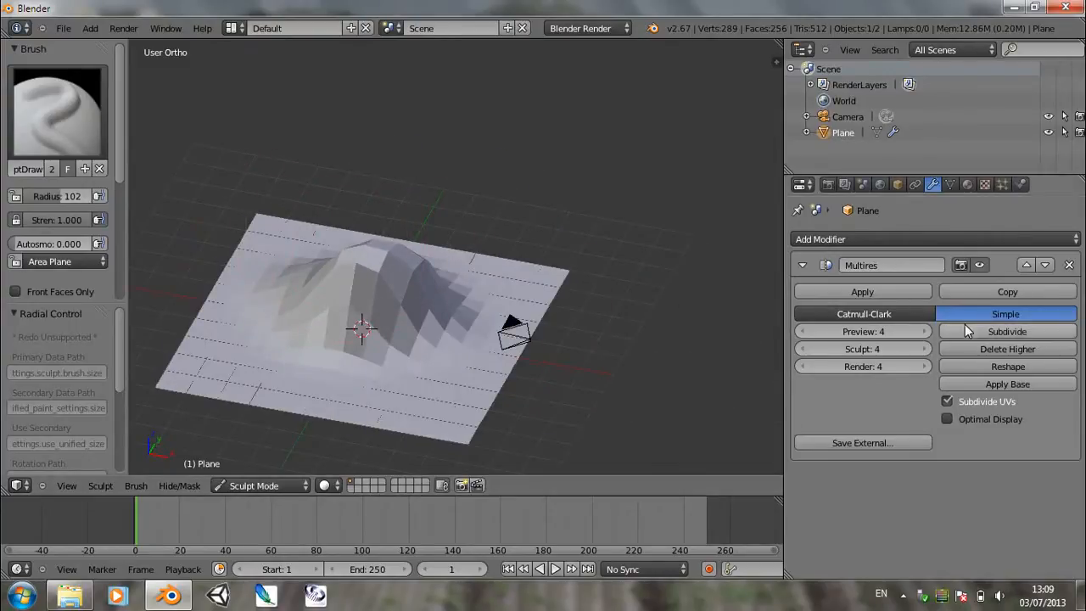
left_click(1007, 331)
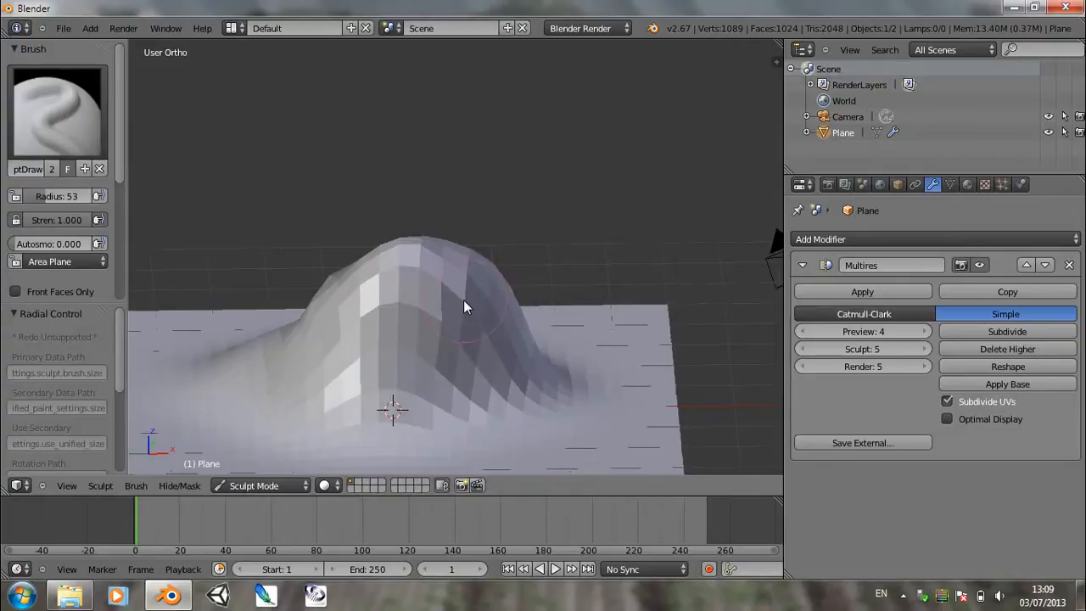
left_click_drag(466, 305, 458, 291)
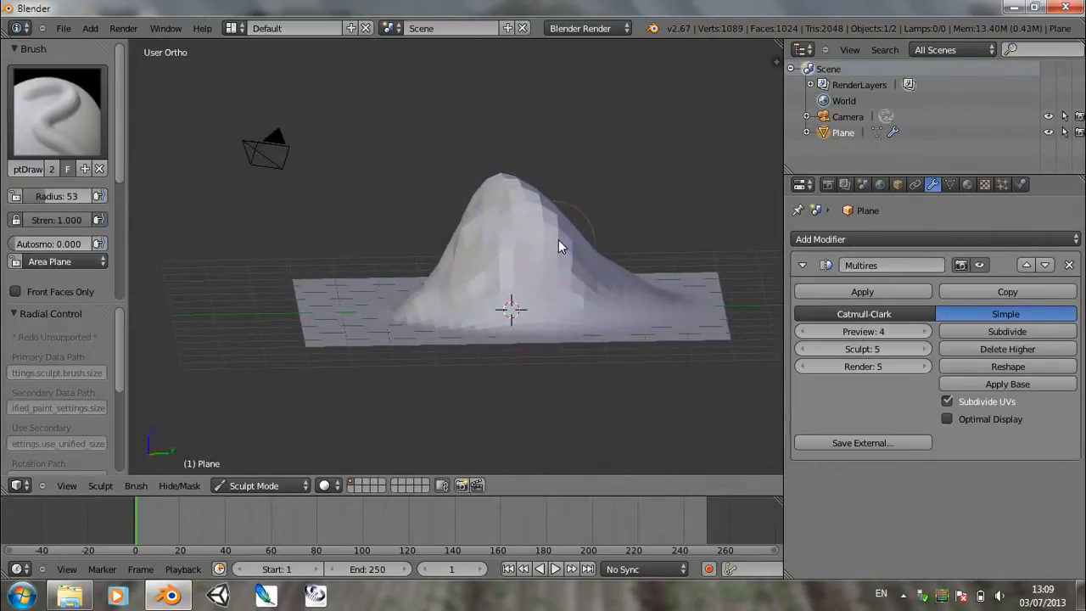
Step: Reshape the summit and dent a deepening crater into the mountain's peak
left_click_drag(560, 246, 450, 241)
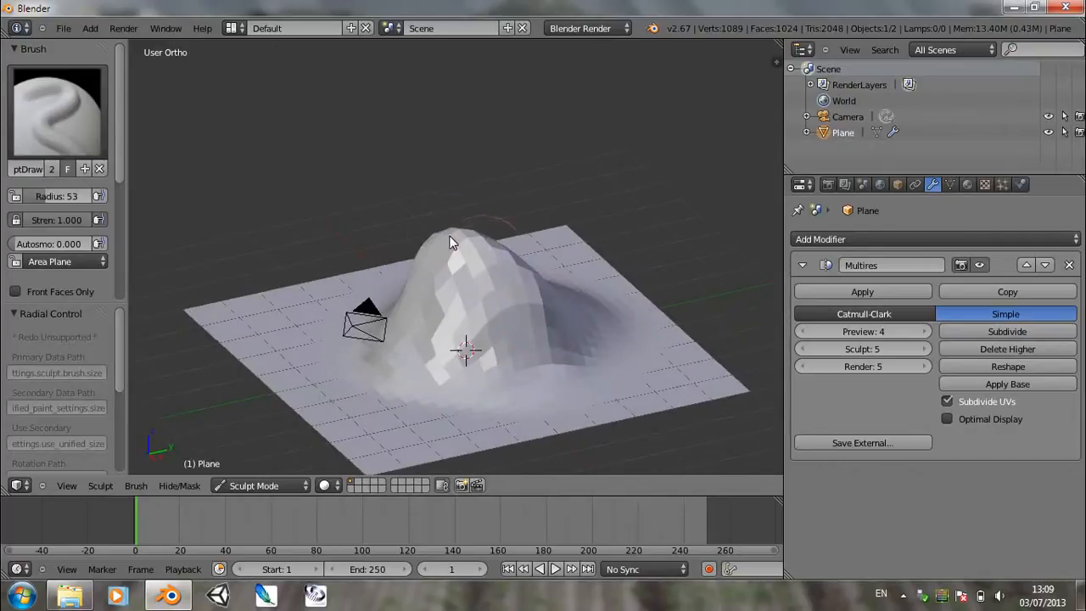
left_click_drag(450, 240, 370, 280)
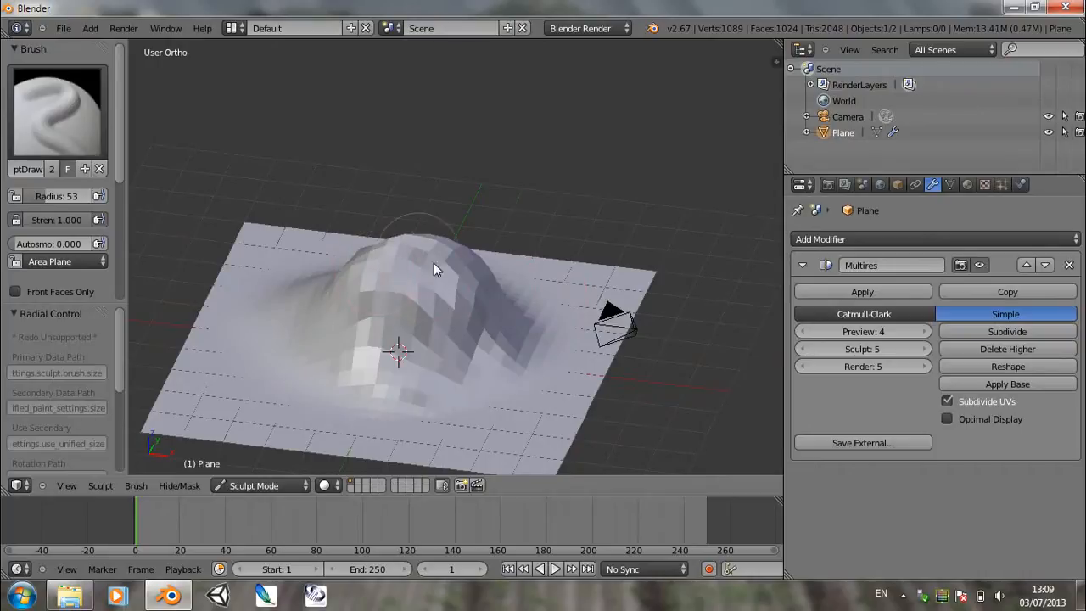
left_click_drag(437, 270, 462, 306)
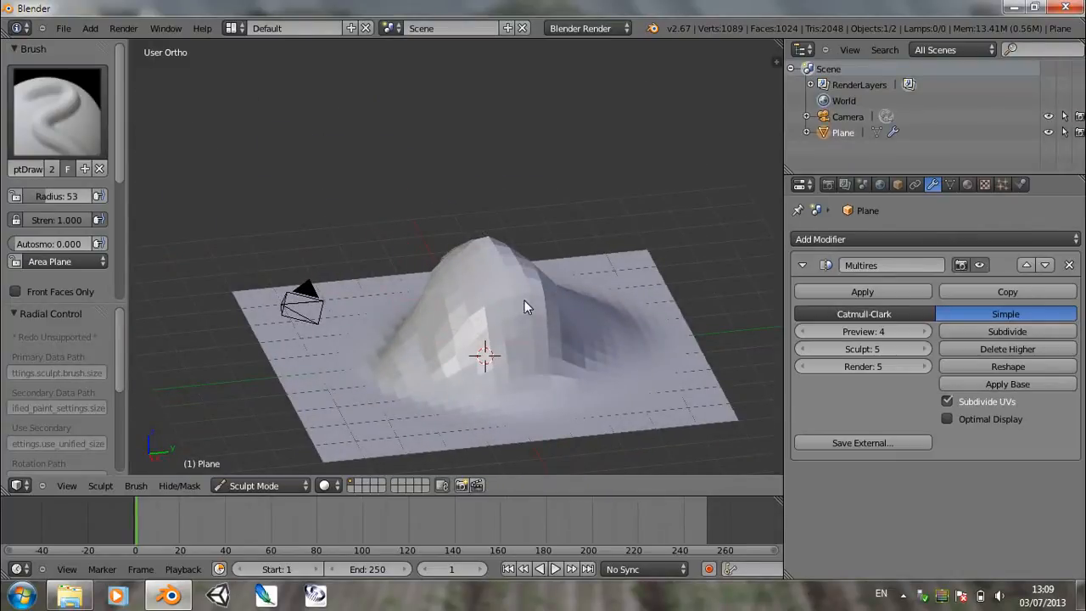
scroll("up", 3)
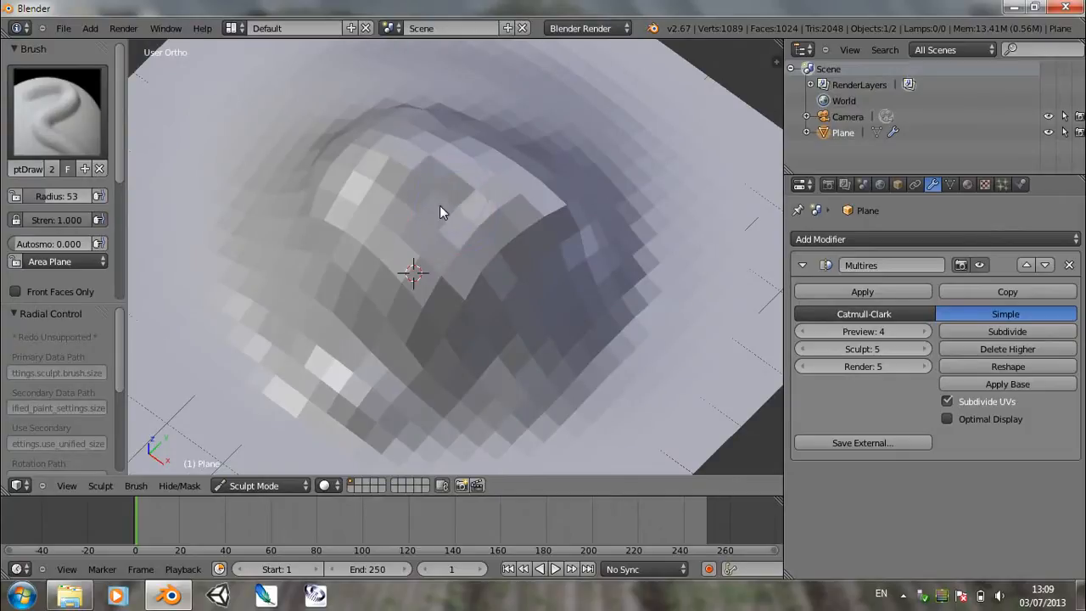
left_click(438, 217)
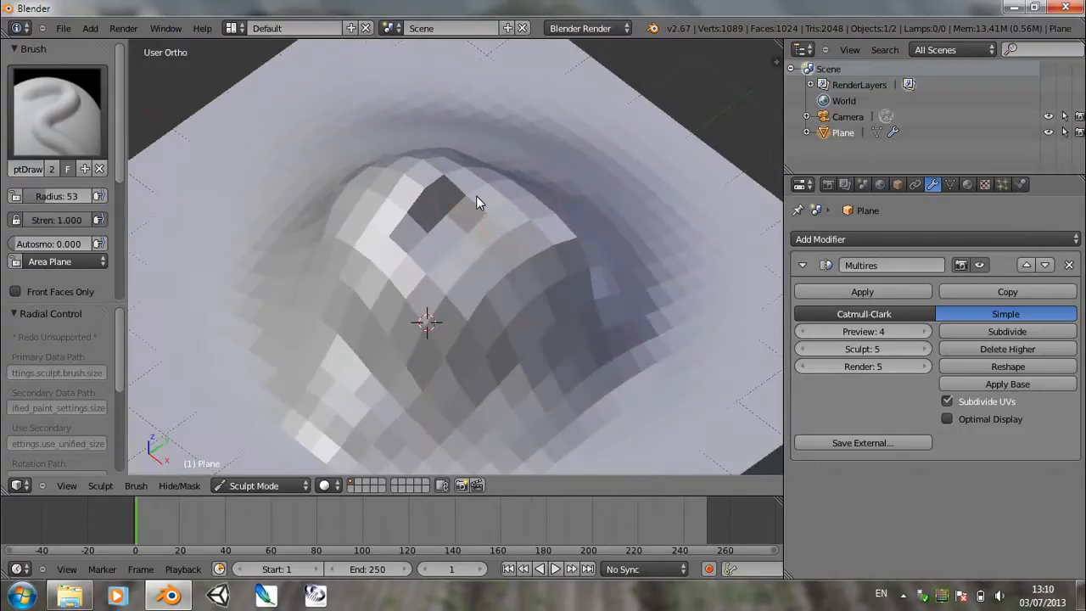
left_click(903, 594)
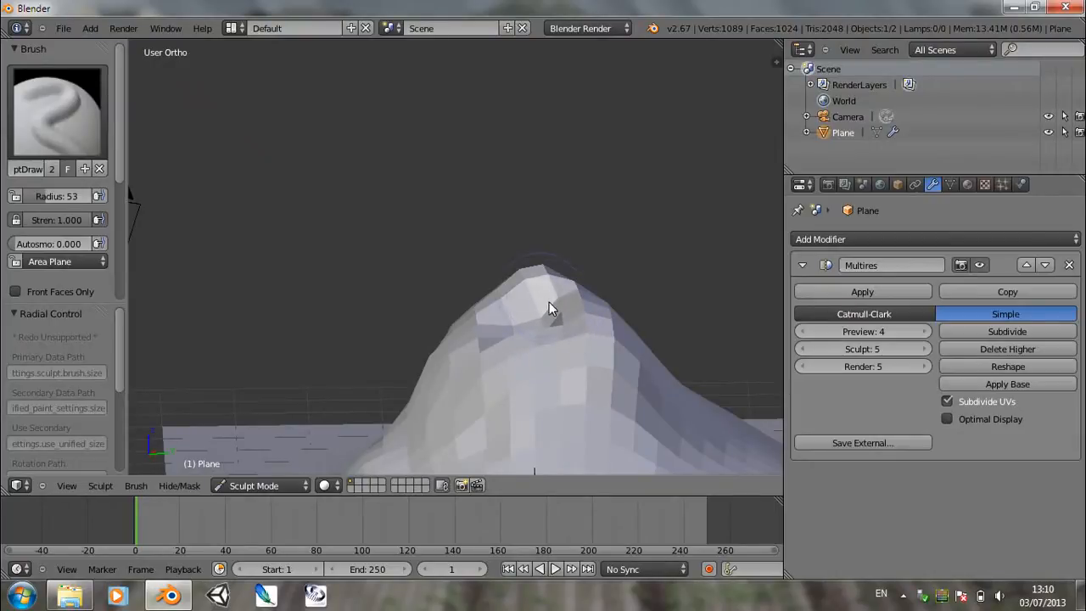
left_click_drag(550, 309, 539, 343)
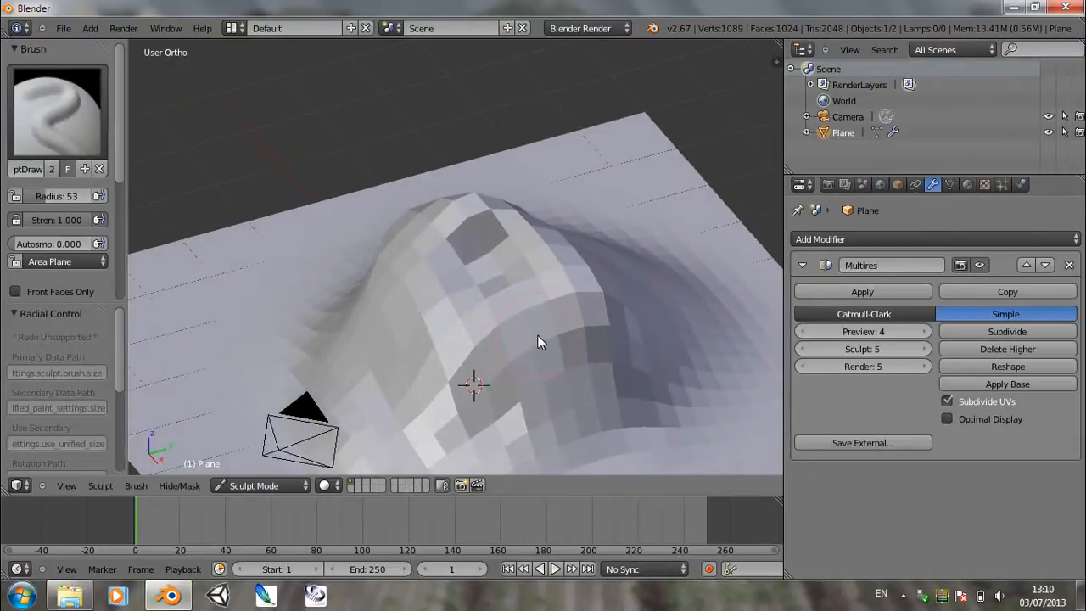
left_click(254, 486)
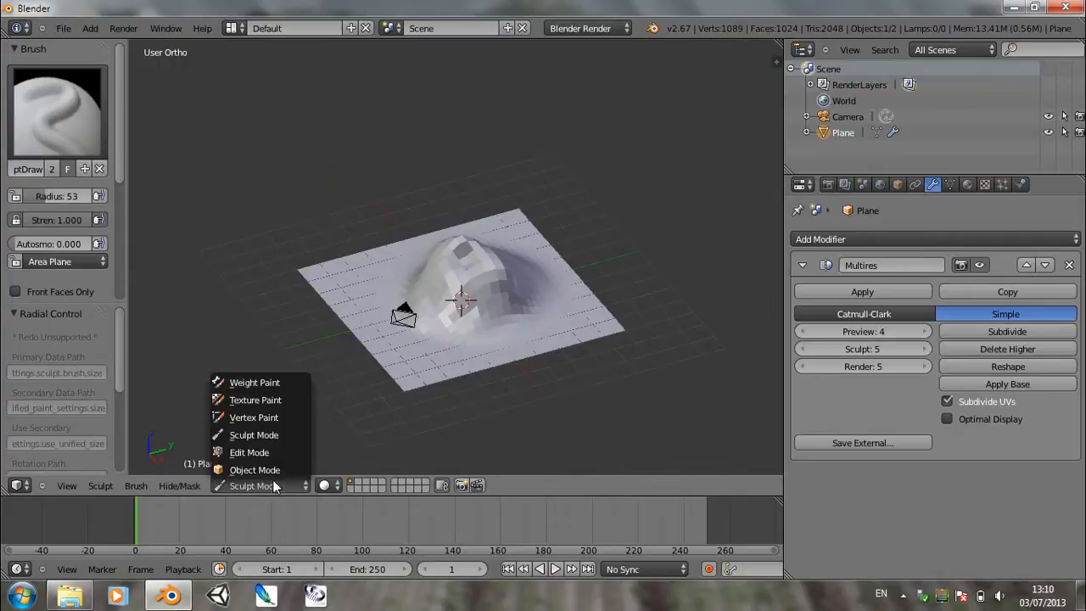
Step: Back in Object Mode, apply the Multires sculpt and add a Subdivision Surface modifier
left_click(254, 468)
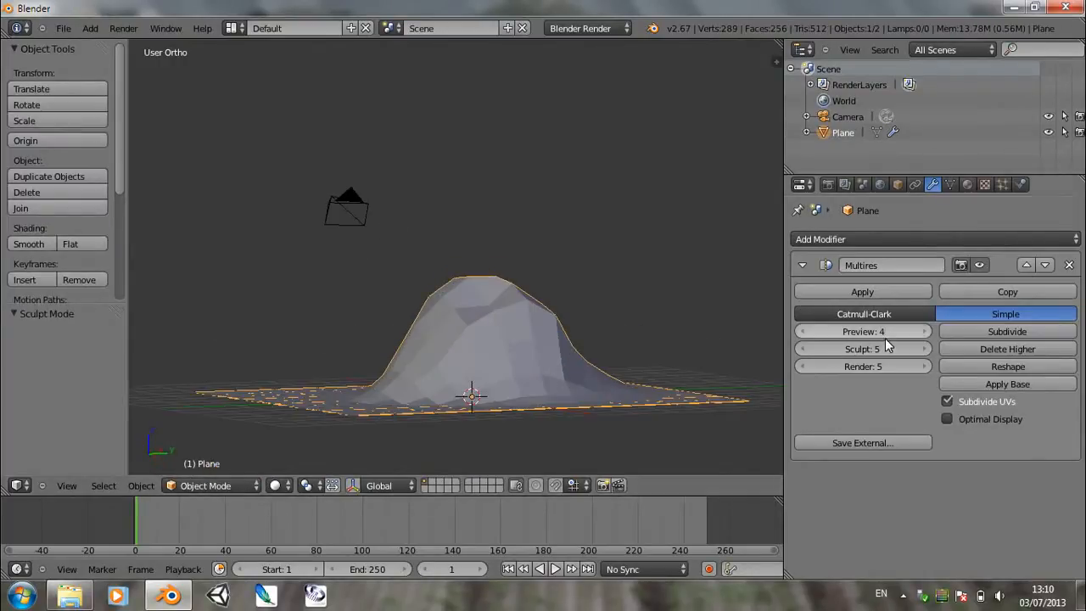
left_click(1006, 331)
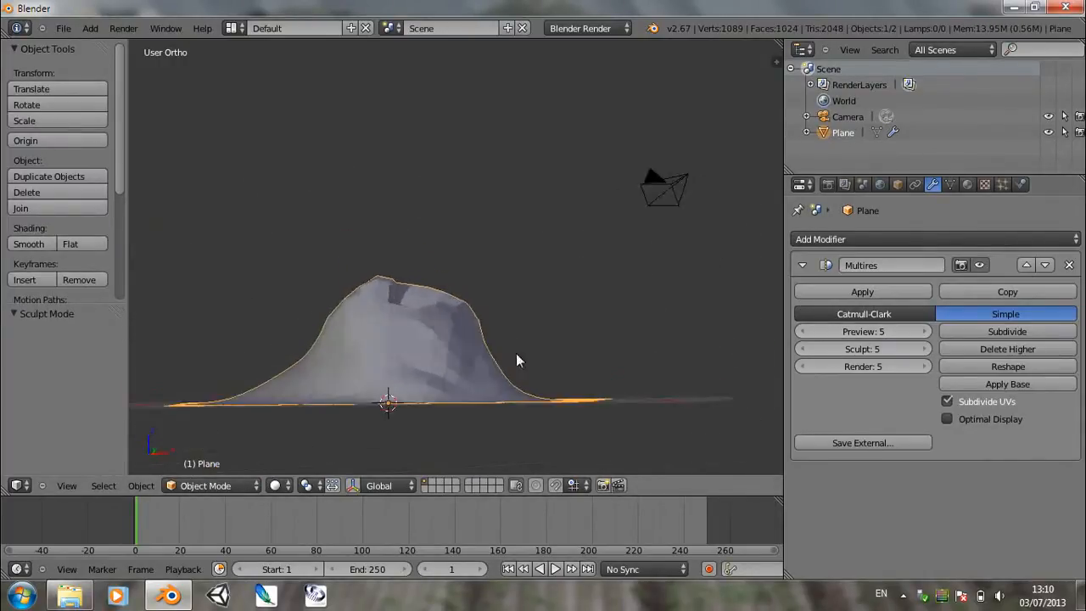
left_click_drag(518, 360, 500, 340)
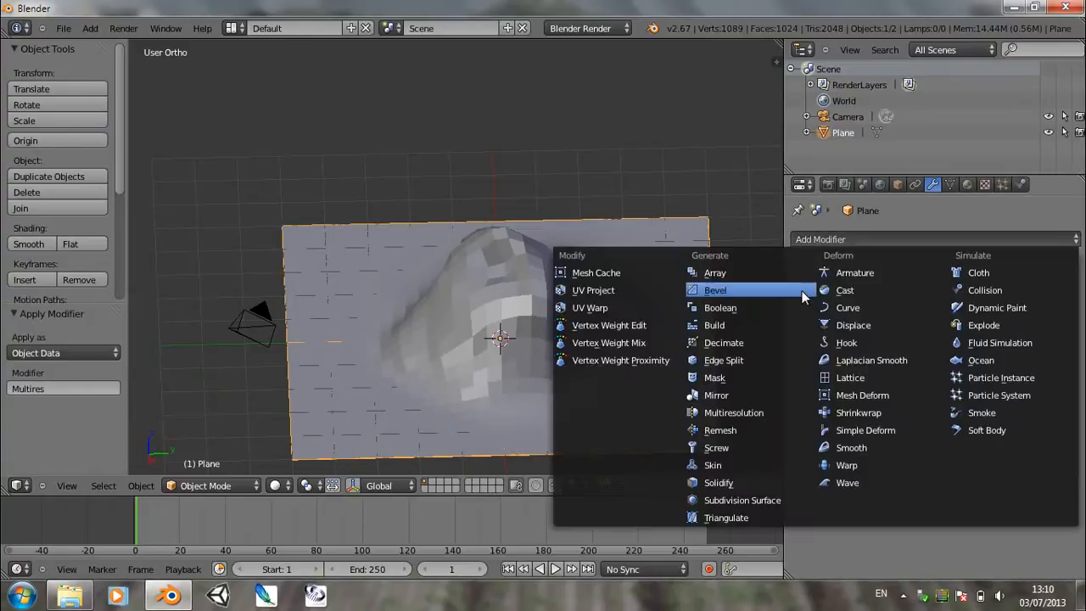
left_click(742, 499)
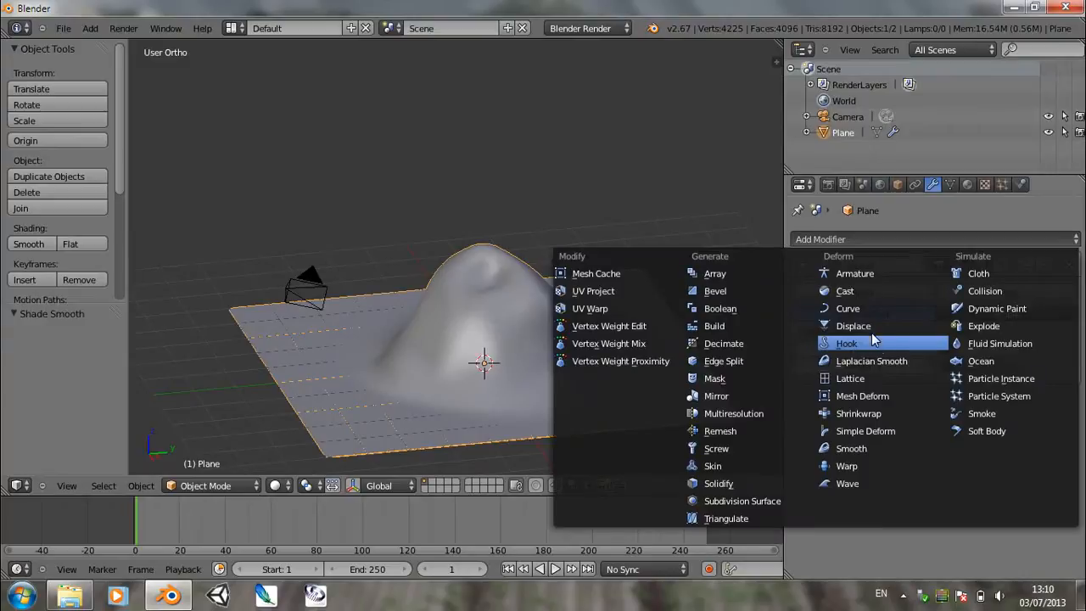
Step: Add a Displace modifier driven by a new texture at strength 0.1 for bumpy terrain
left_click(852, 326)
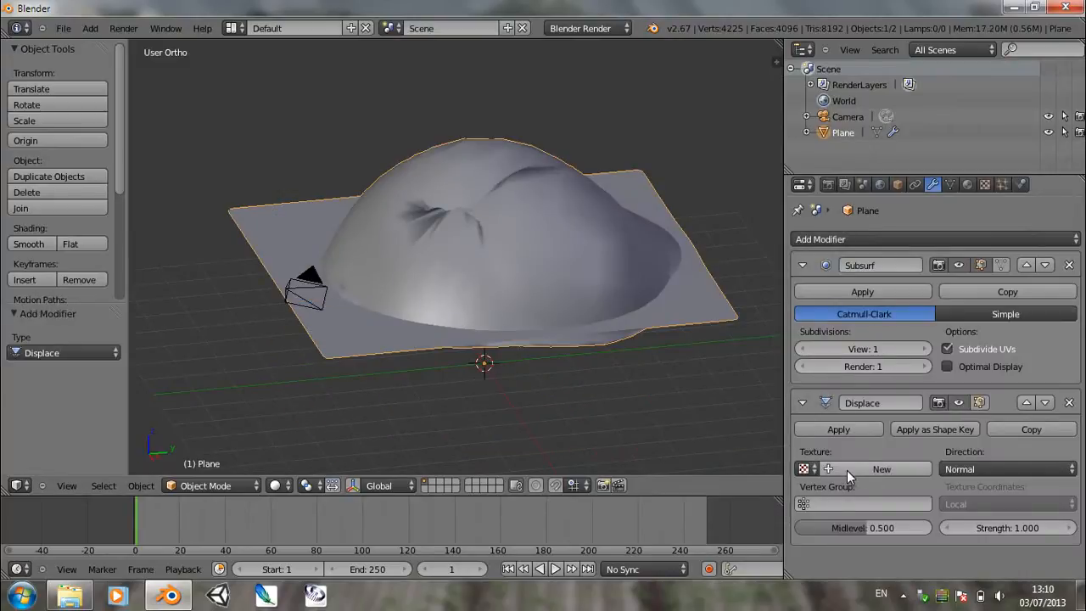
left_click(880, 468)
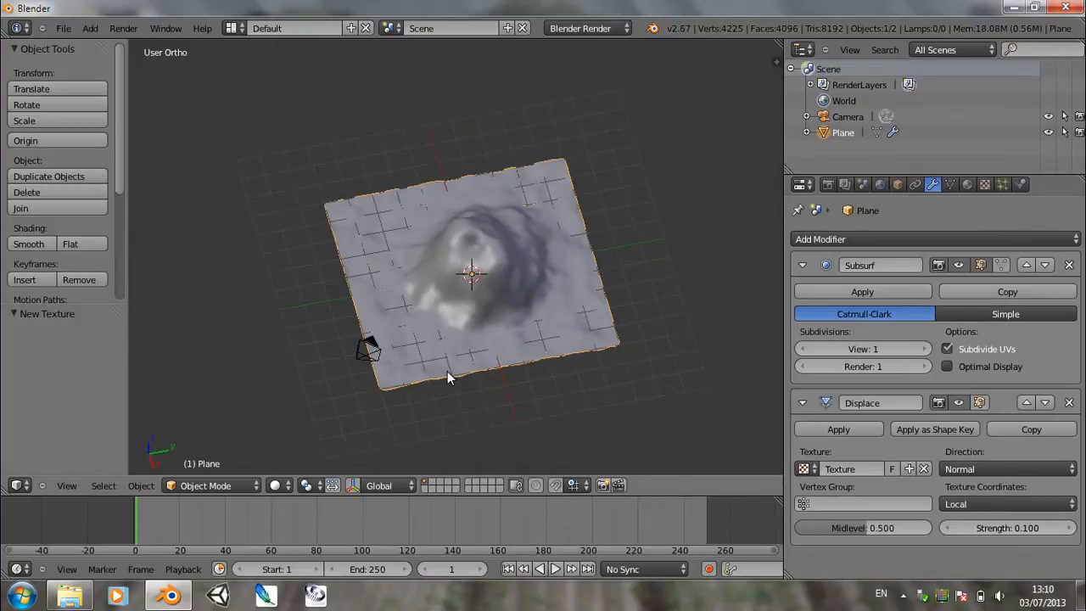
Step: Return to Object Mode and orbit to view the mountain and its crater from low and above
key("Tab")
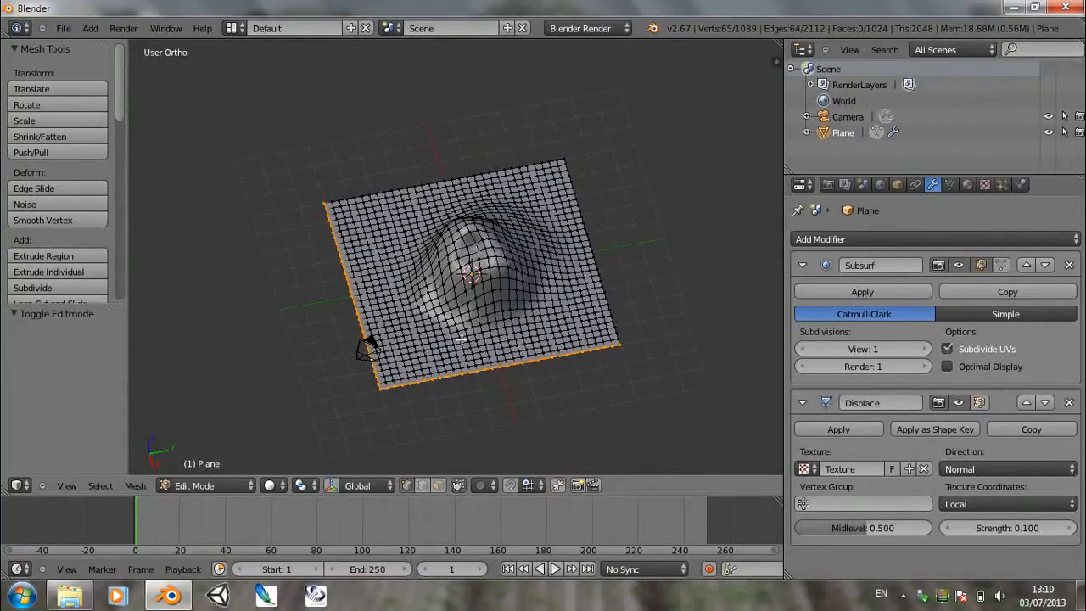
mouse_move(504, 360)
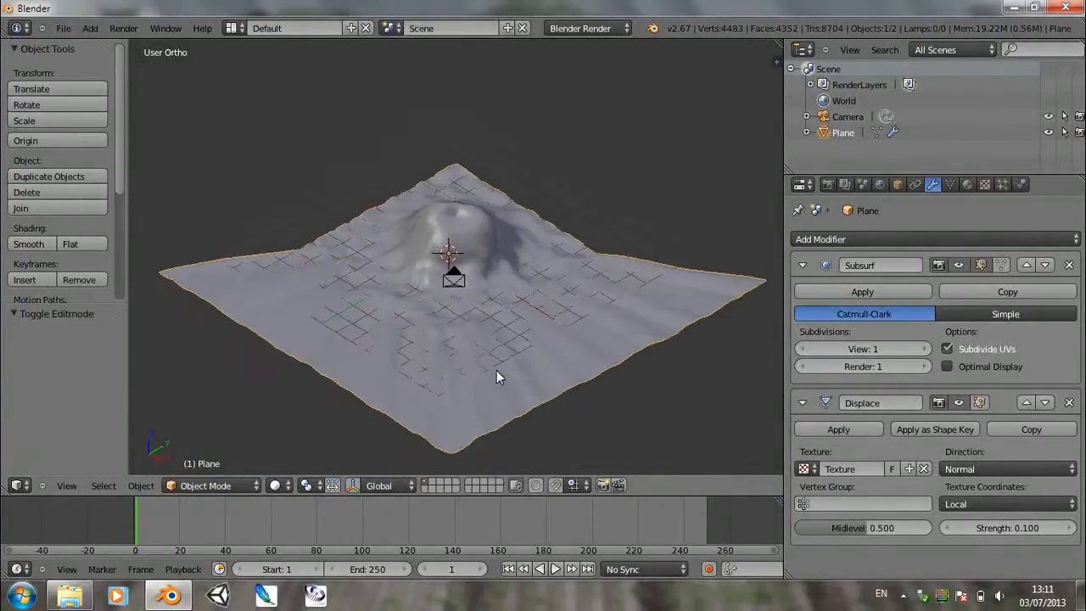
left_click_drag(495, 377, 492, 278)
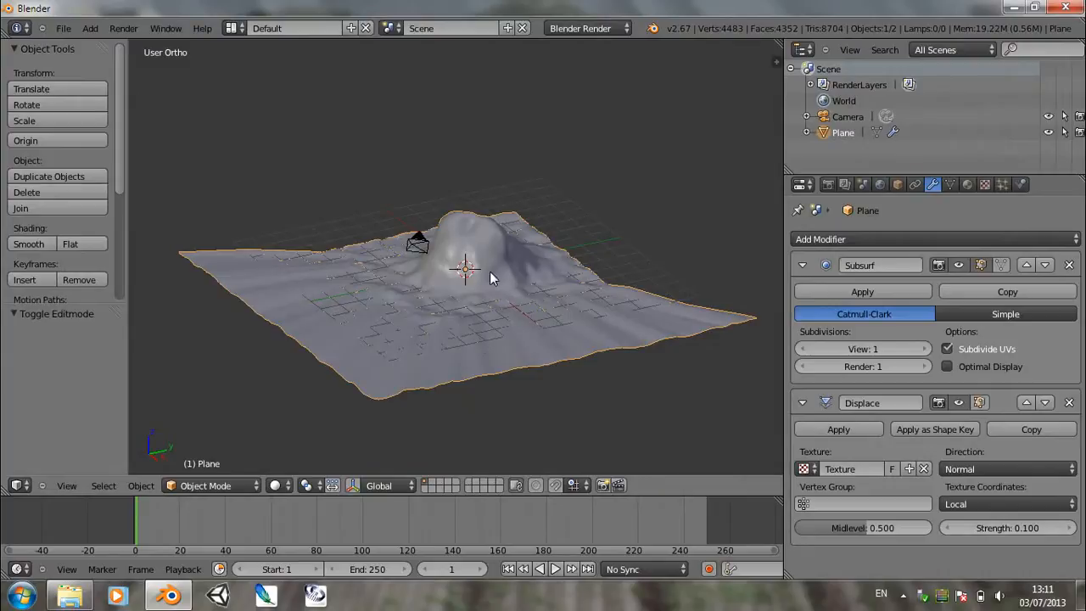
left_click_drag(467, 272, 509, 268)
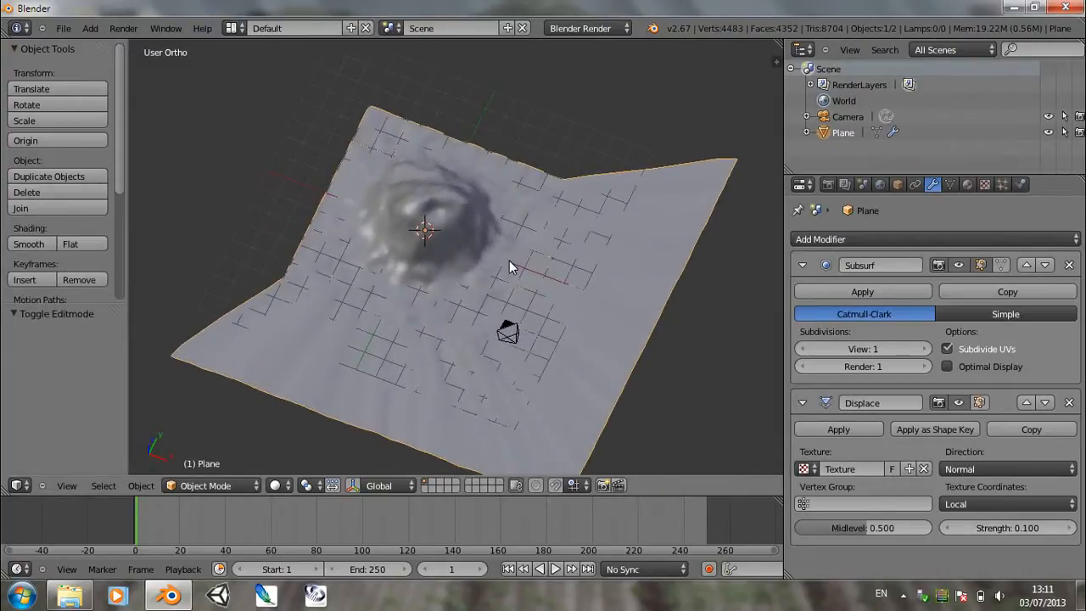
mouse_move(845, 237)
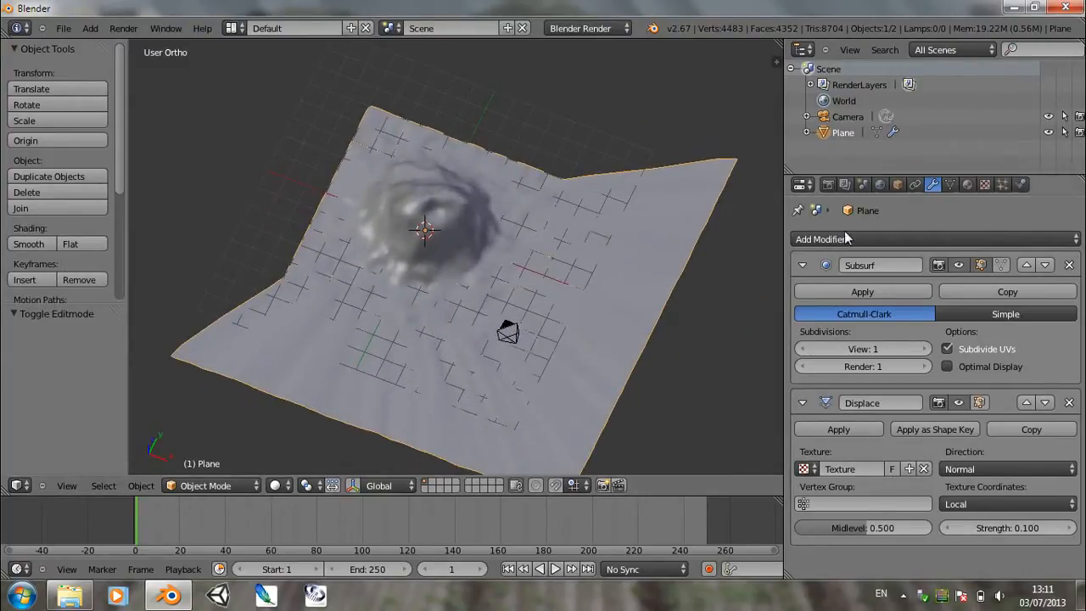
Step: Create a new material for the terrain named Mountain
left_click(967, 183)
type("M")
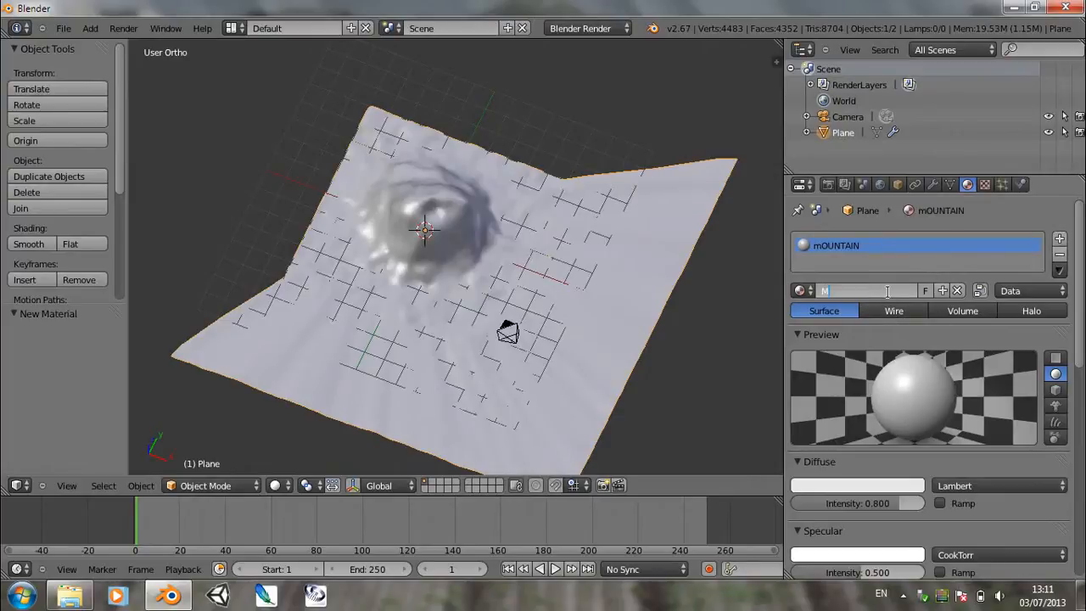
type("oun")
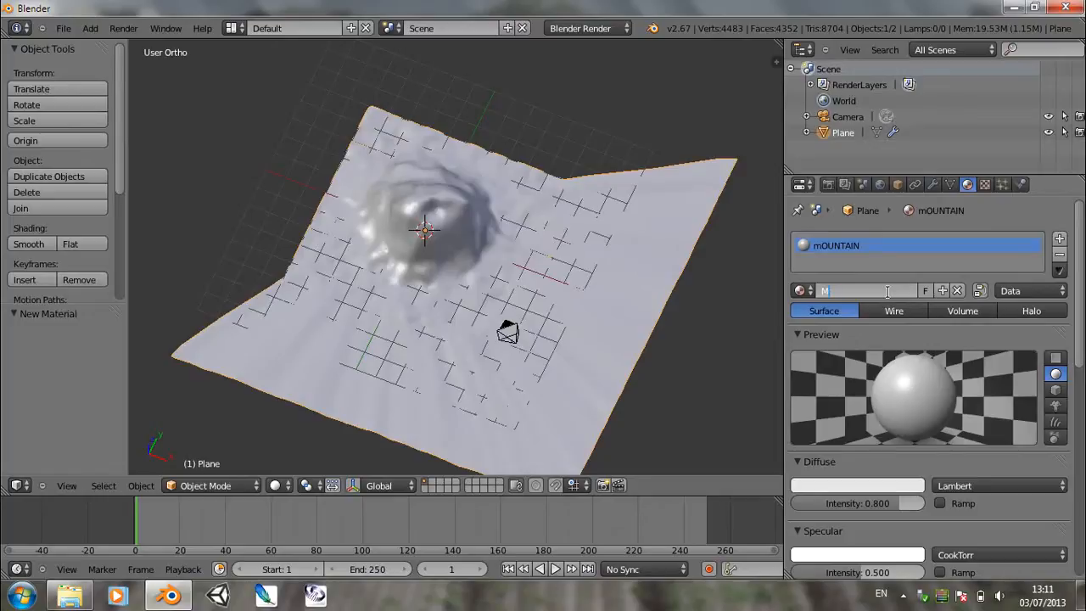
type("oantain")
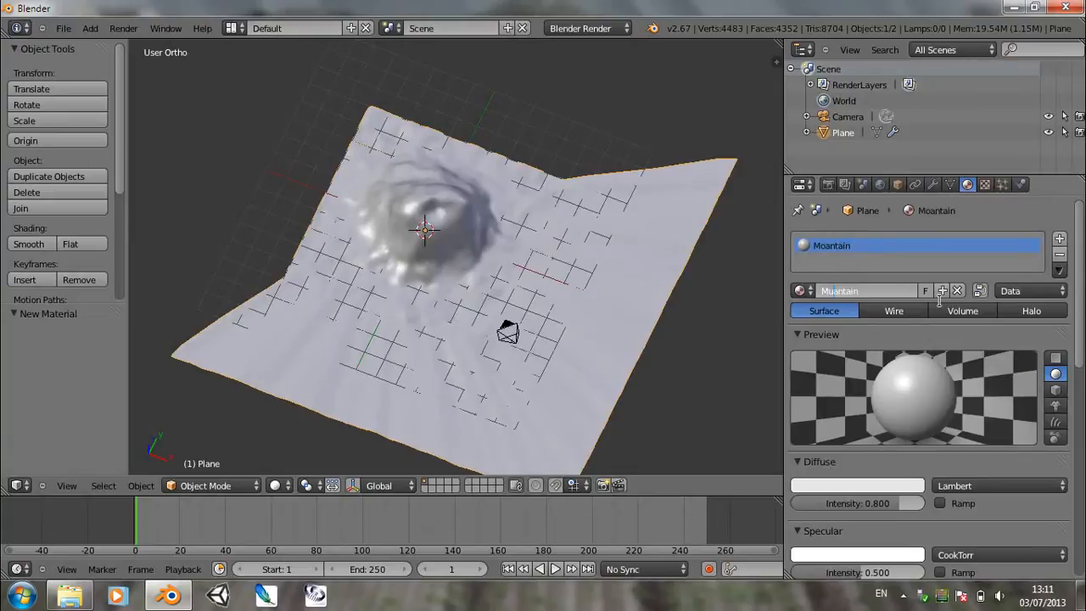
left_click(848, 292)
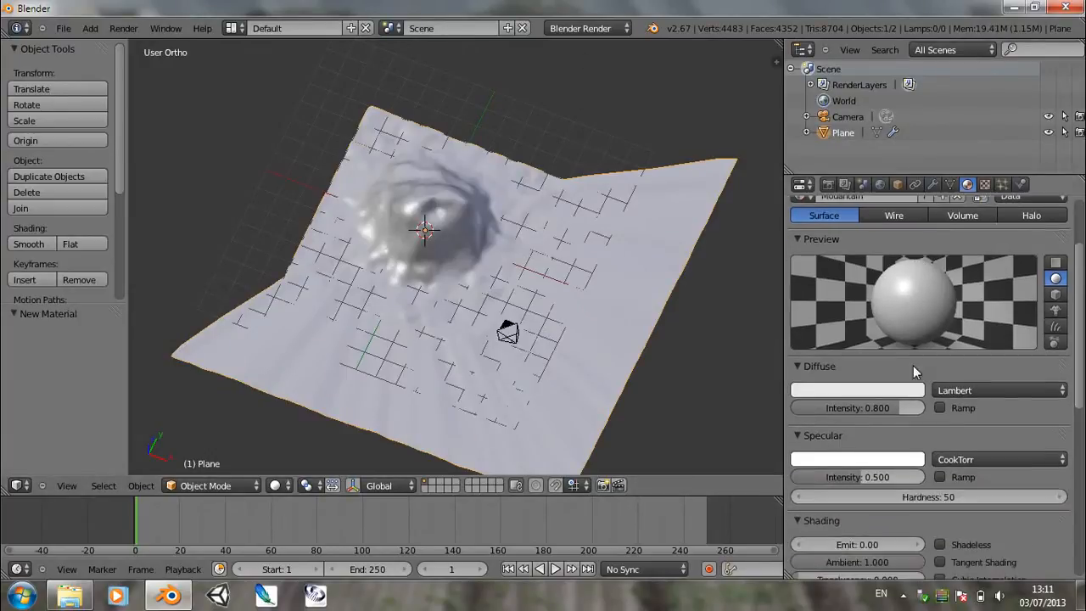
Step: Lower the Mountain material's diffuse intensity to 0.1 and specular to 0
left_click(857, 408)
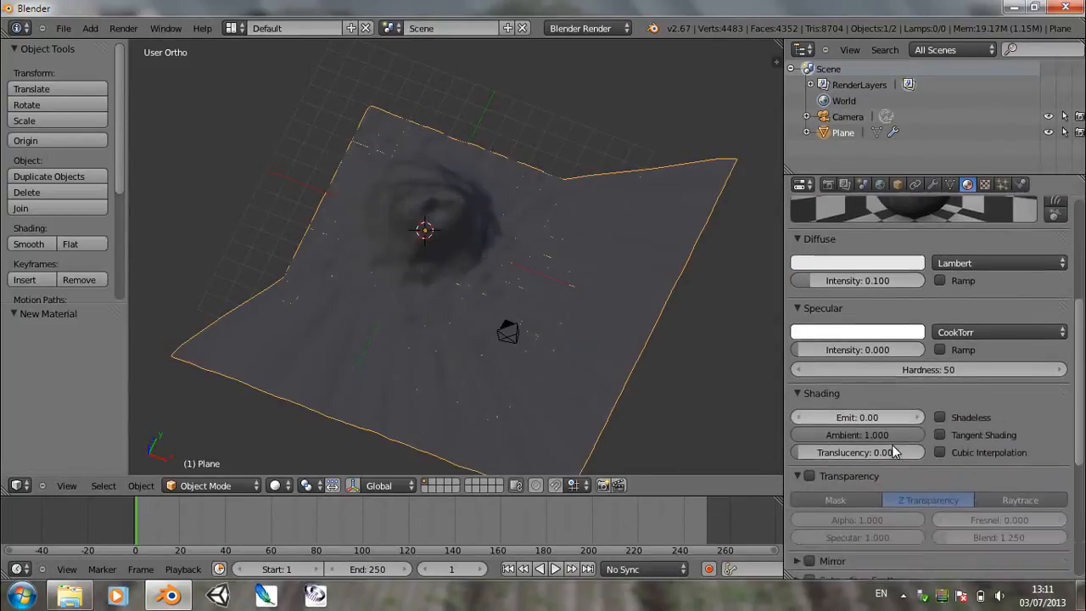
scroll("down", 3)
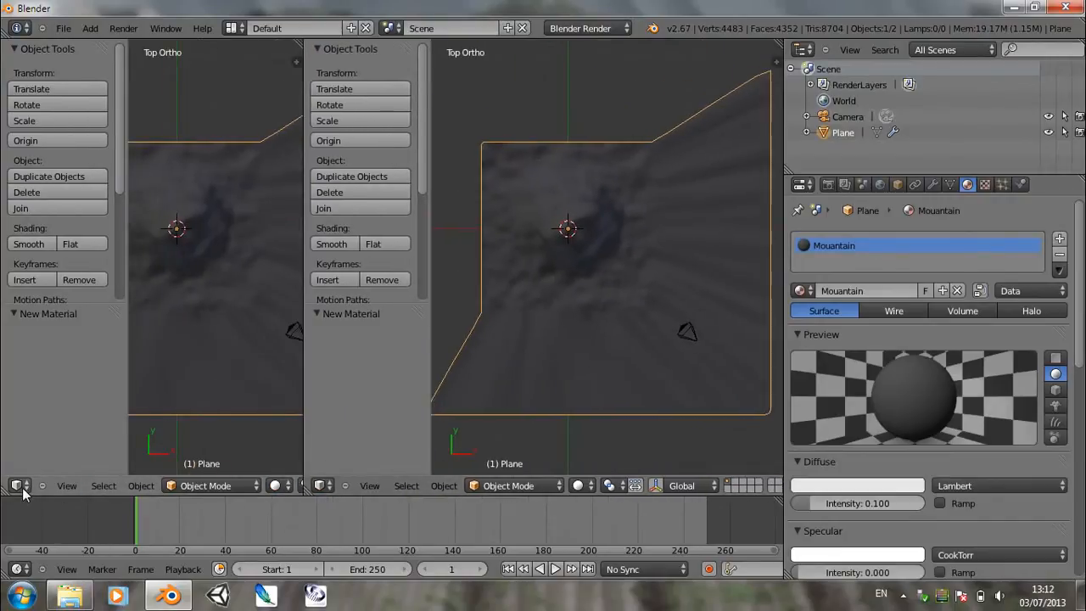
Step: Set the left area to a UV/Image Editor and open the lava map from the Volcano tutorial folder
left_click(17, 485)
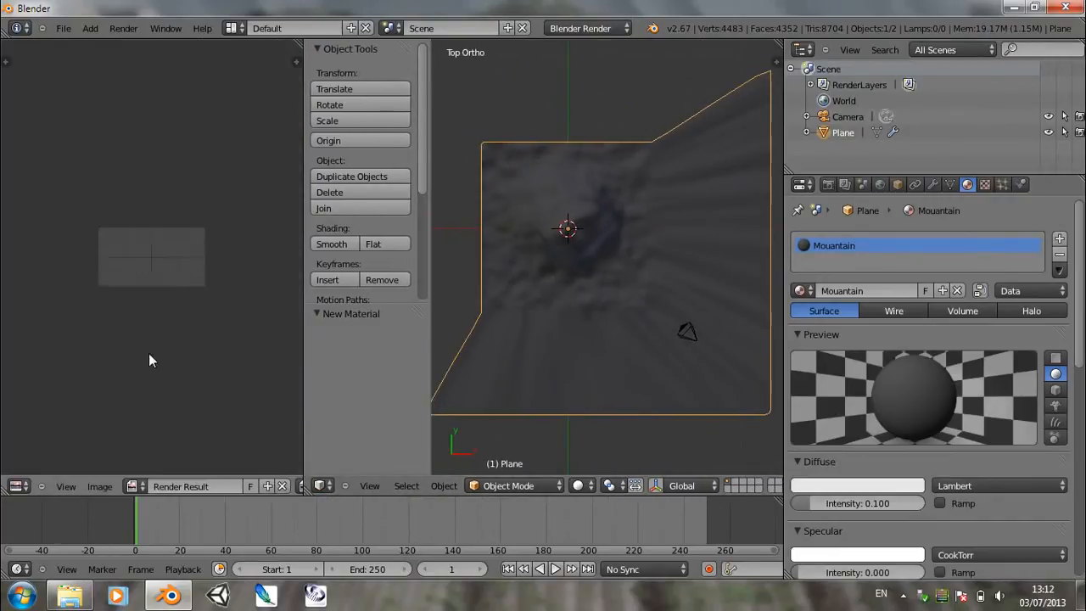
left_click(98, 485)
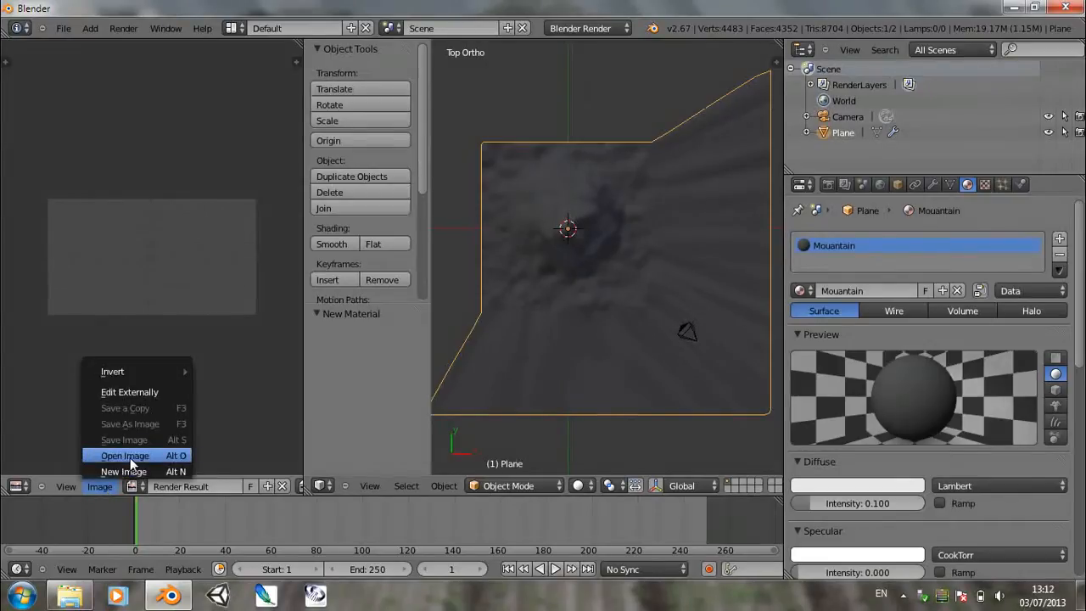
left_click(125, 455)
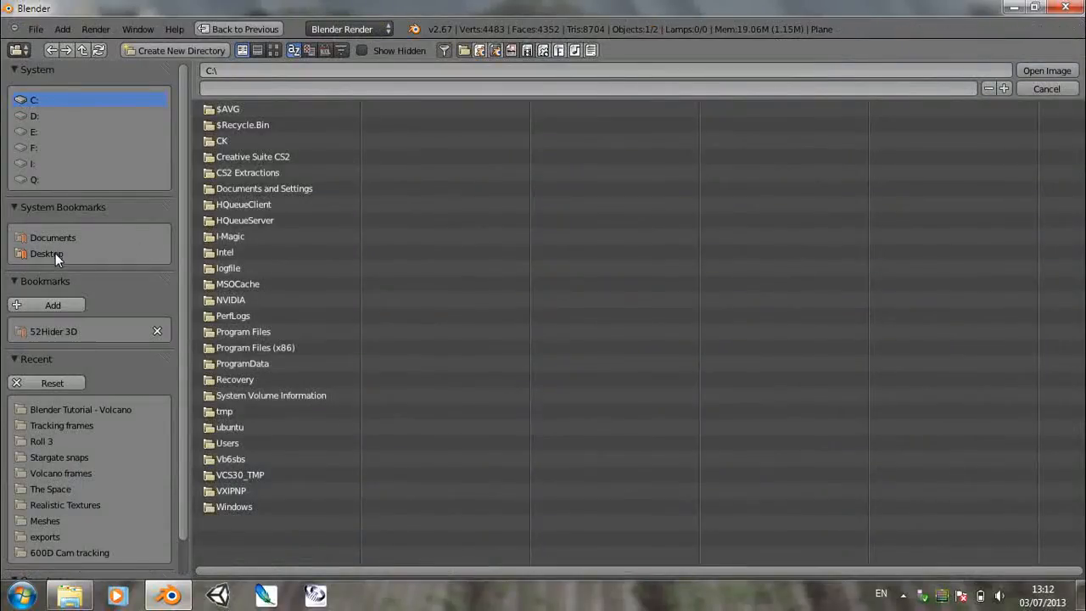
left_click(55, 331)
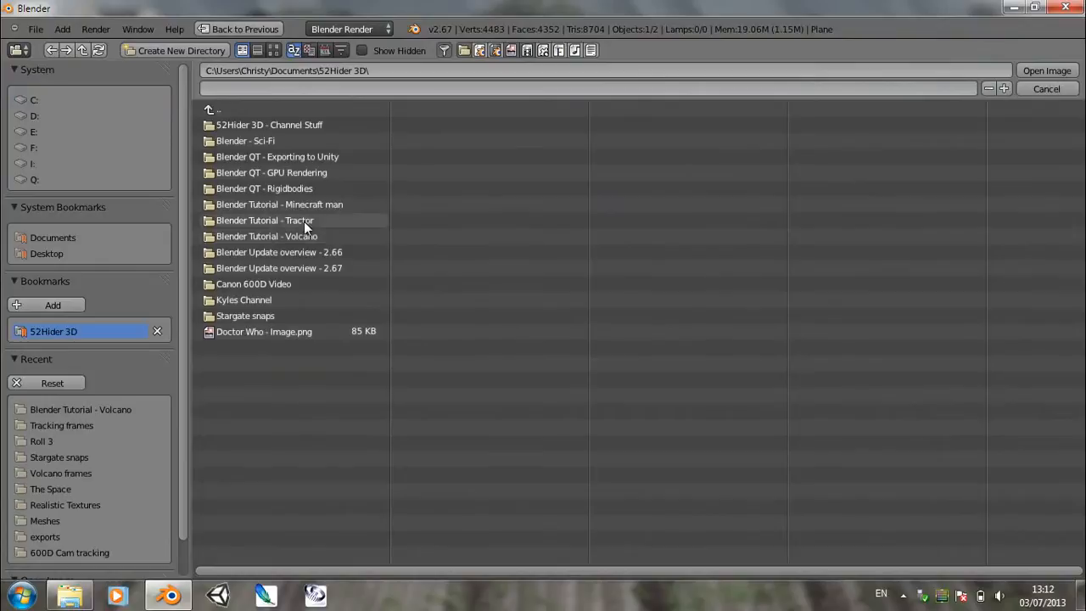
double_click(267, 236)
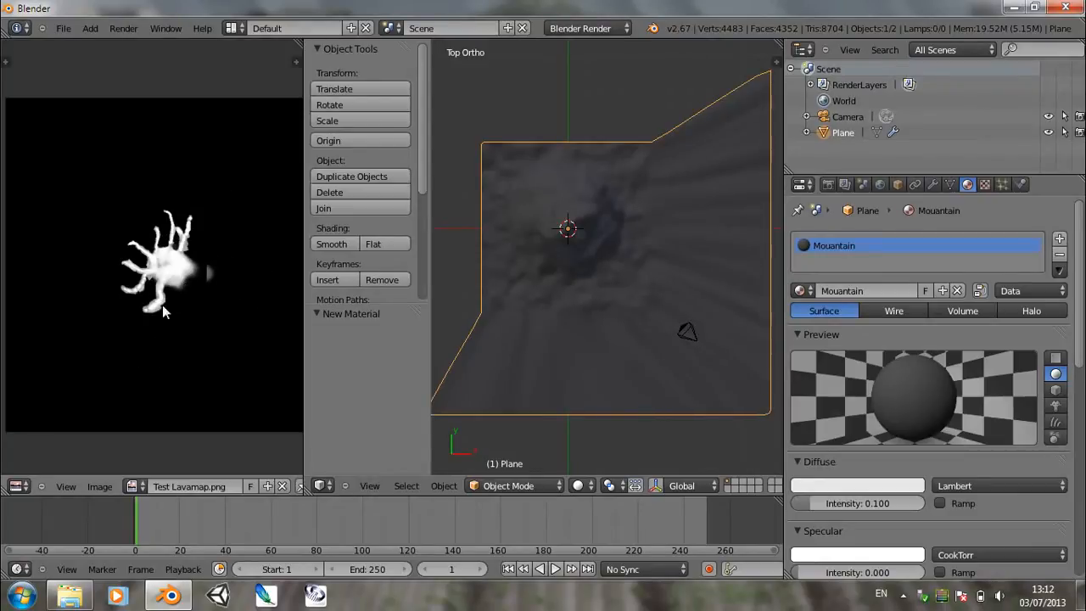
mouse_move(509, 241)
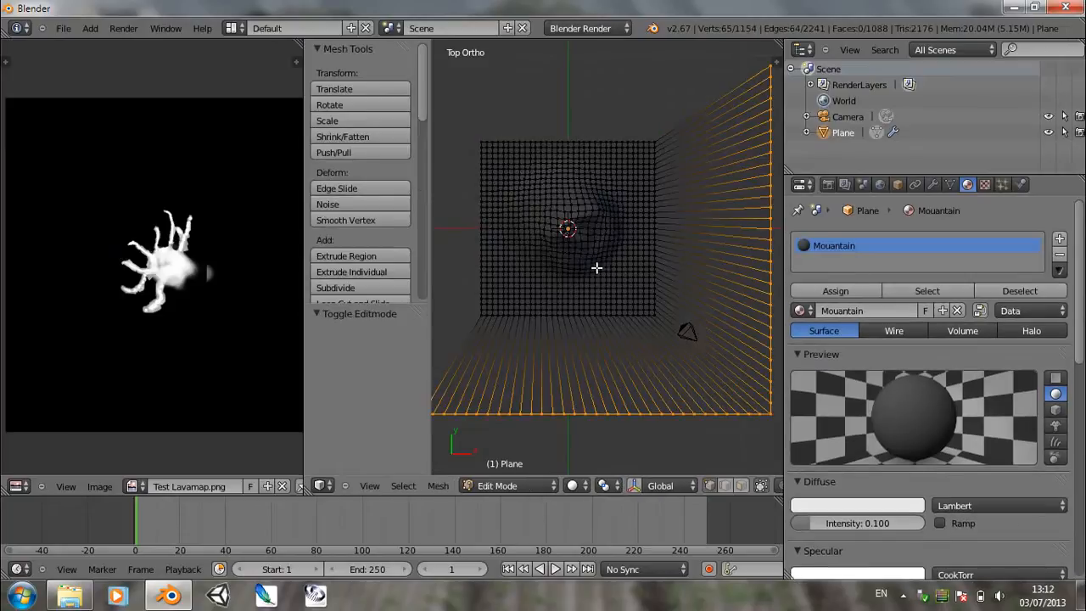
Step: Unwrap the terrain with Project From View and show the lava map in Textured shading
key("a")
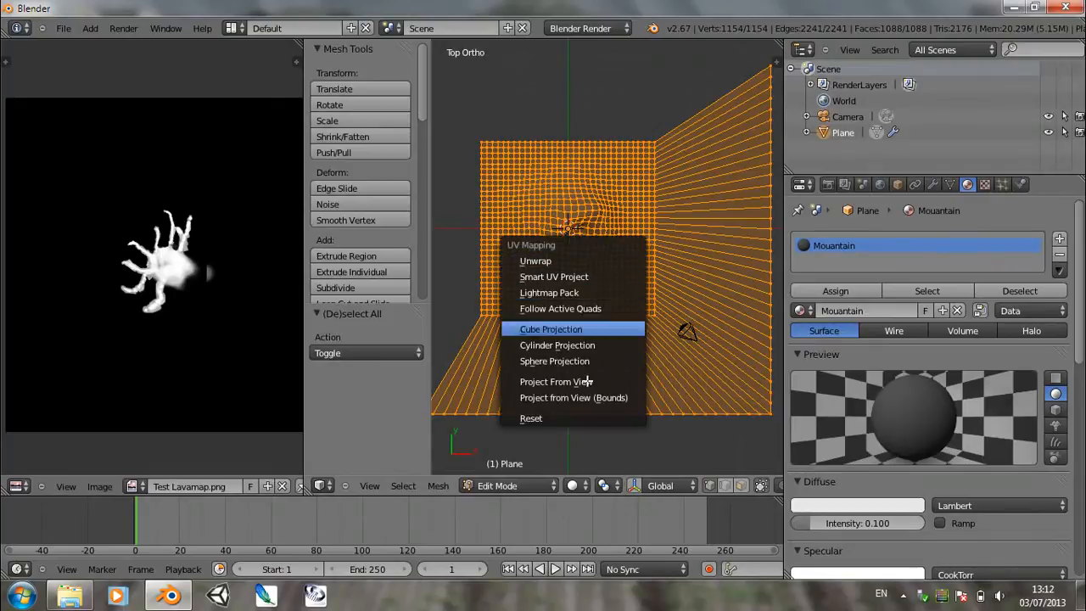
left_click(554, 380)
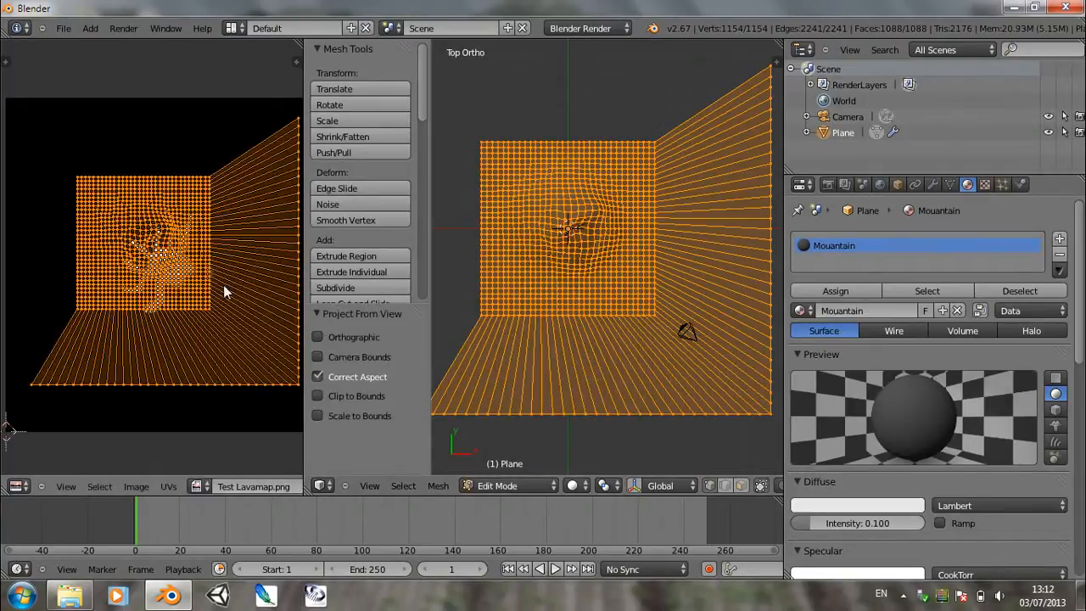
left_click(583, 485)
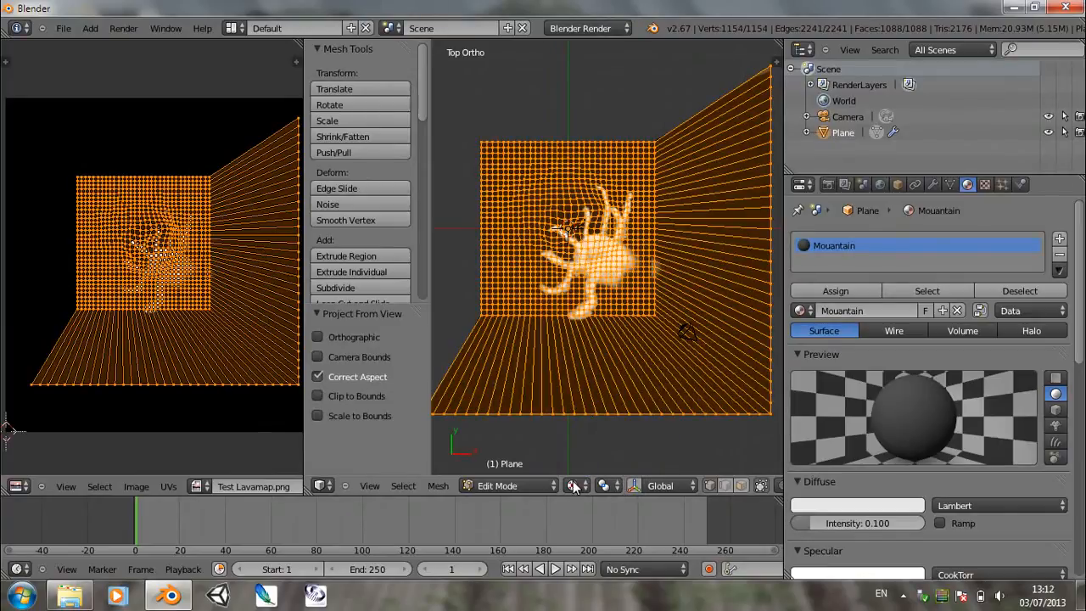
mouse_move(586, 495)
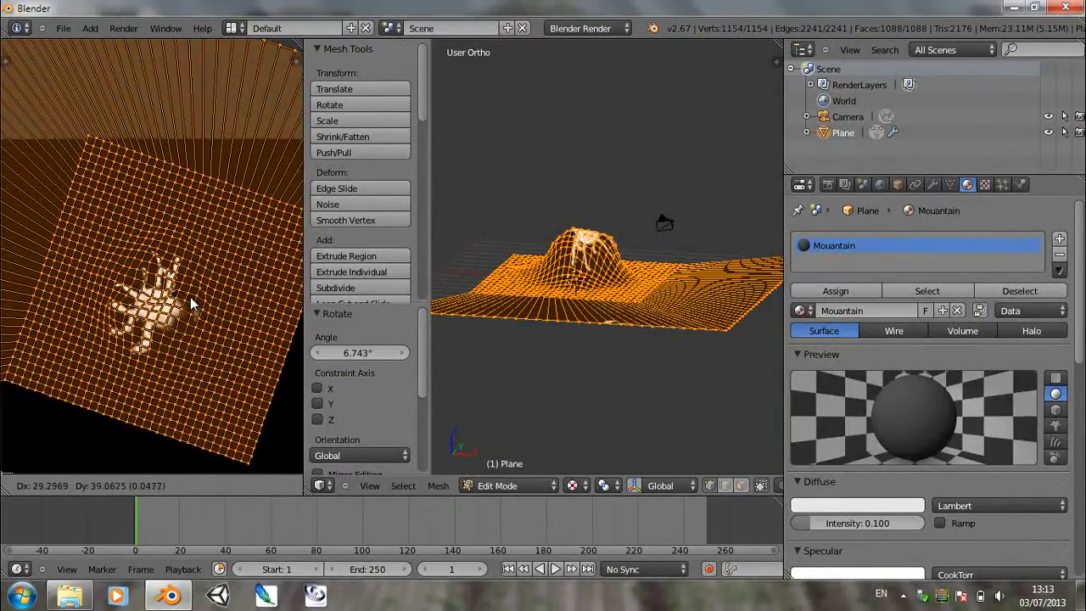
mouse_move(190, 302)
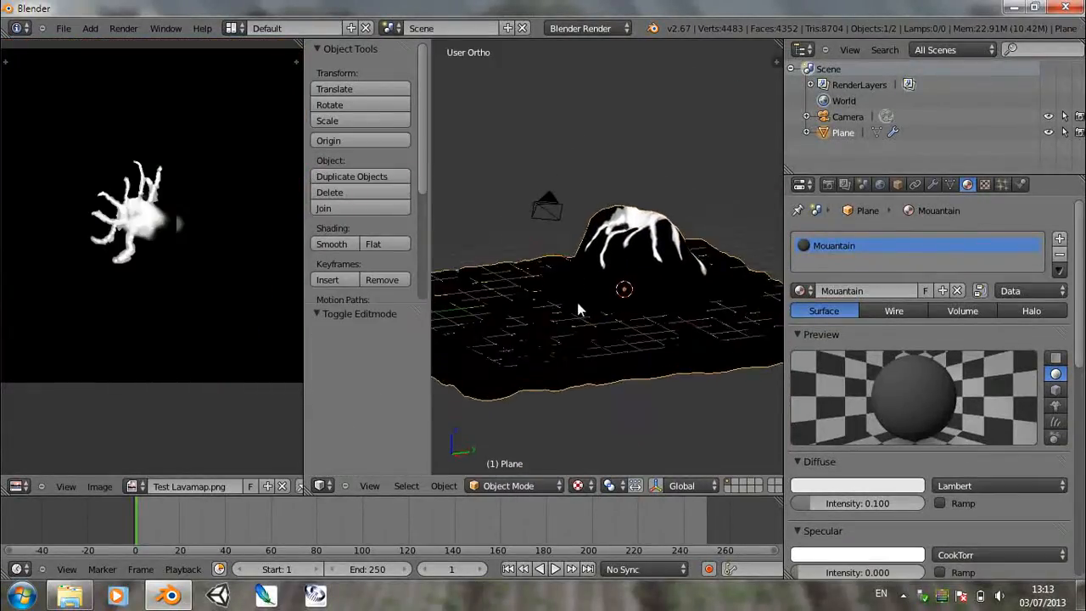
Step: Orbit the view around the lava-streaked mountain
left_click_drag(577, 309, 573, 339)
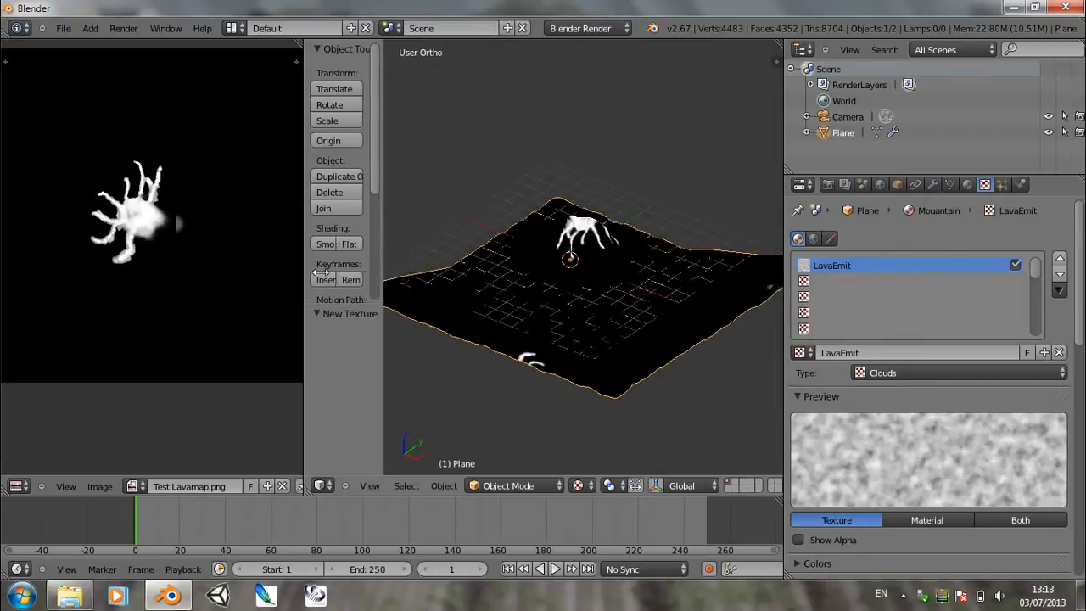
Step: Make LavaEmit an image texture using the lava map with UV coordinate mapping
left_click(959, 373)
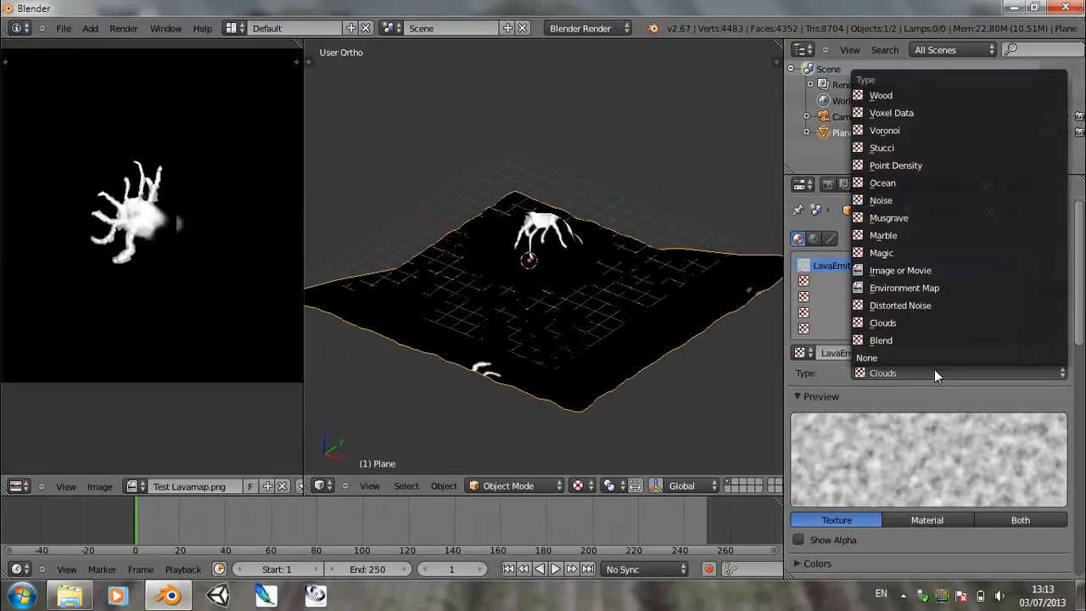
mouse_move(905, 288)
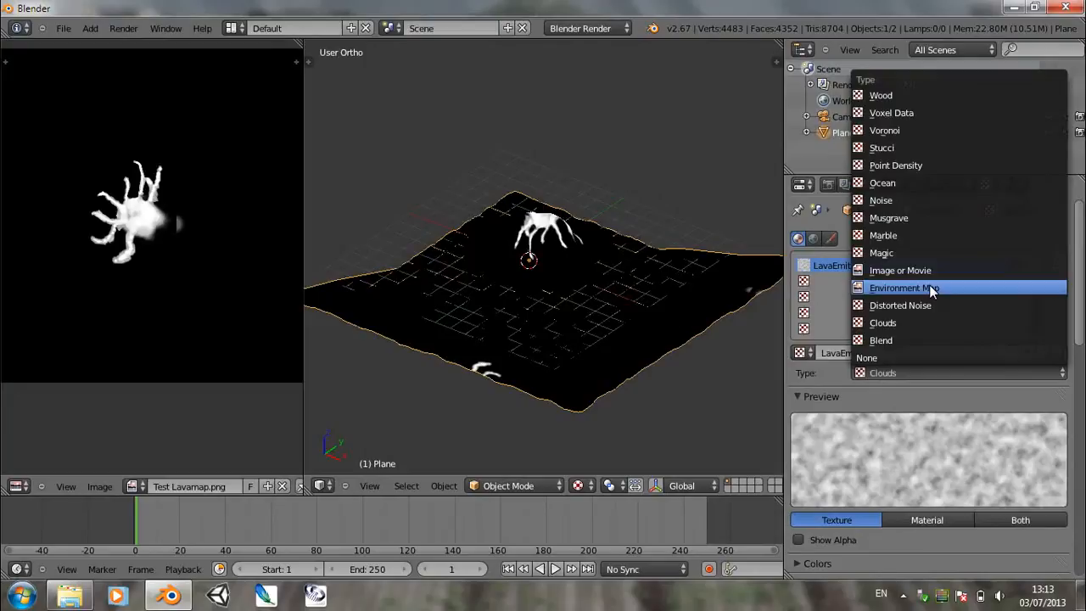
left_click(899, 270)
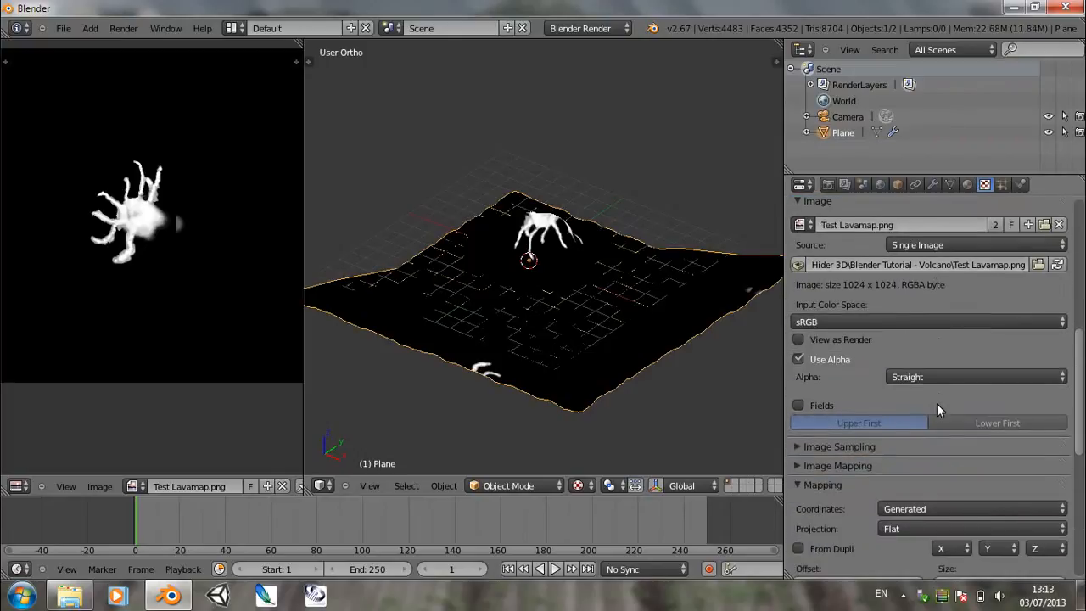
scroll("down", 3)
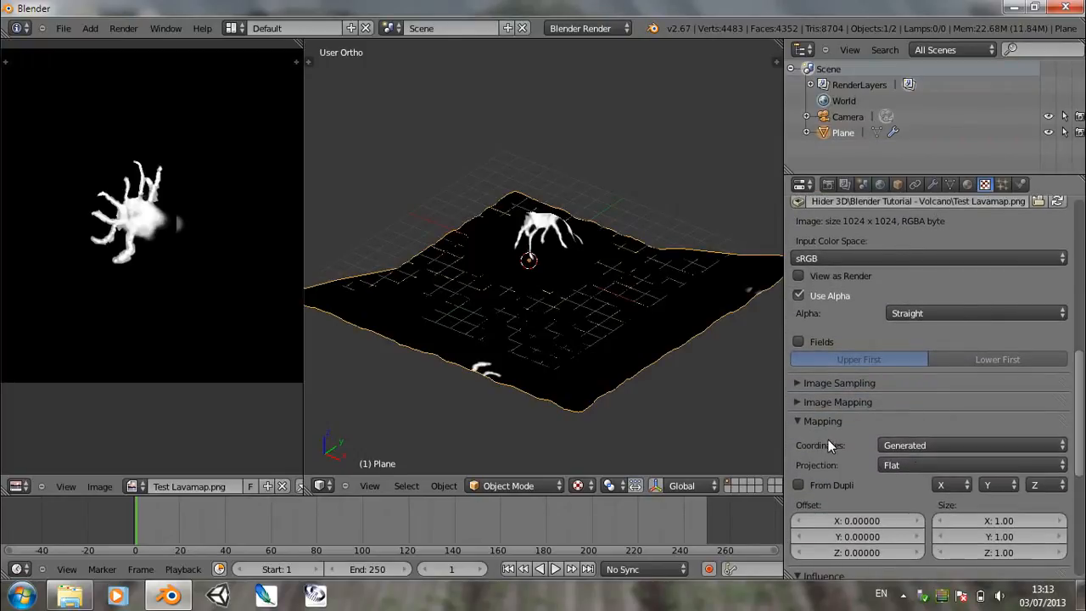
left_click(971, 445)
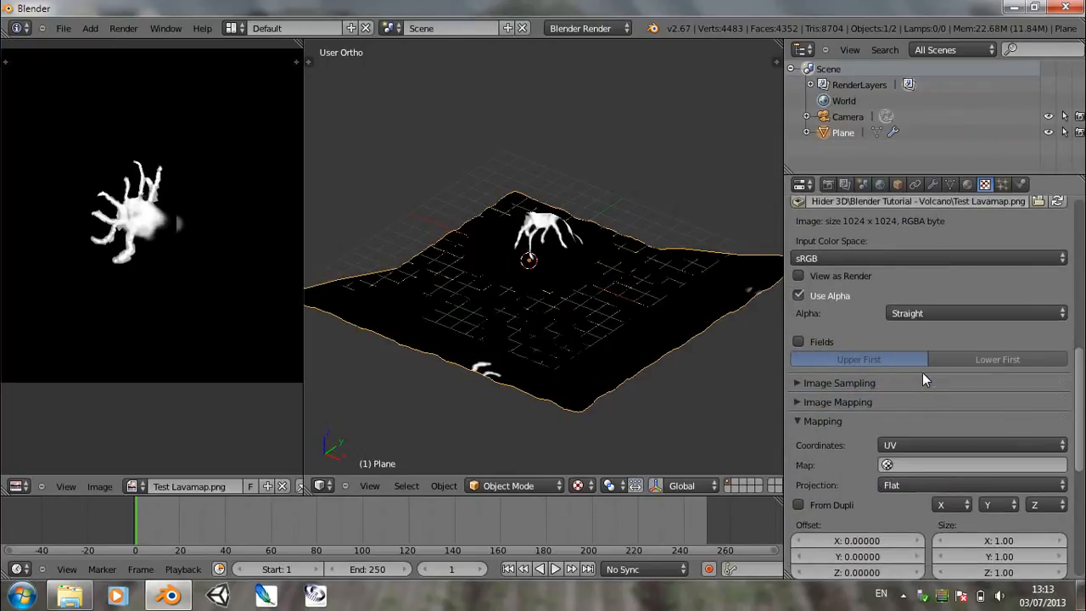
Step: Enable Emit influence, preview texture with material, and render with F12
scroll("down", 3)
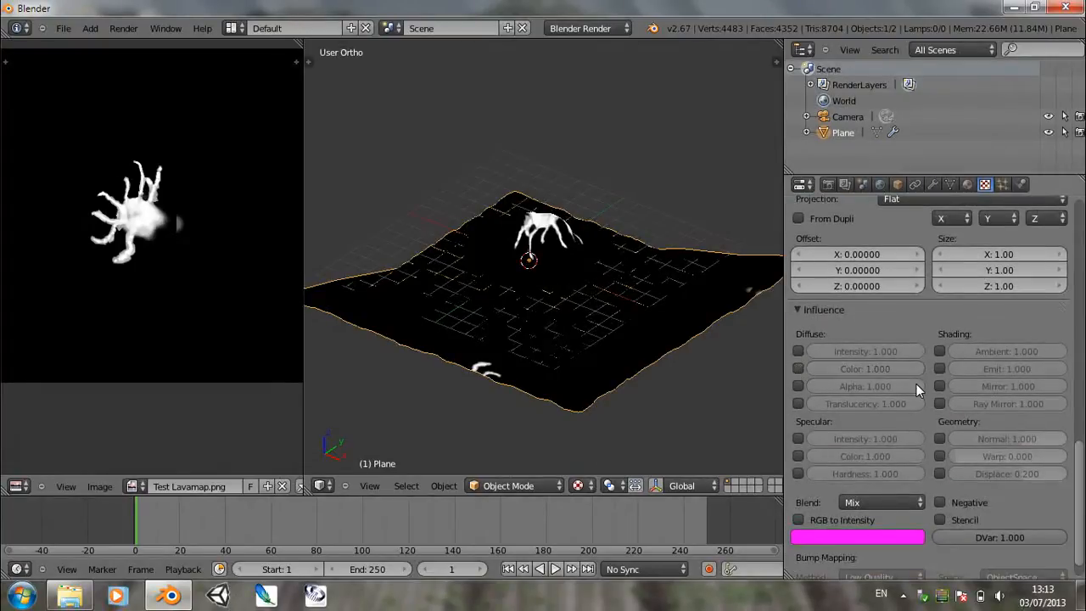
left_click(797, 349)
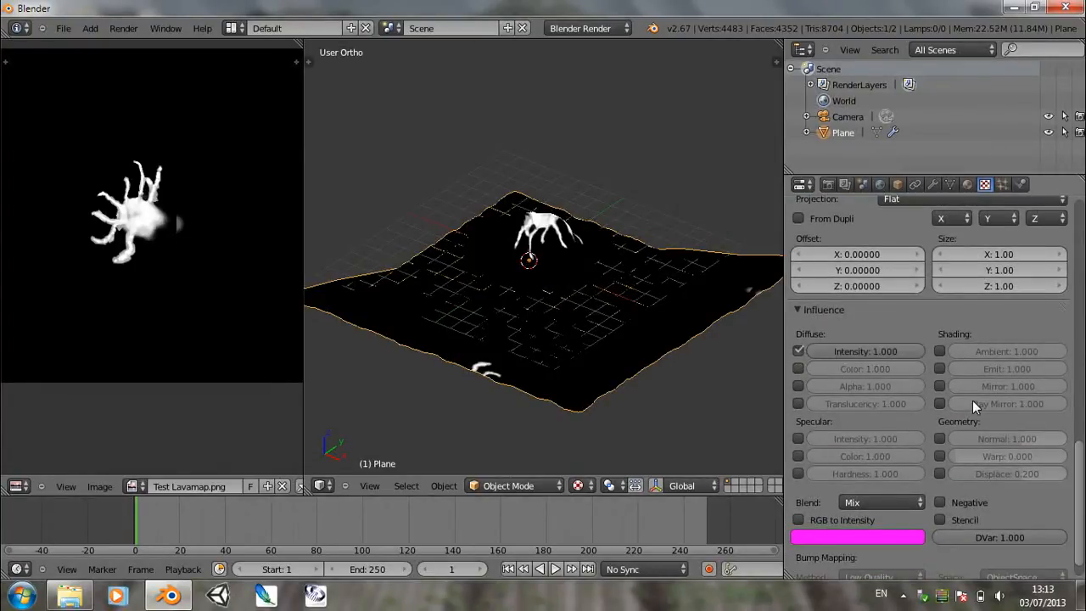
left_click(940, 369)
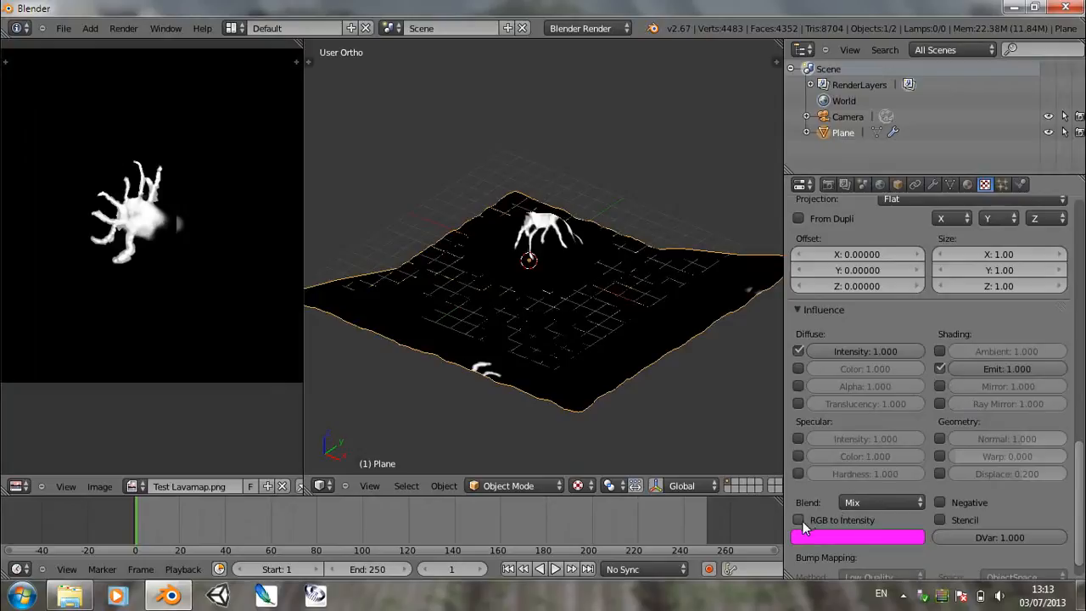
left_click(798, 519)
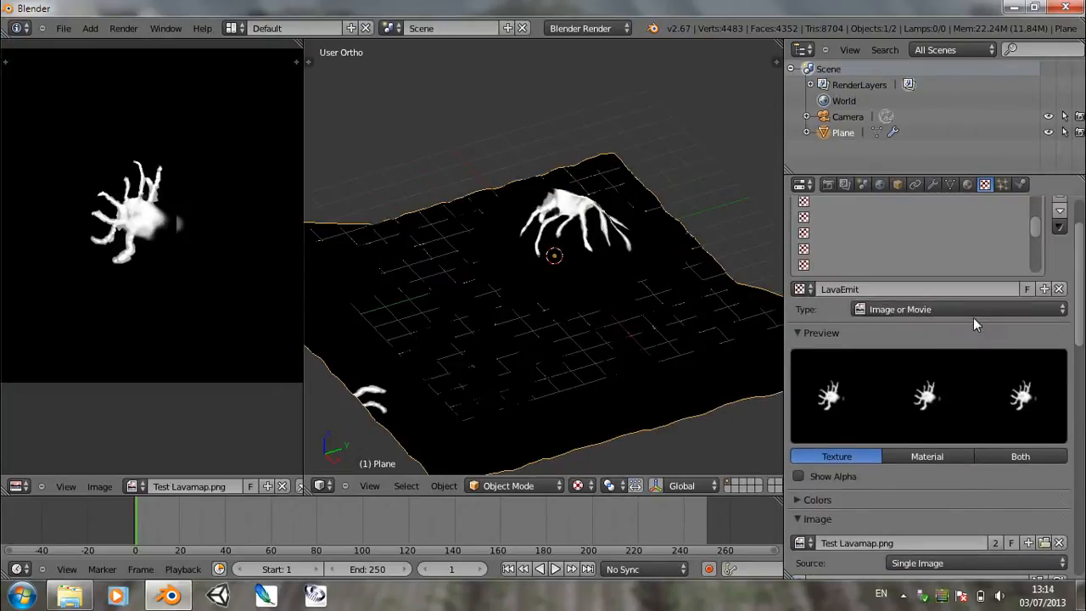
left_click(1019, 457)
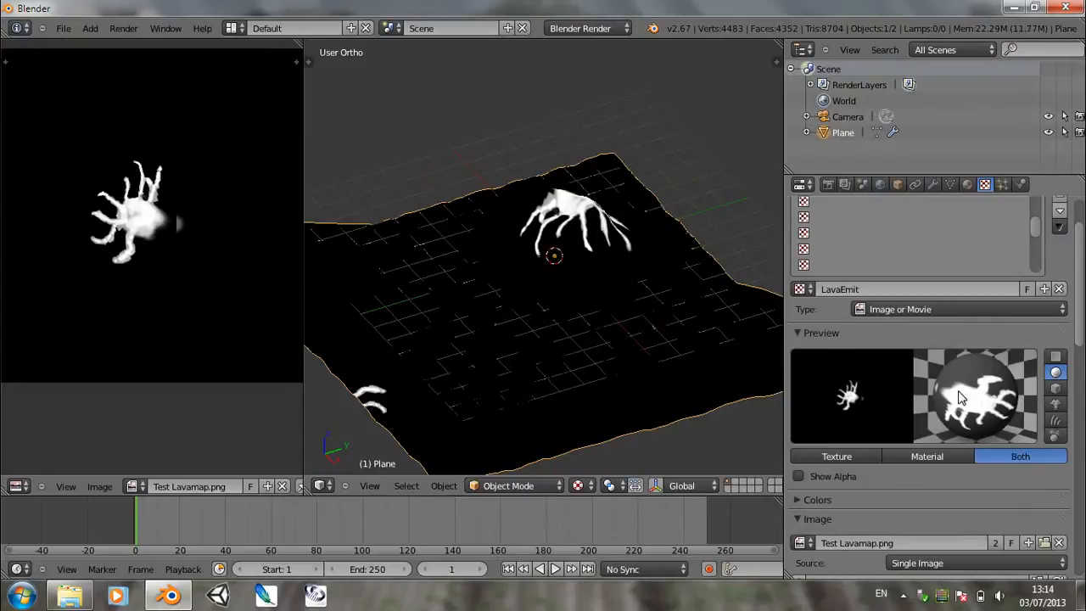
mouse_move(597, 348)
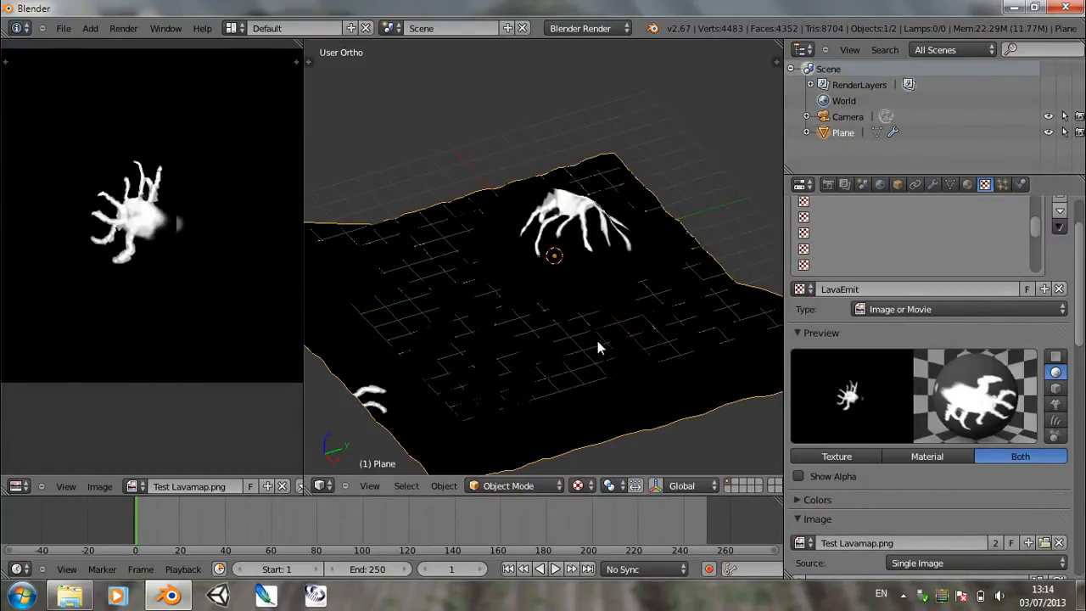
key("F12")
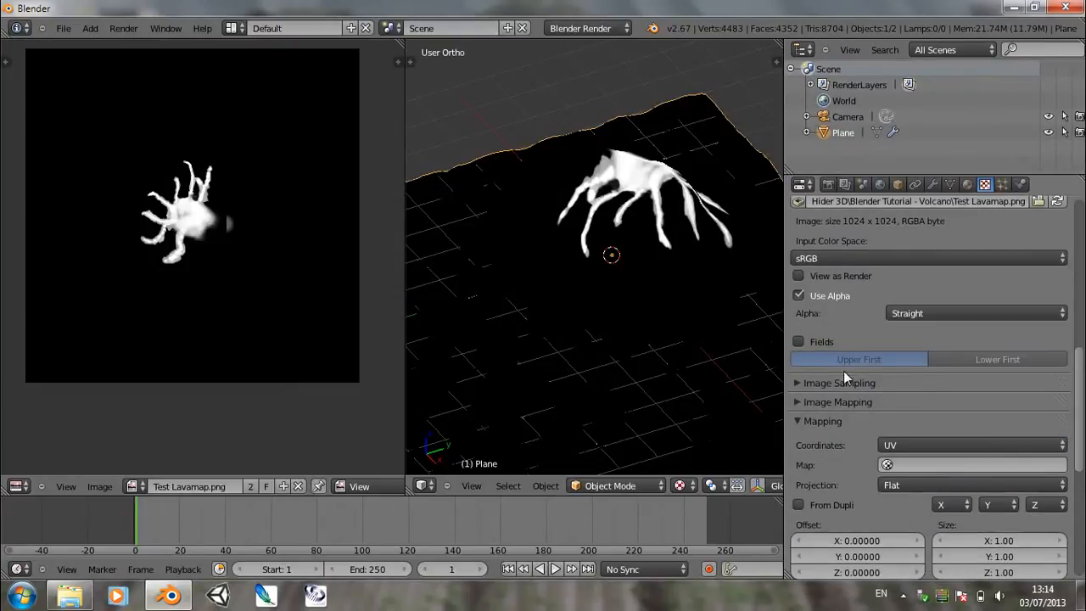
Step: Switch the image panel to a Node Editor and add an Image input node for the lava map
scroll("down", 3)
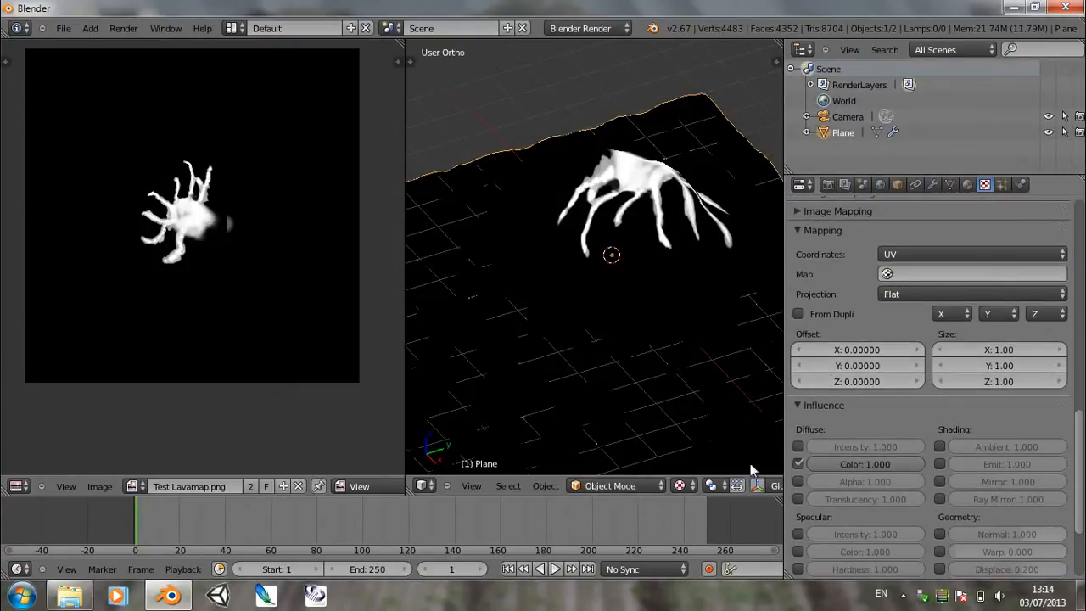
left_click(17, 485)
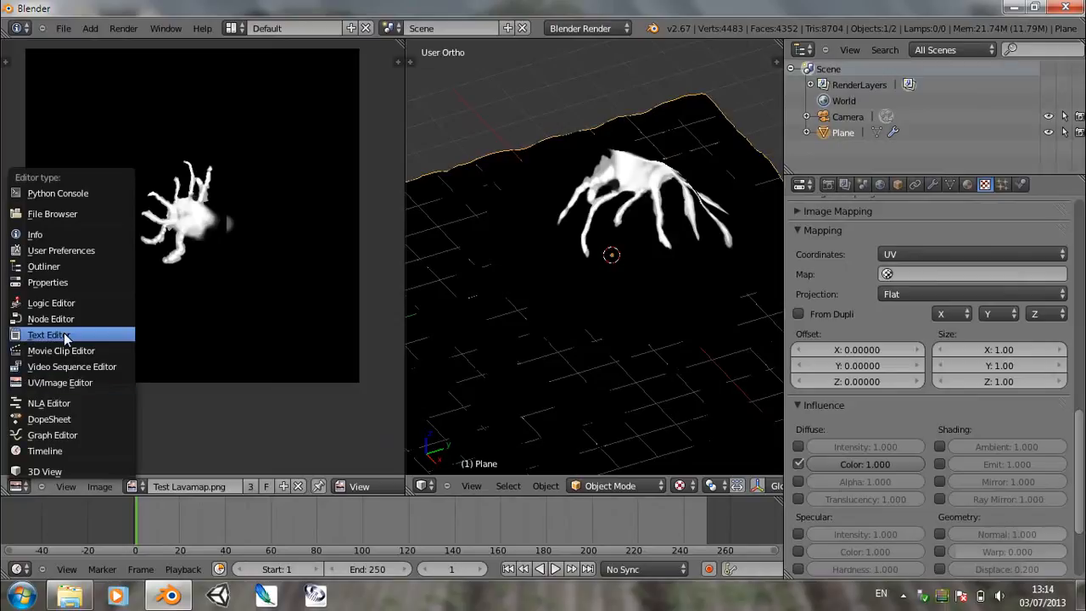
left_click(51, 319)
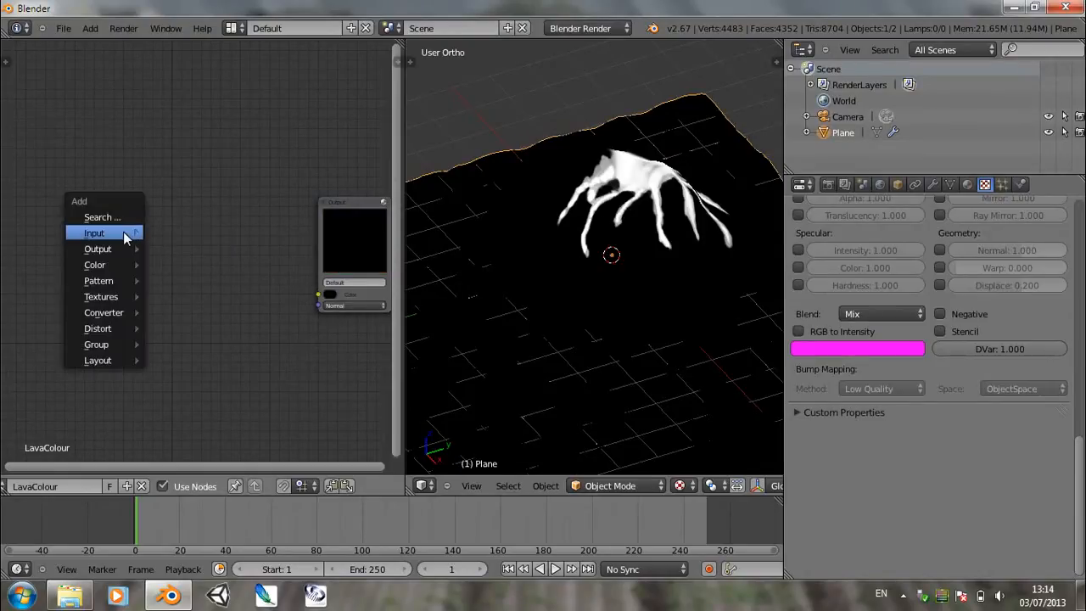
left_click(95, 232)
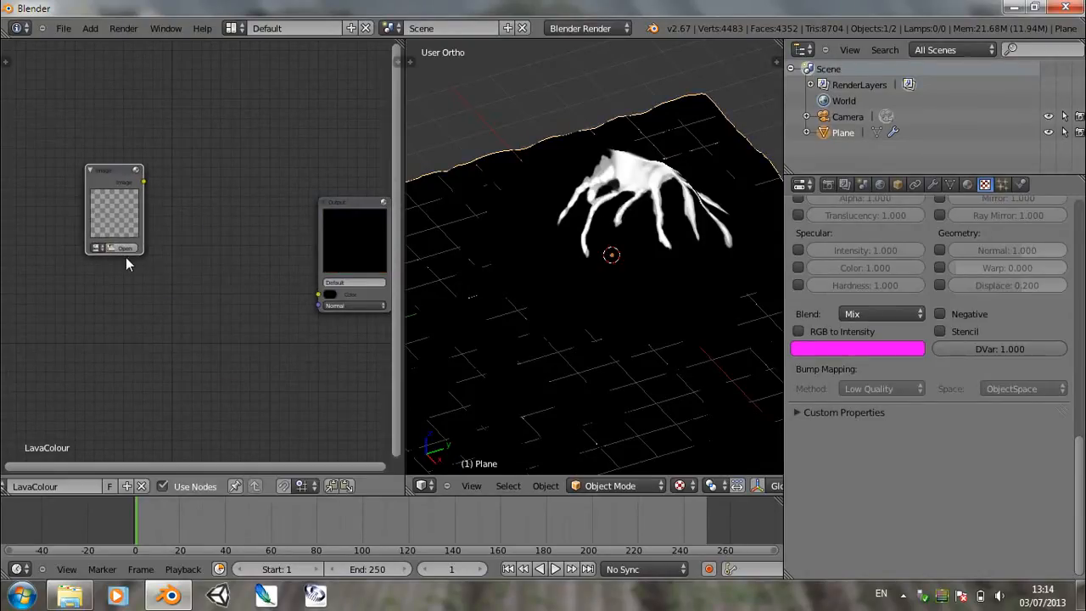
left_click_drag(115, 207, 76, 178)
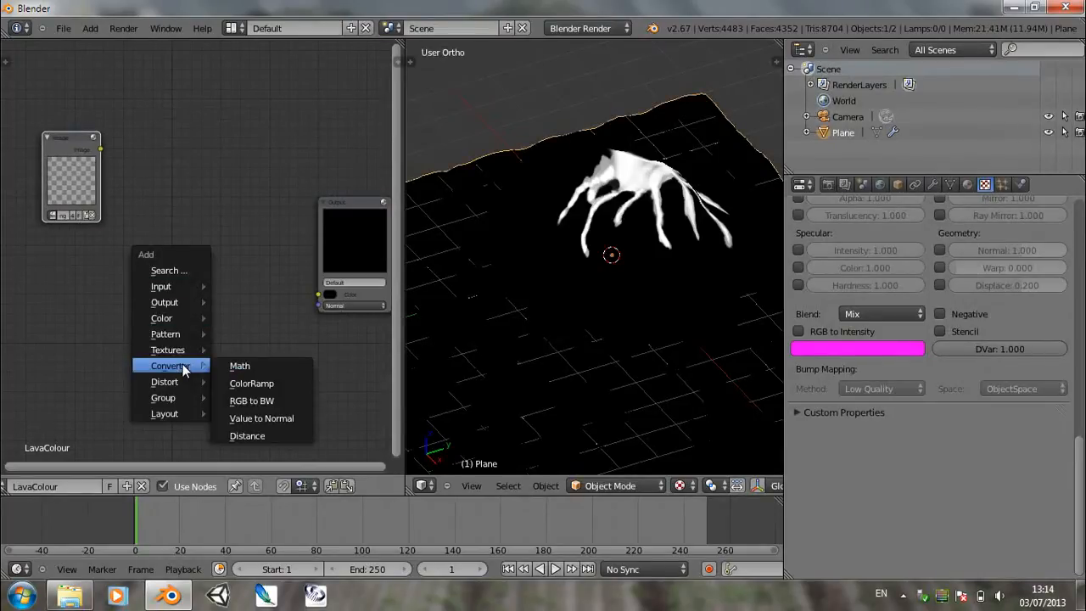
mouse_move(251, 383)
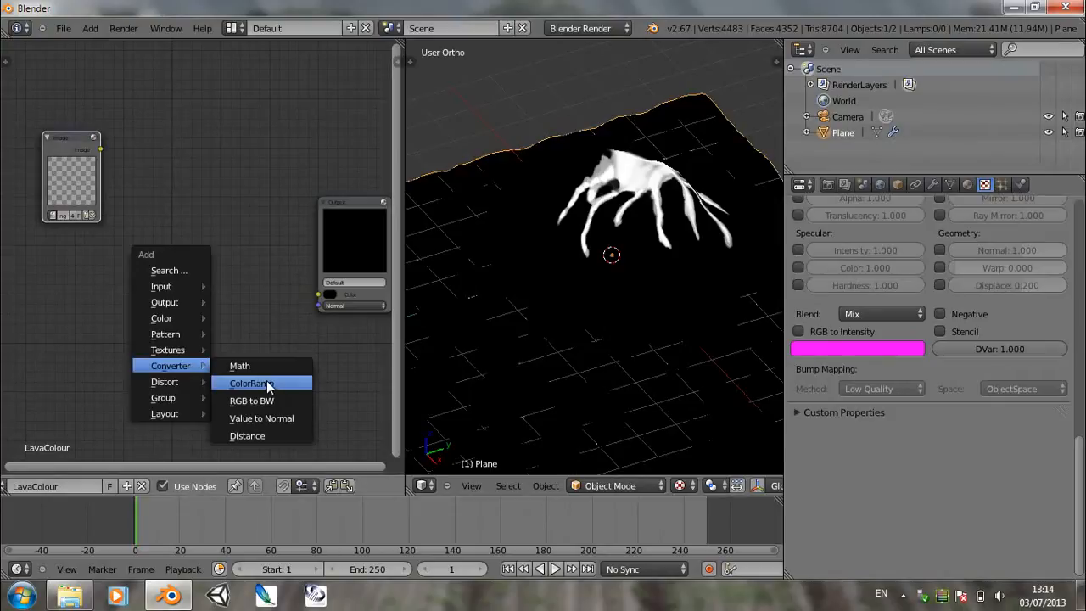
Step: Add a ColorRamp node with orange-red lava stops between the image and output, then render
left_click(251, 383)
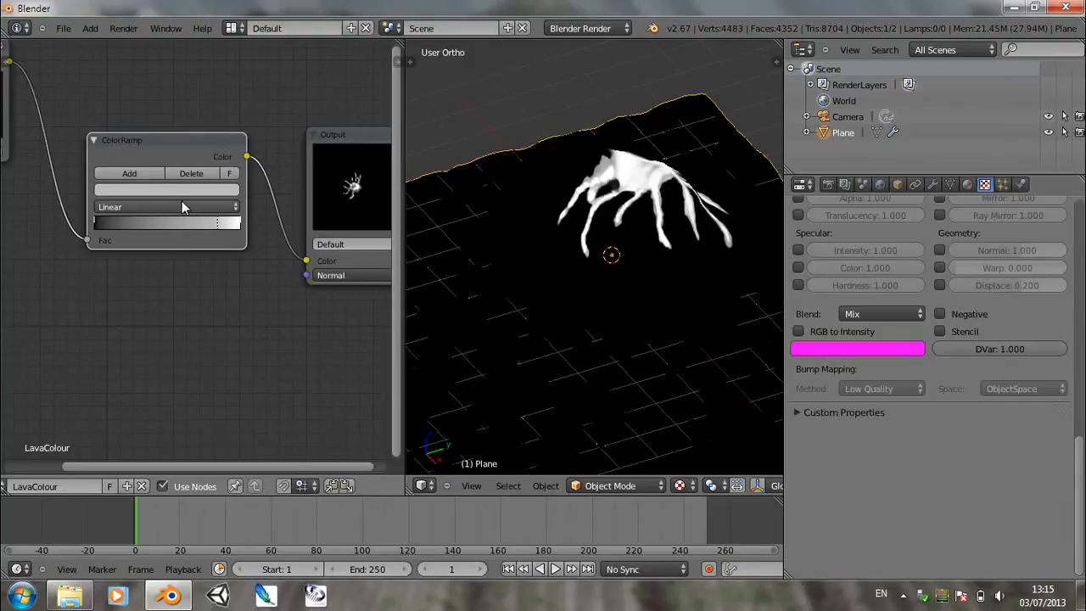
left_click(167, 222)
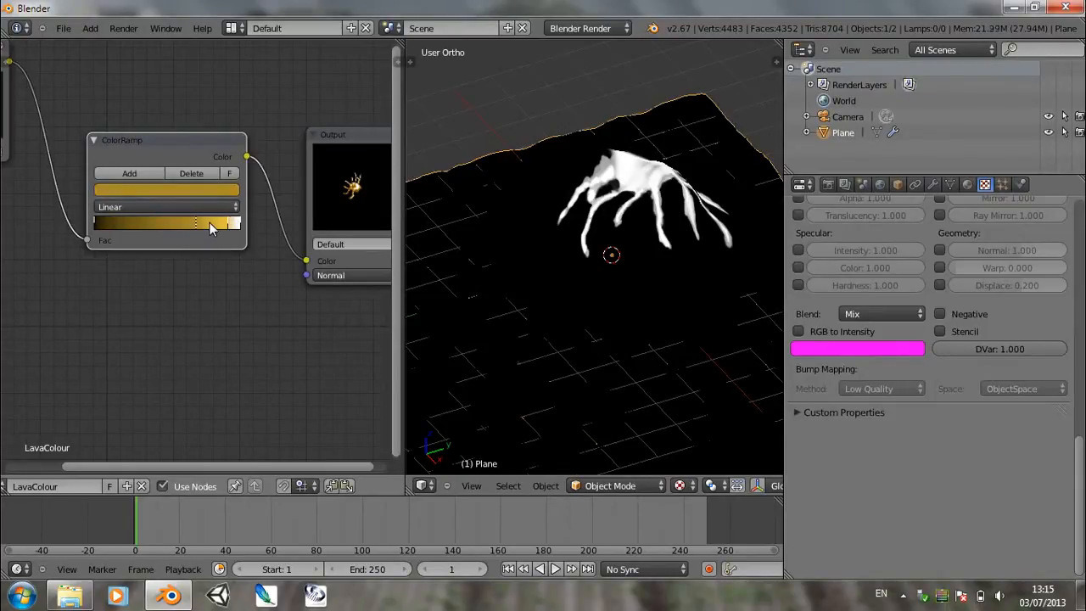
left_click(166, 190)
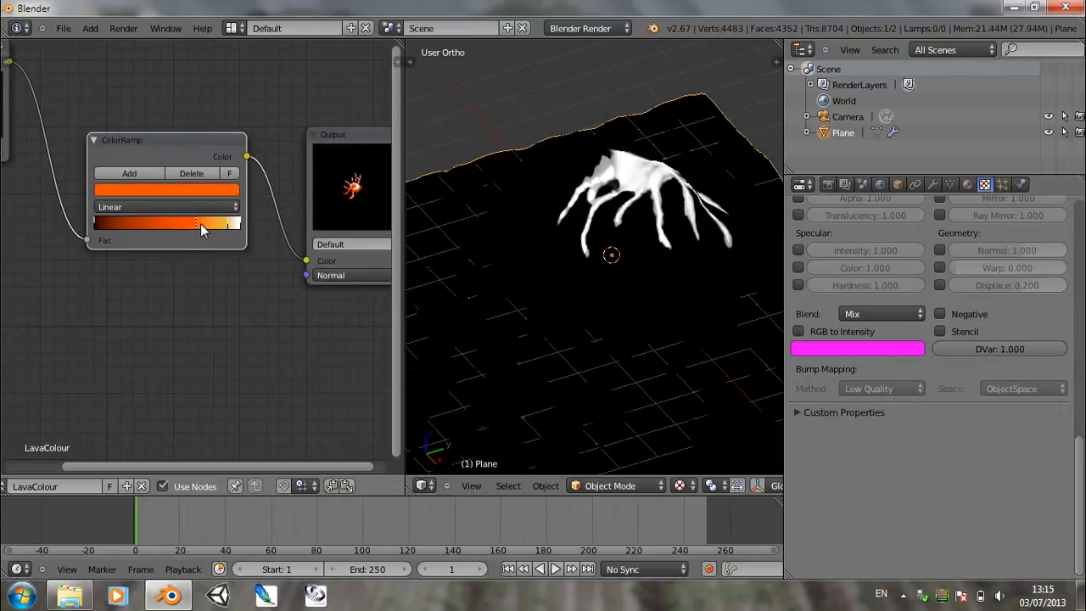
left_click_drag(202, 222, 235, 222)
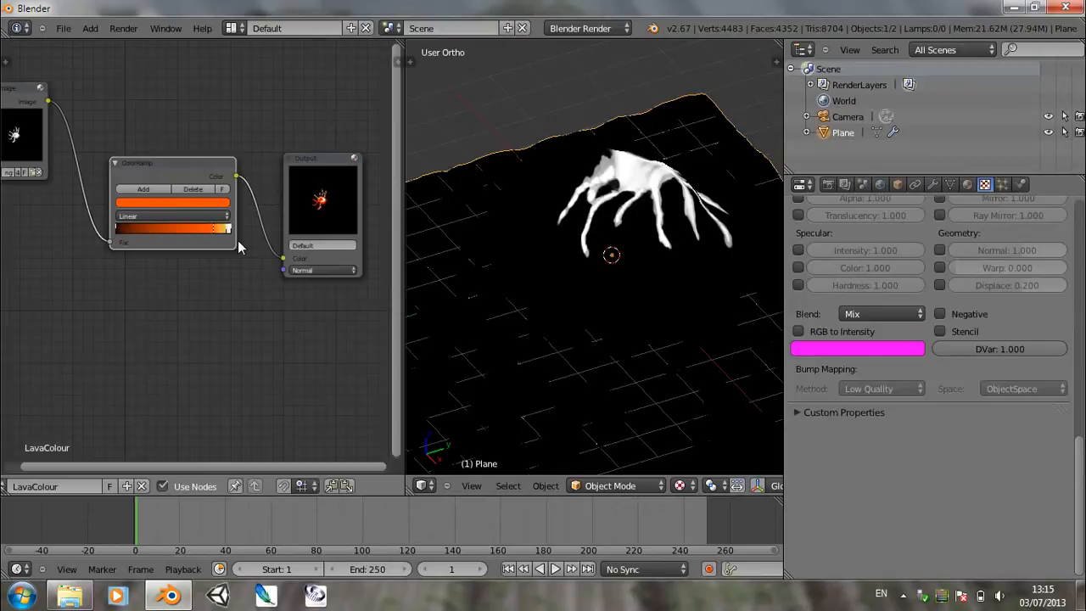
key("F12")
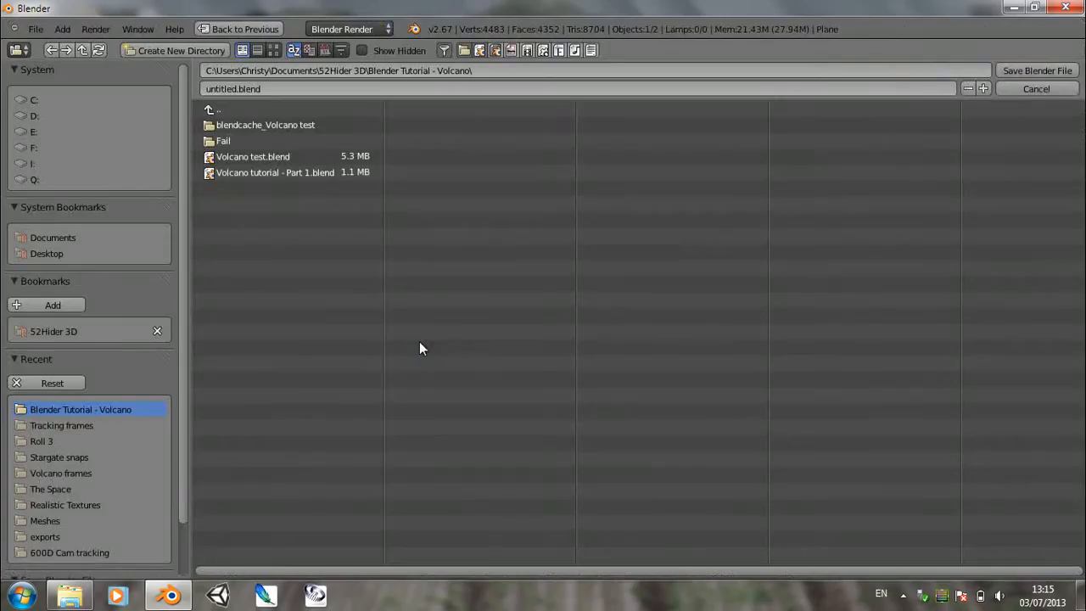
mouse_move(297, 185)
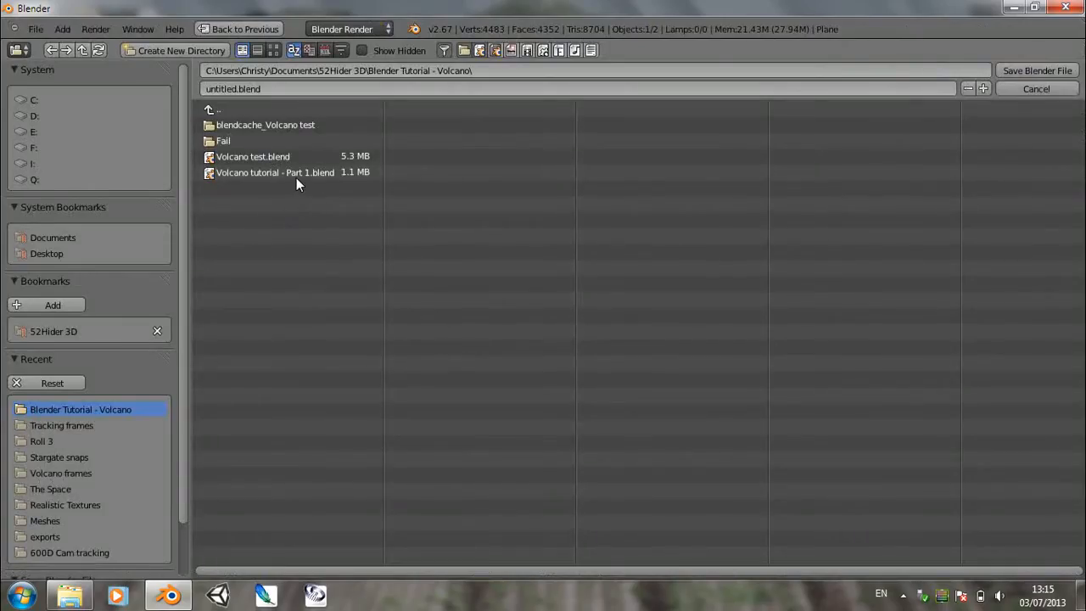
Step: Save the scene over the existing file Volcano tutorial - Part 1.blend
left_click(275, 173)
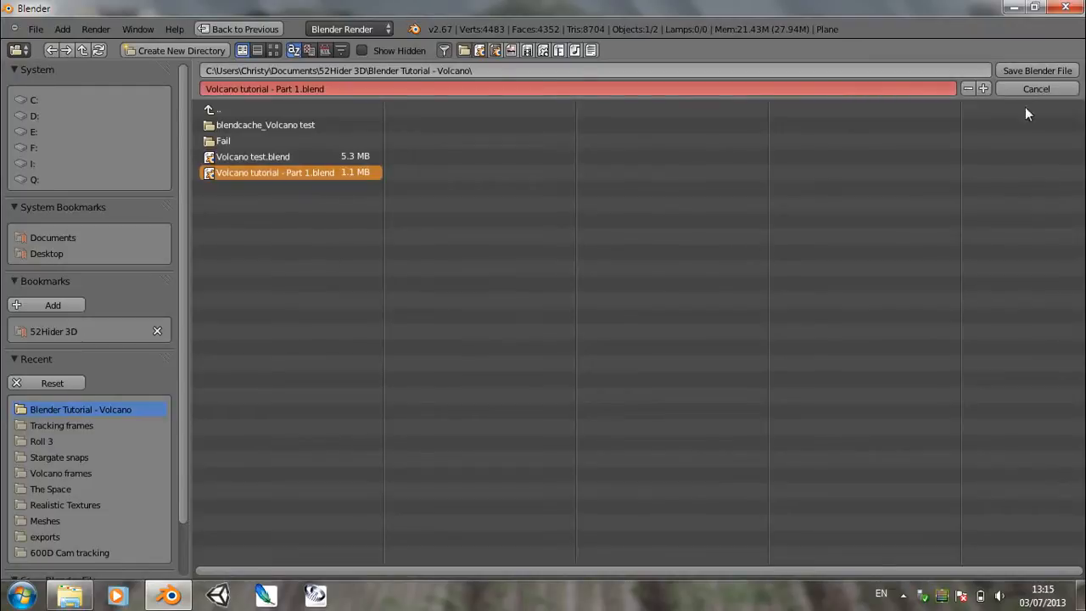
double_click(275, 173)
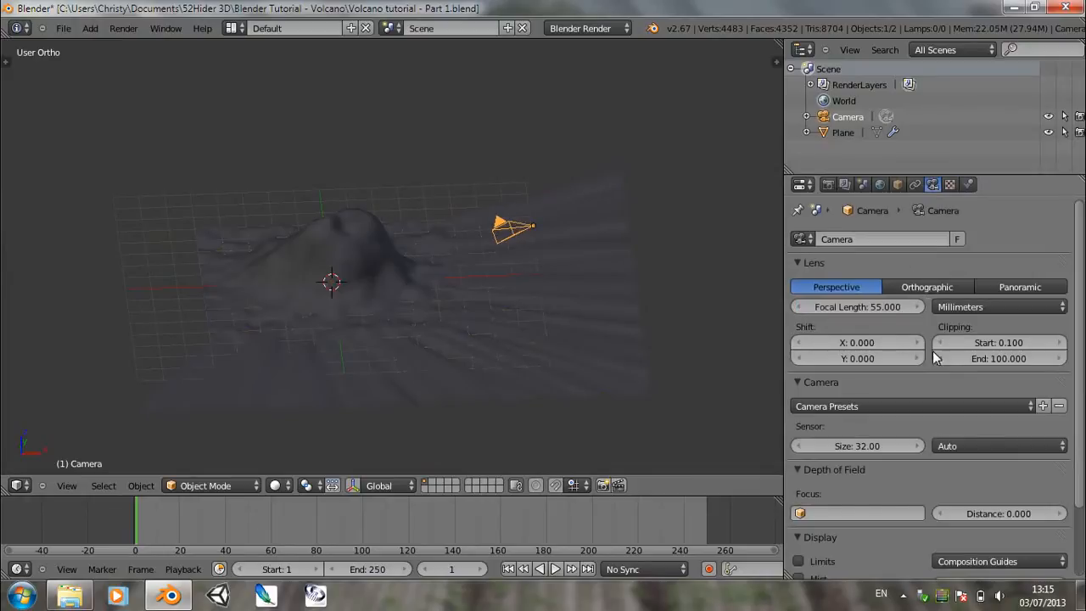
Step: Set the render resolution to 1280 × 1280 and frame the mountain in the view
left_click(828, 183)
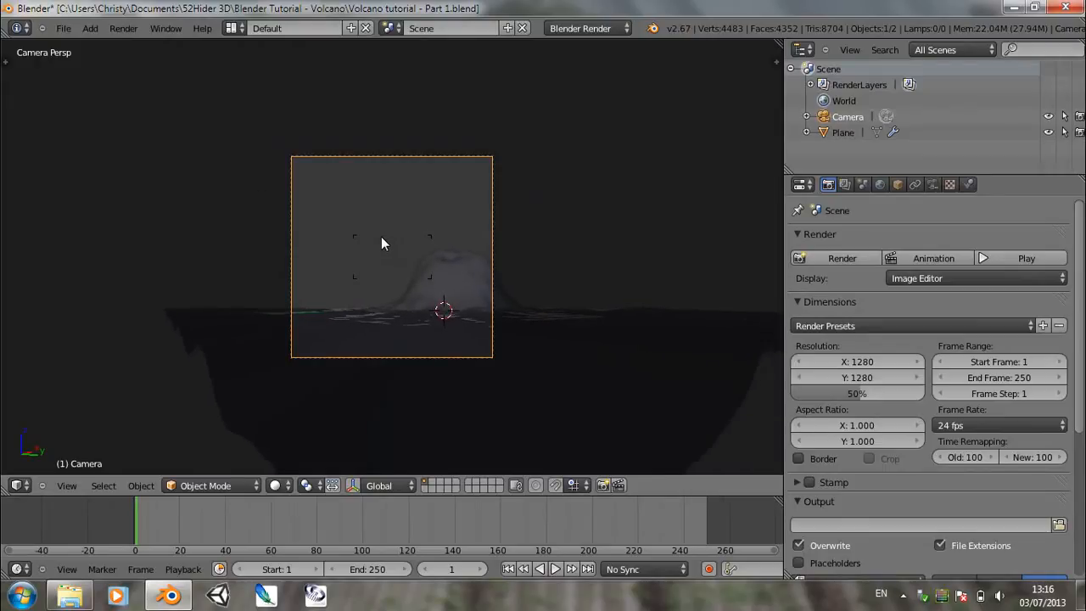
mouse_move(394, 256)
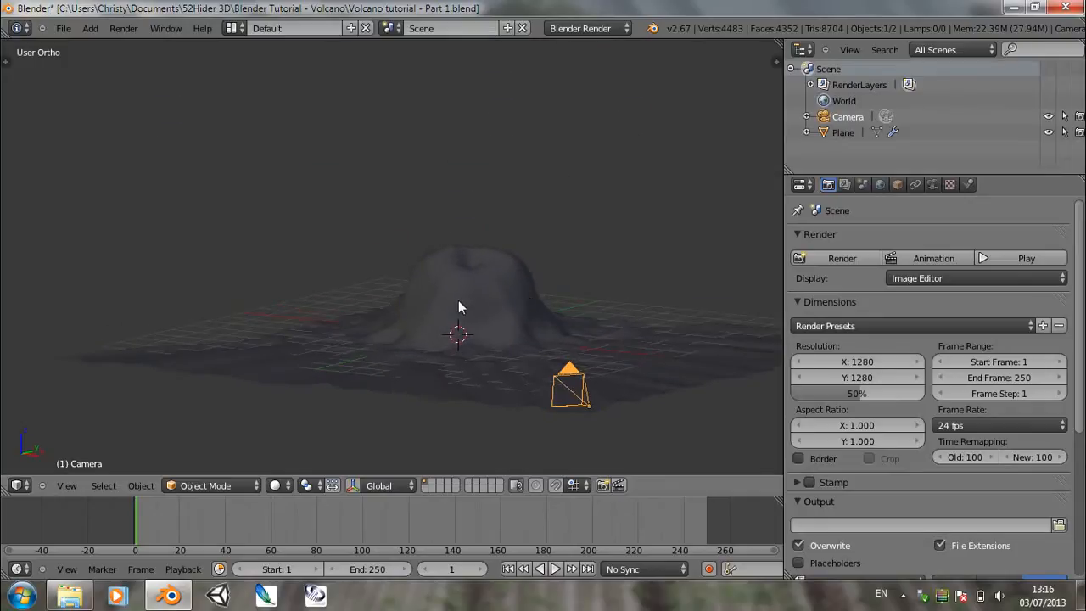
left_click_drag(459, 305, 558, 374)
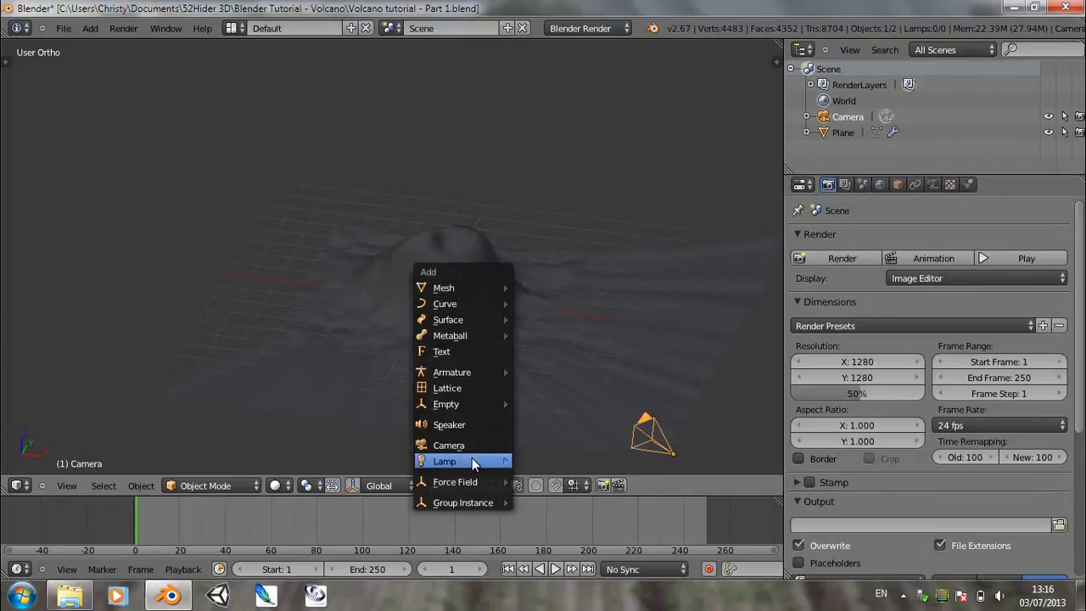
Step: Add a Sun lamp and set its light colour to red (R 1.0, G 0.16, B 0.16), then render
left_click(444, 461)
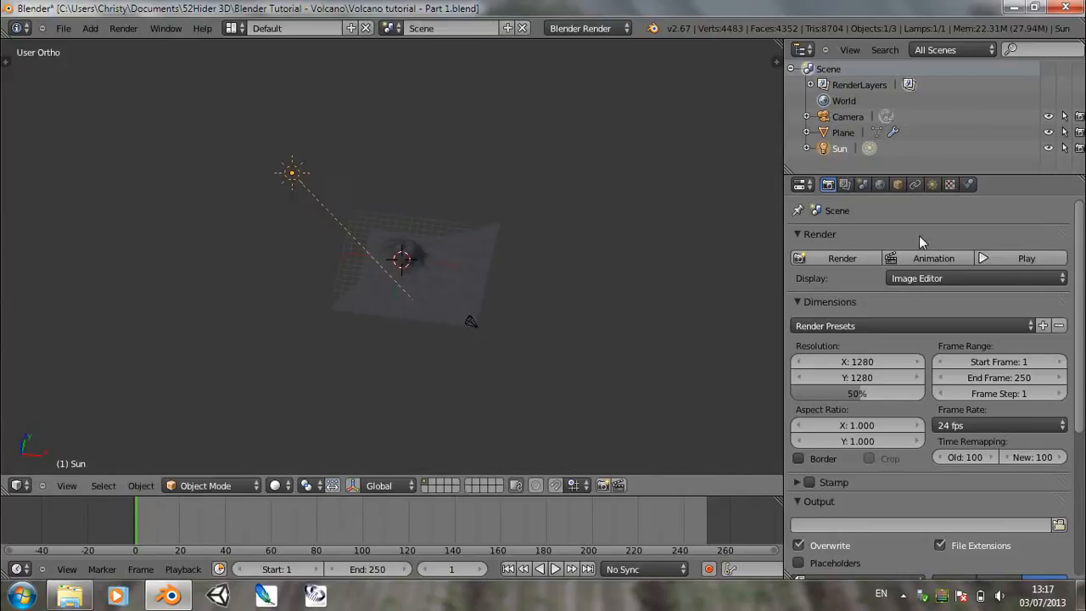
left_click(931, 183)
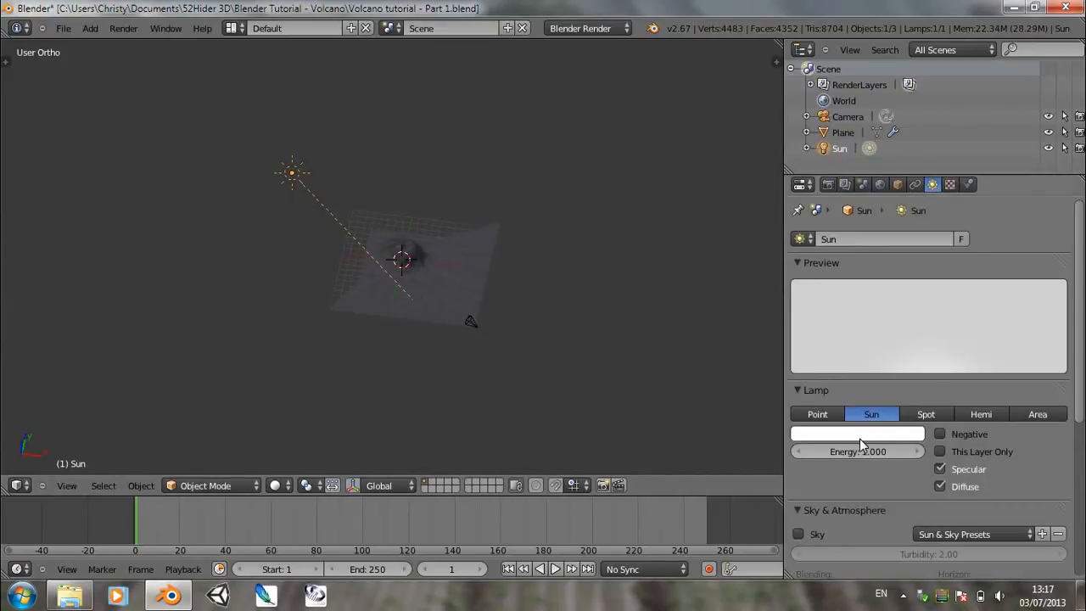
left_click(857, 434)
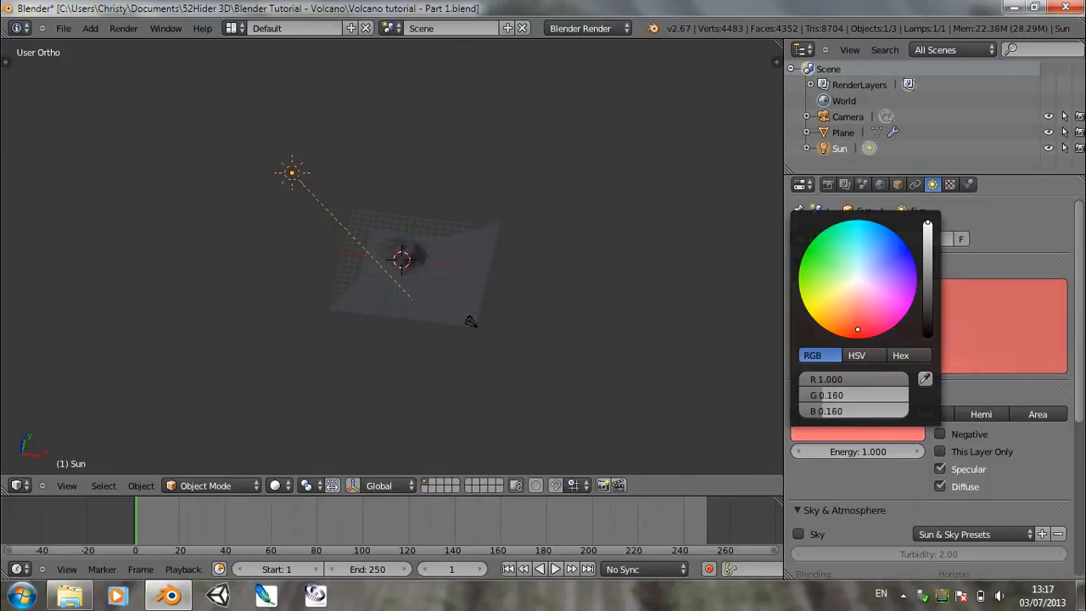
left_click(566, 360)
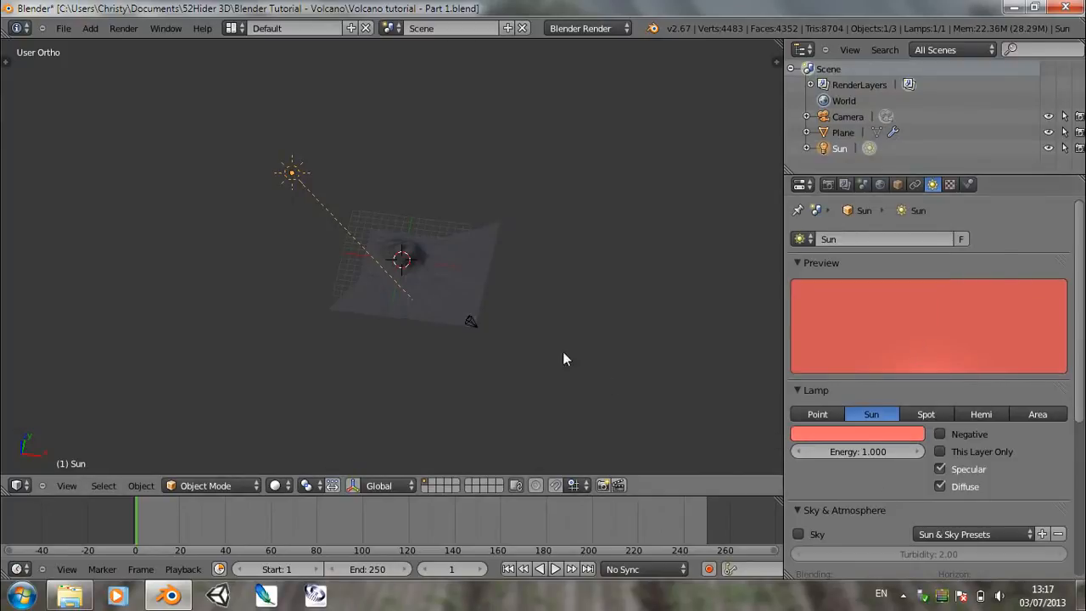
key("F12")
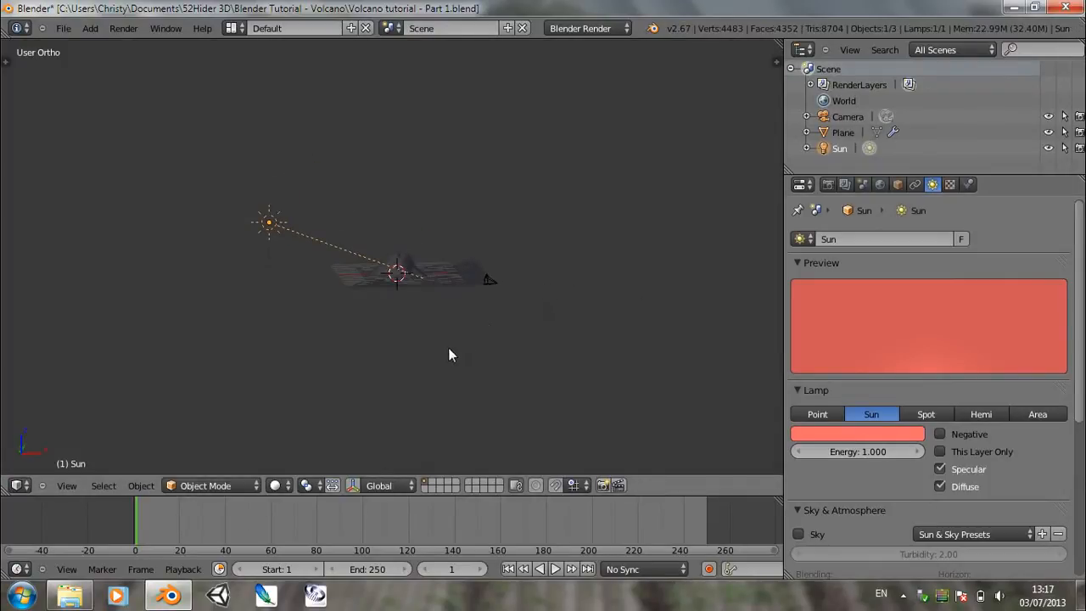
Step: Orbit around the lava-textured terrain and view it from the side, rendering to check
left_click_drag(450, 356, 445, 424)
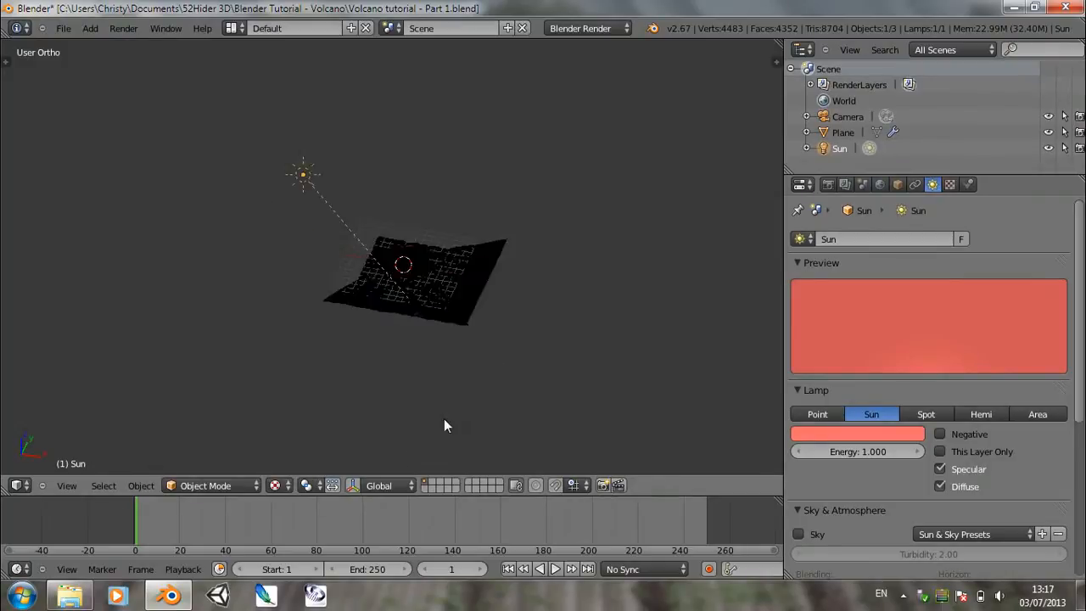
left_click_drag(448, 424, 608, 394)
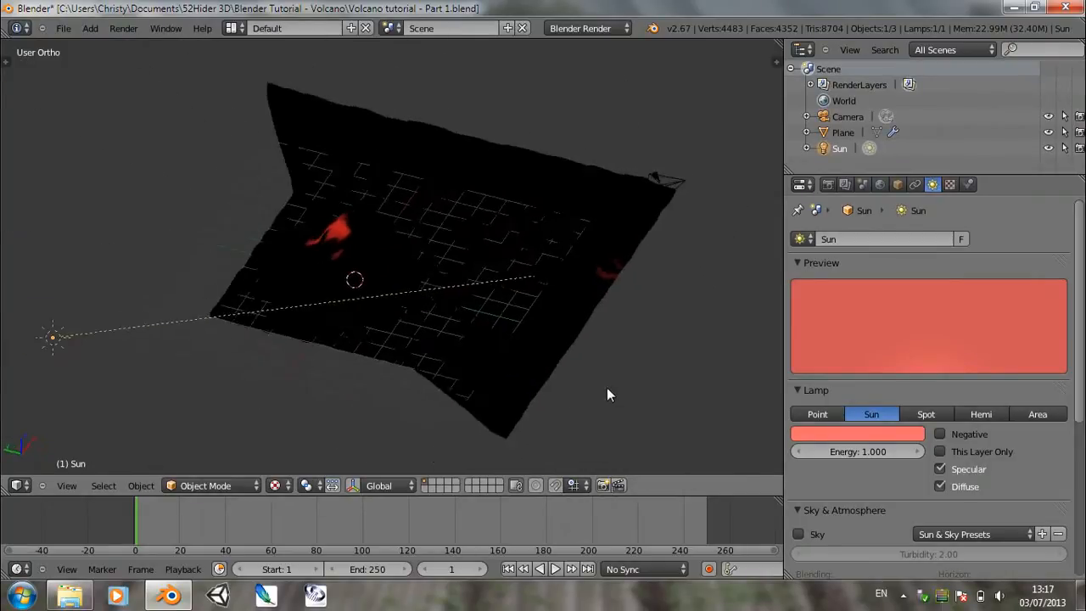
left_click_drag(53, 338, 88, 241)
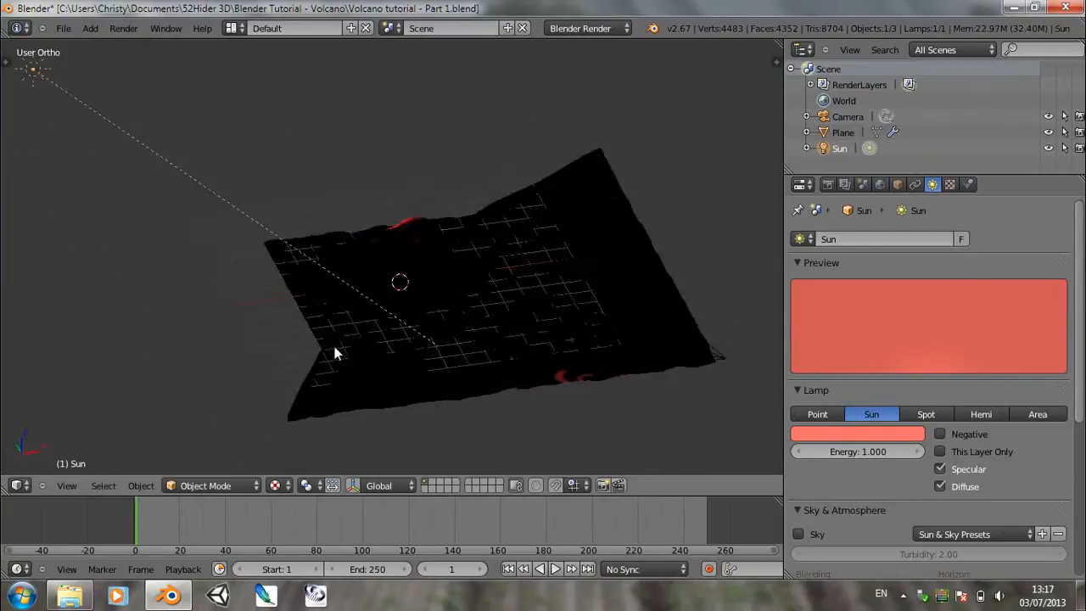
key("F12")
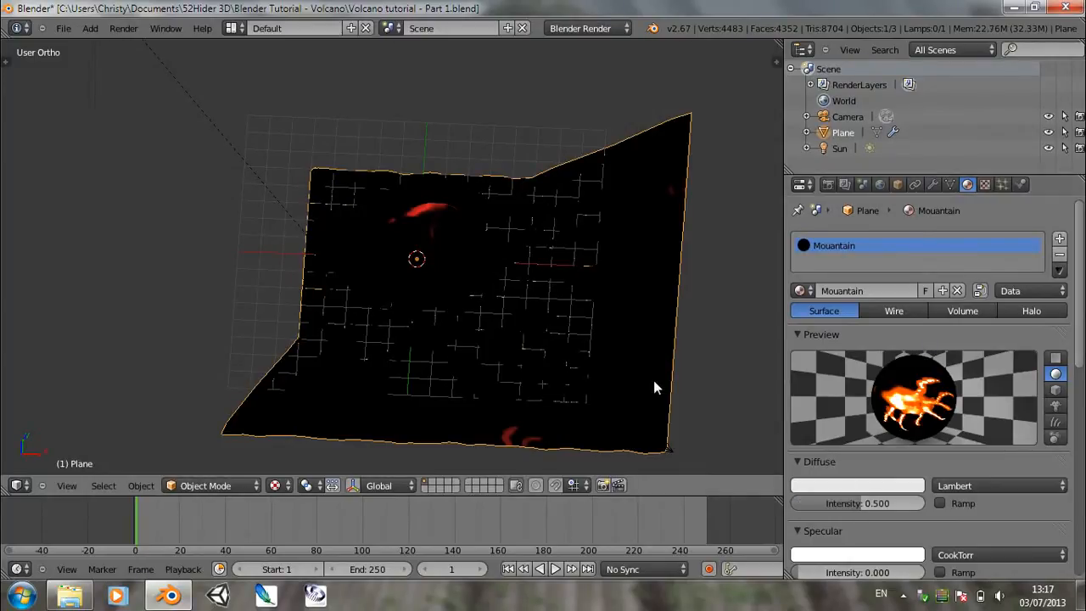
key("F12")
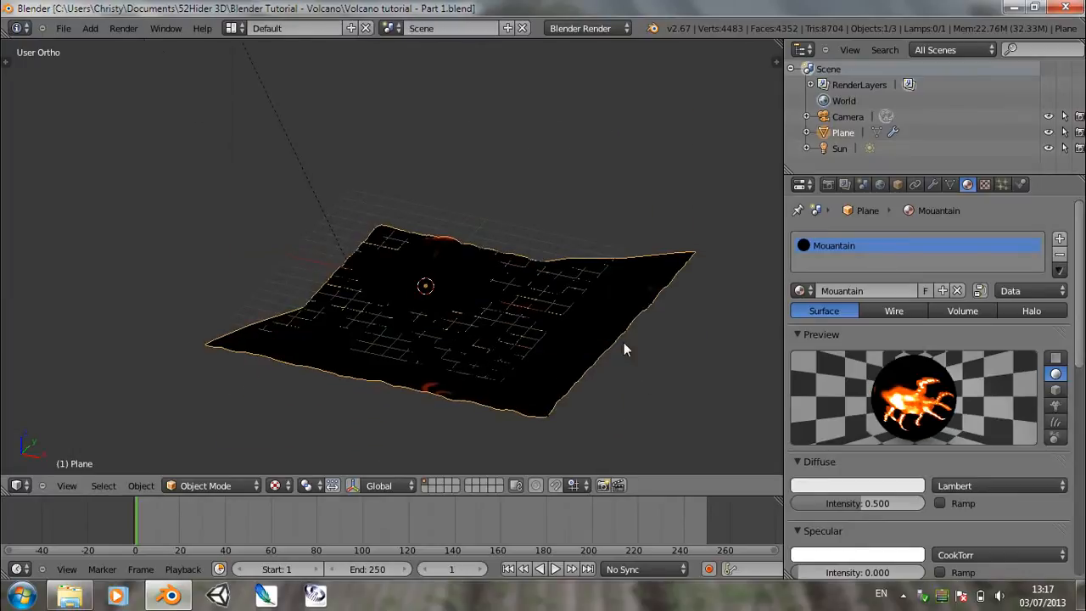
mouse_move(614, 351)
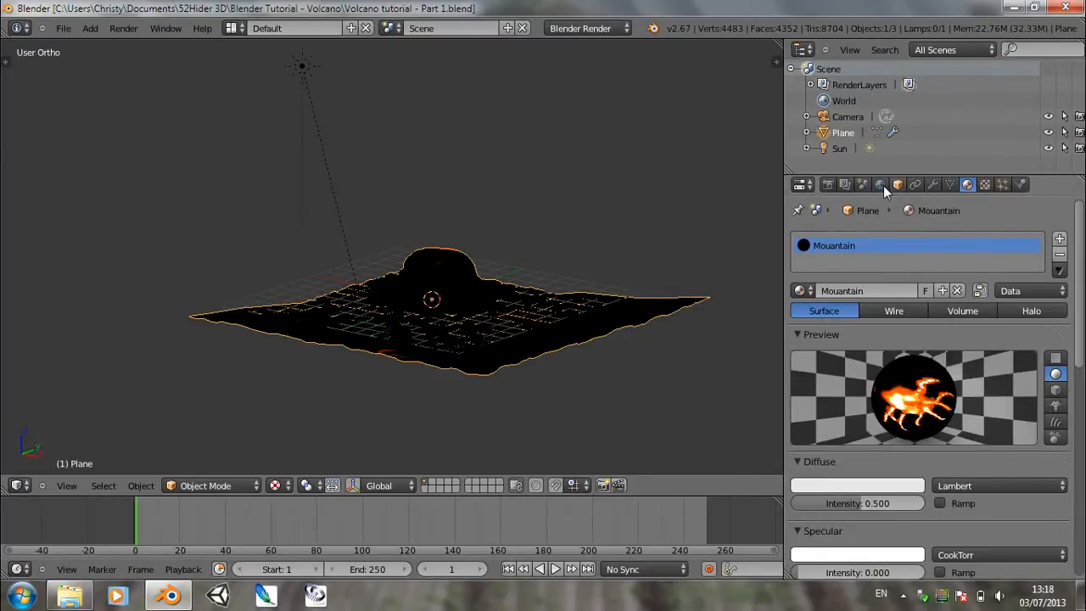
Step: Enable Blend Sky in the World settings with a dark red horizon colour and render a preview
left_click(845, 183)
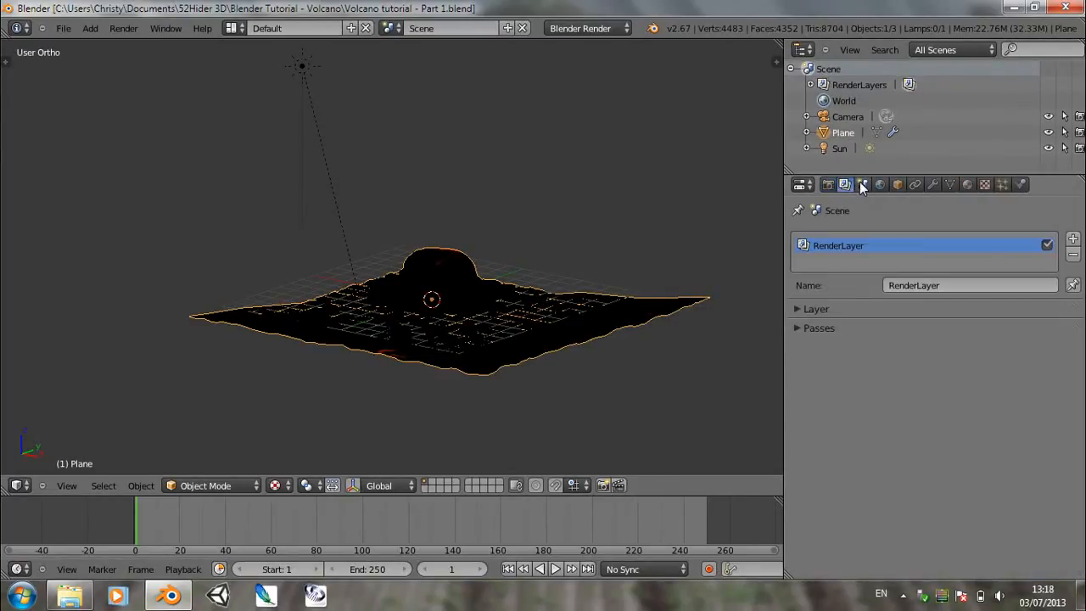
left_click(879, 184)
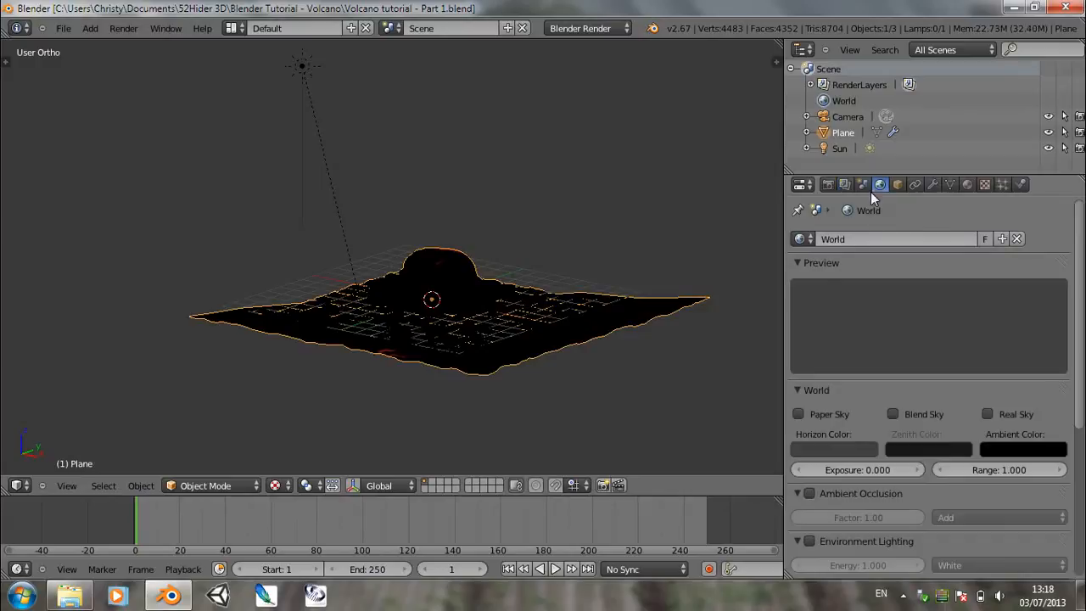
left_click(893, 414)
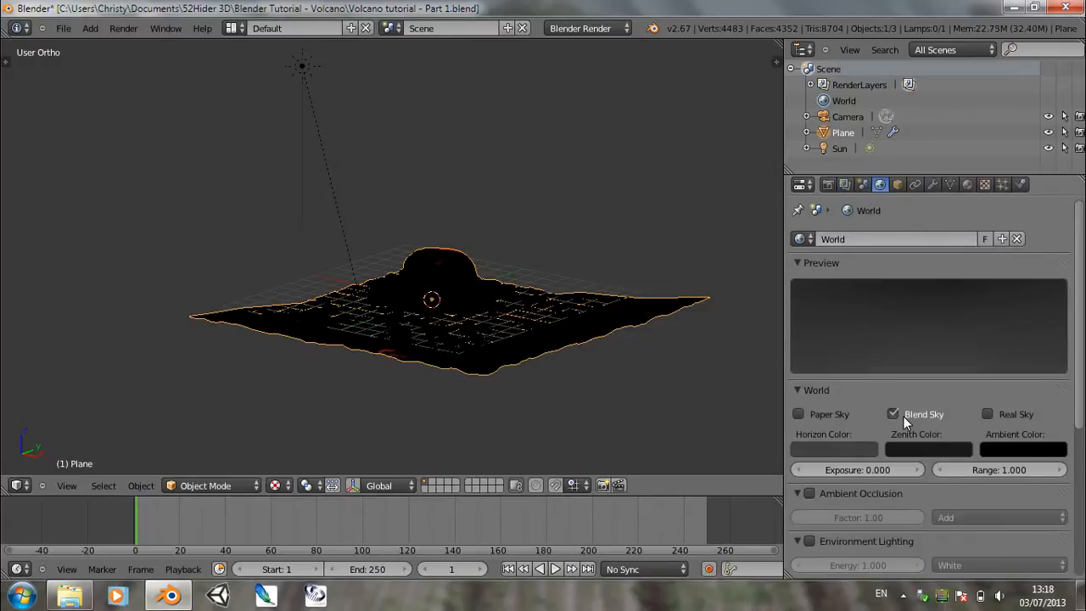
left_click(833, 448)
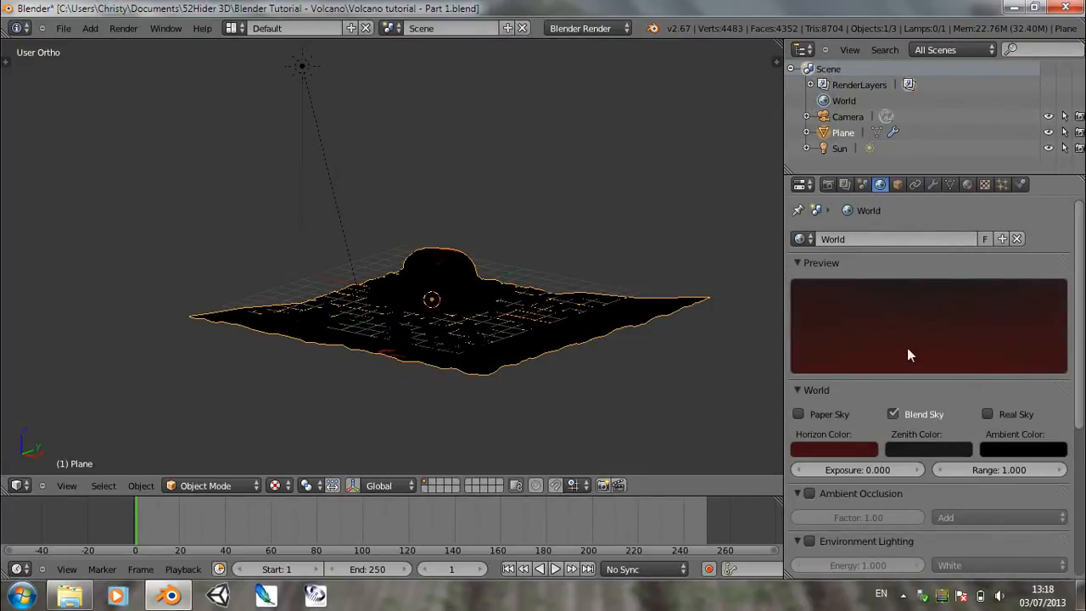
key("F12")
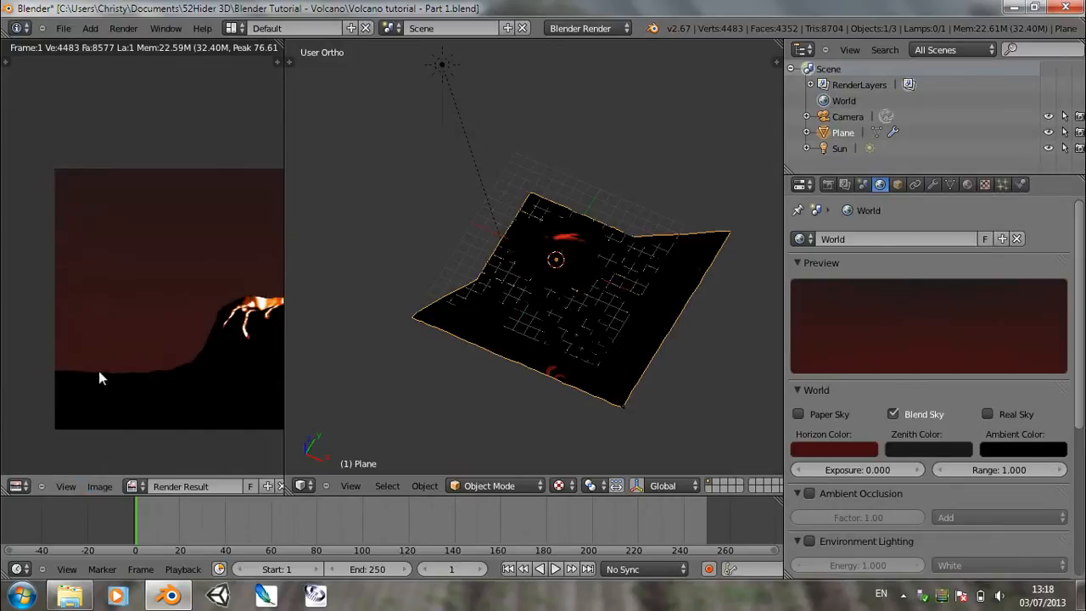
Step: Display Test Lavamap.png against the mountain's UV layout and review its subdivision and displace modifiers
key("Tab")
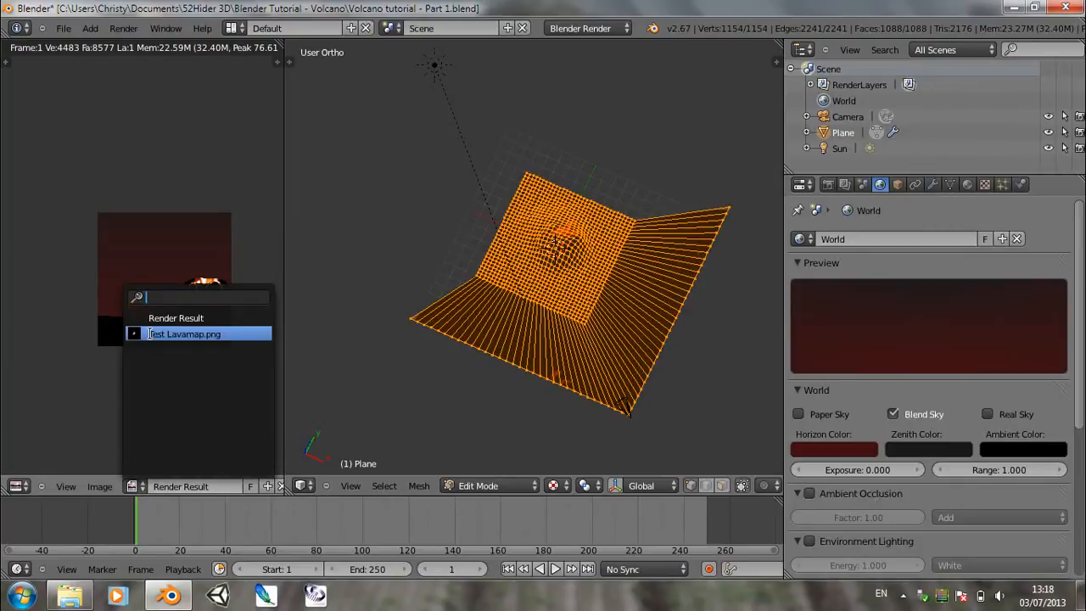
left_click(183, 332)
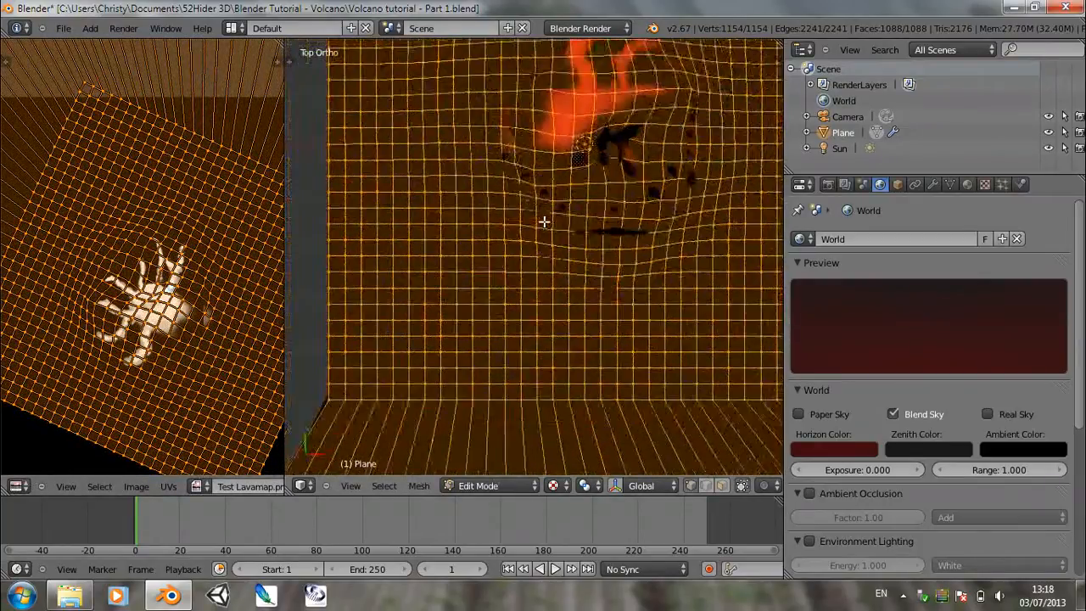
left_click(950, 184)
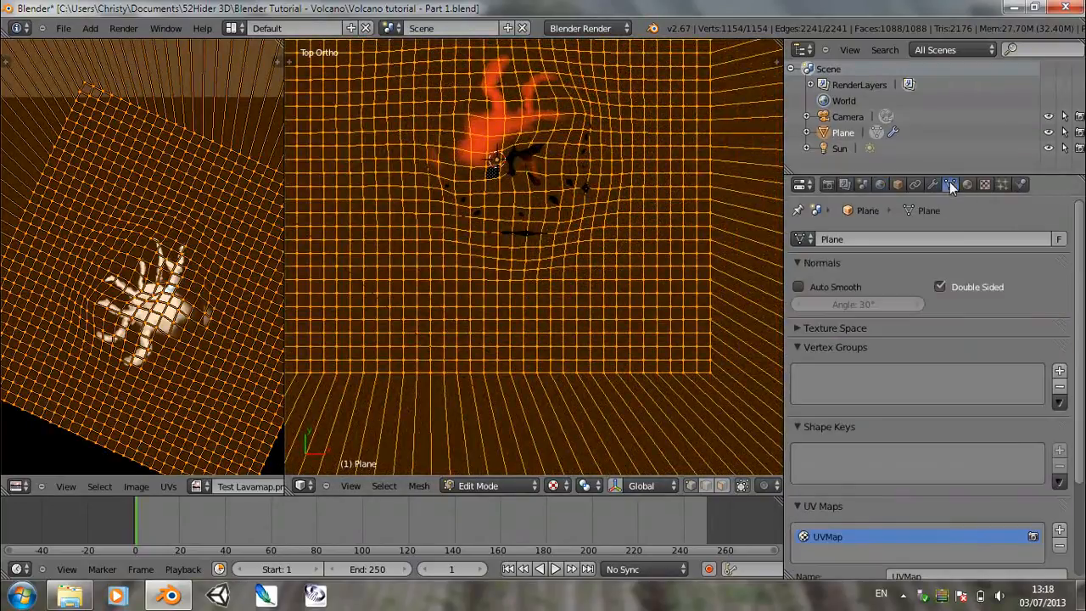
left_click(932, 183)
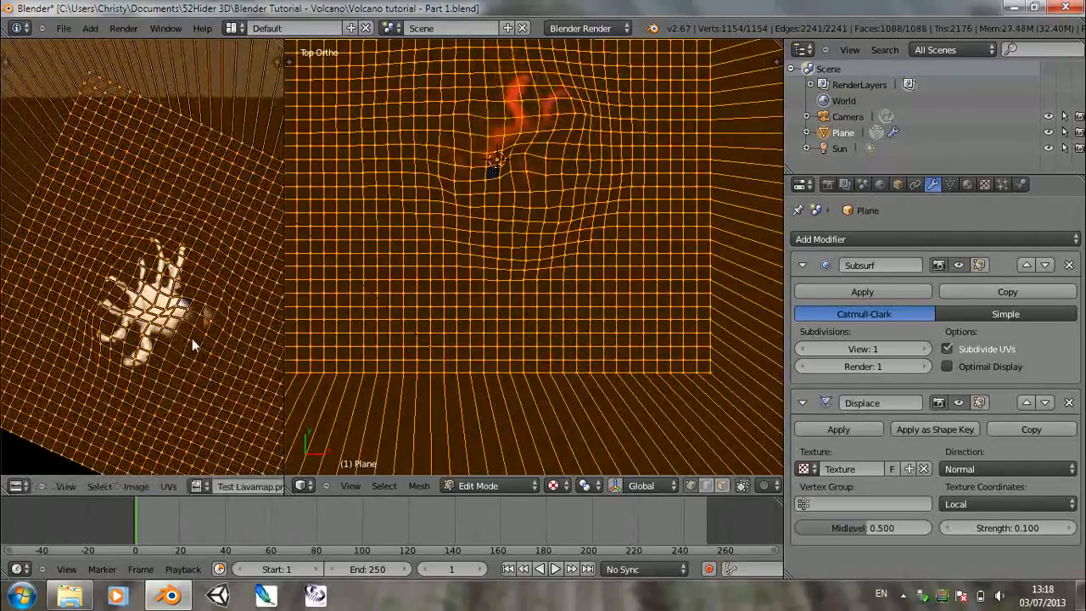
left_click_drag(196, 343, 156, 323)
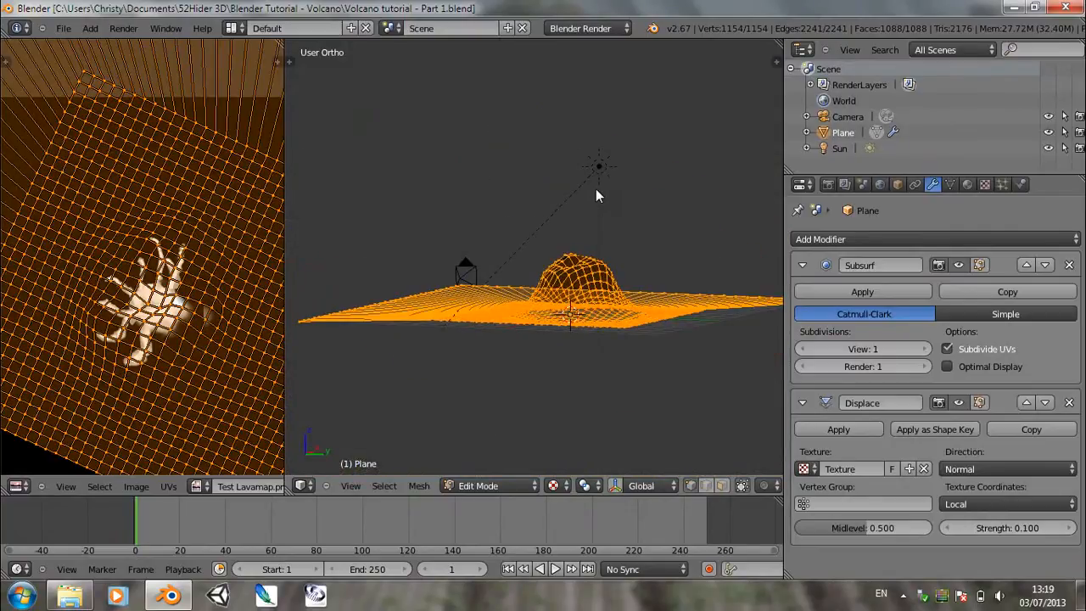
left_click_drag(594, 195, 593, 255)
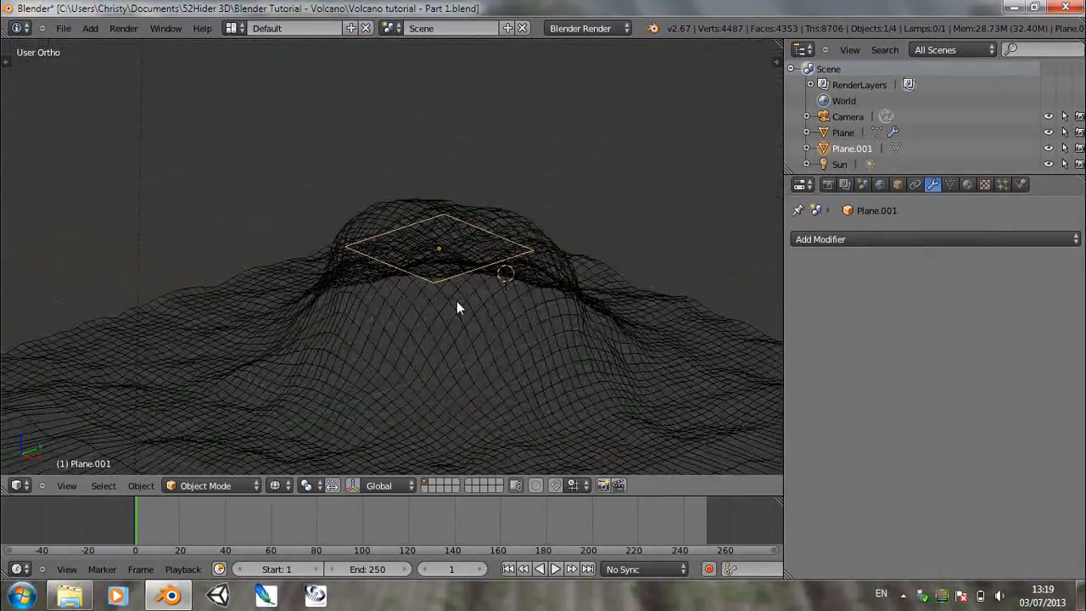
Step: Enter Edit Mode on the new crater plane Plane.001
key("Tab")
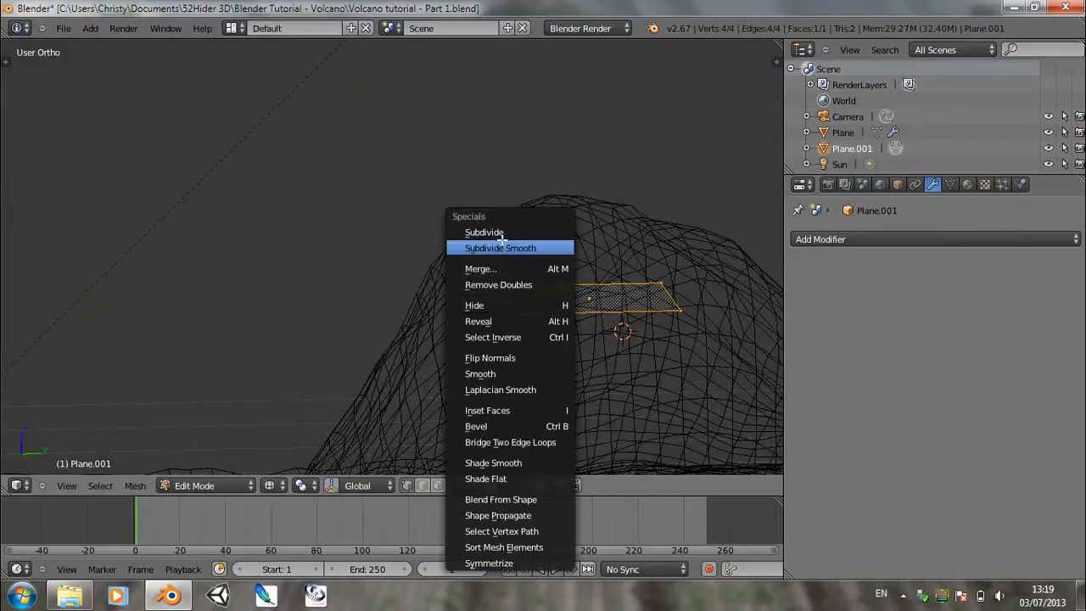
Step: Subdivide Smooth the crater plane and pull vertices up with Random proportional falloff into jagged bumps
left_click(483, 231)
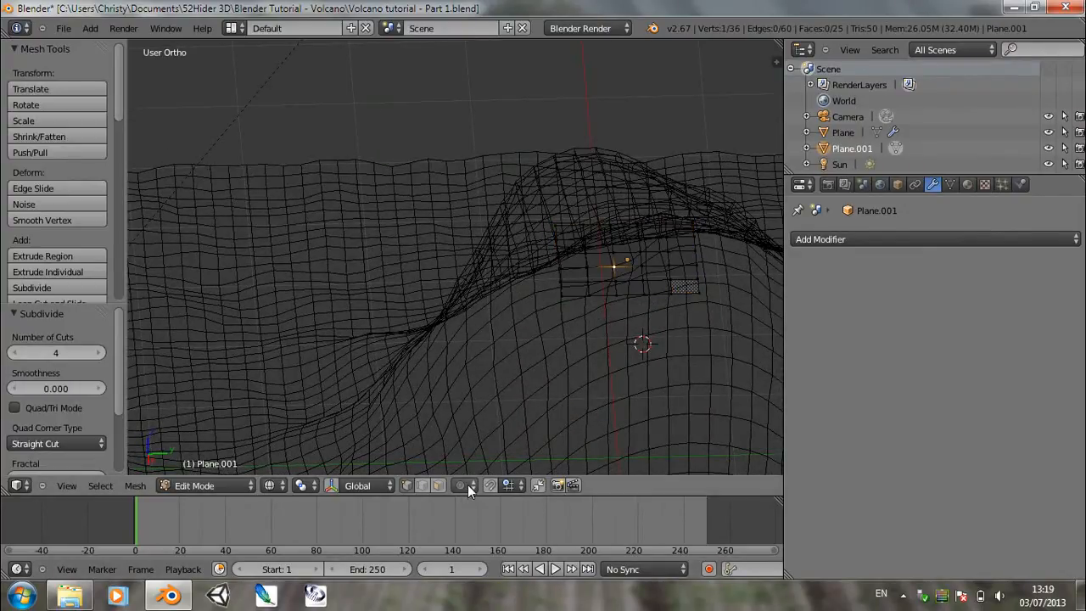
left_click(460, 485)
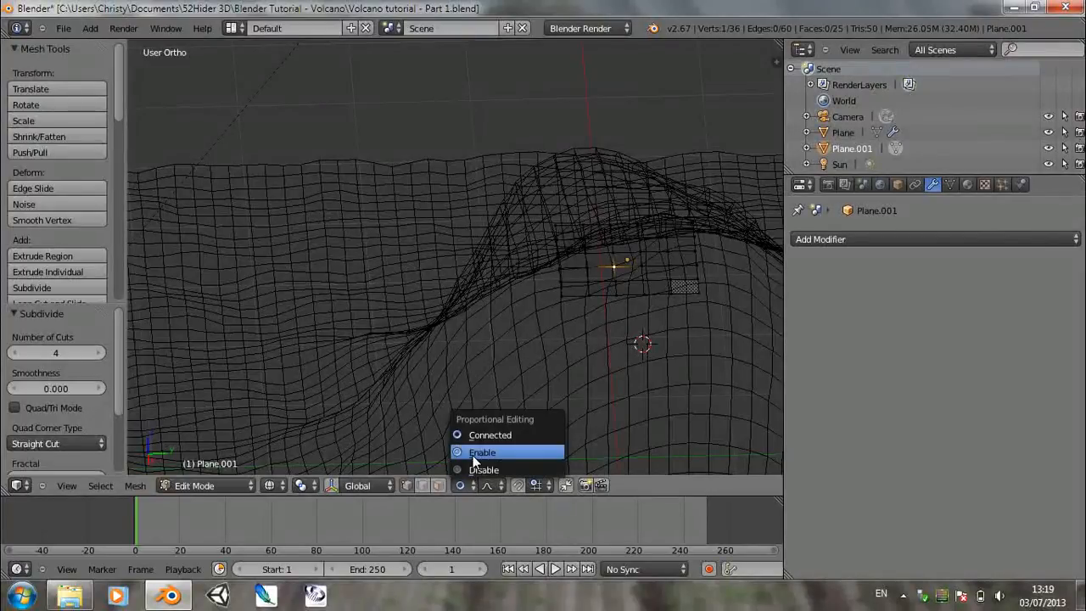
left_click(485, 486)
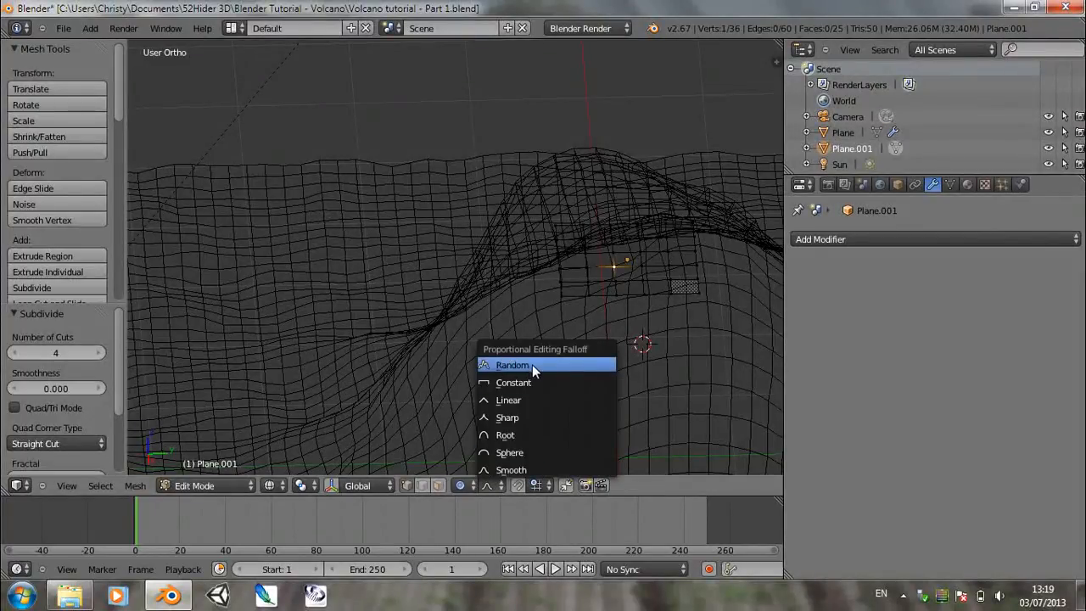
left_click(529, 376)
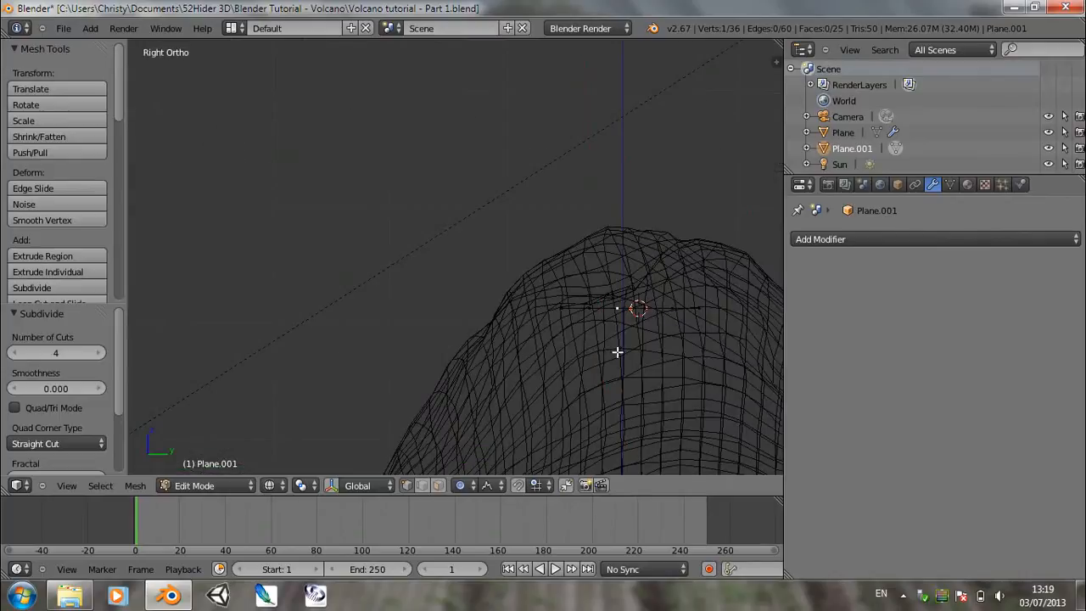
mouse_move(621, 330)
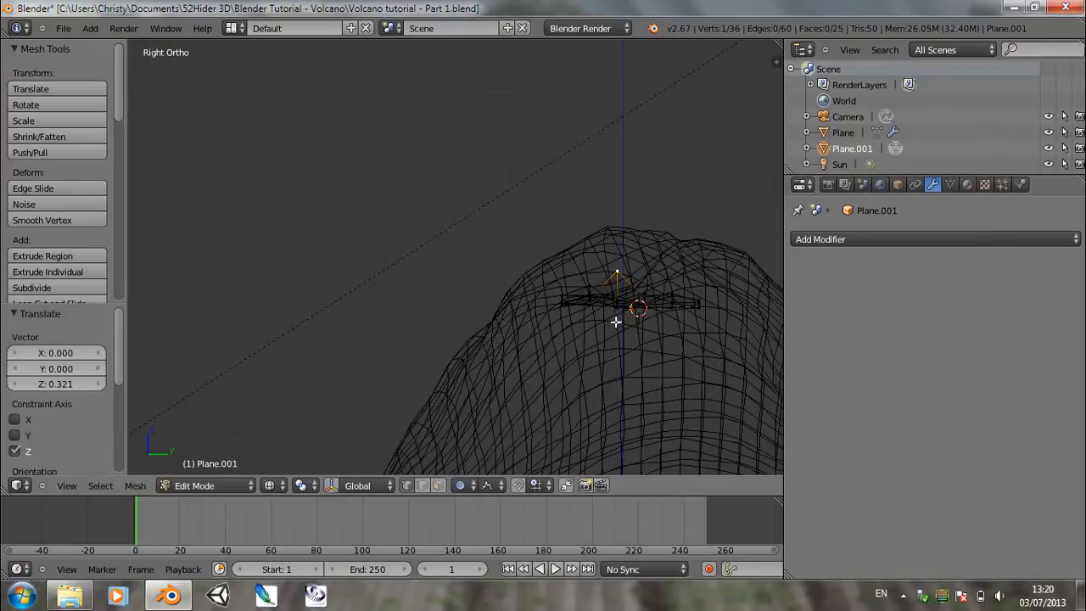
key("Tab")
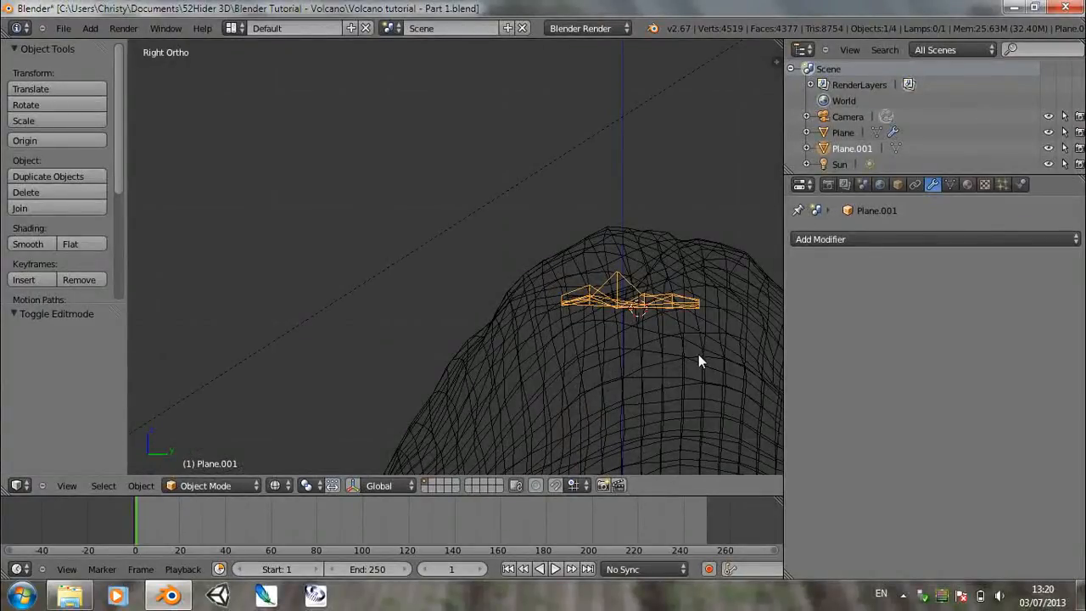
key("Tab")
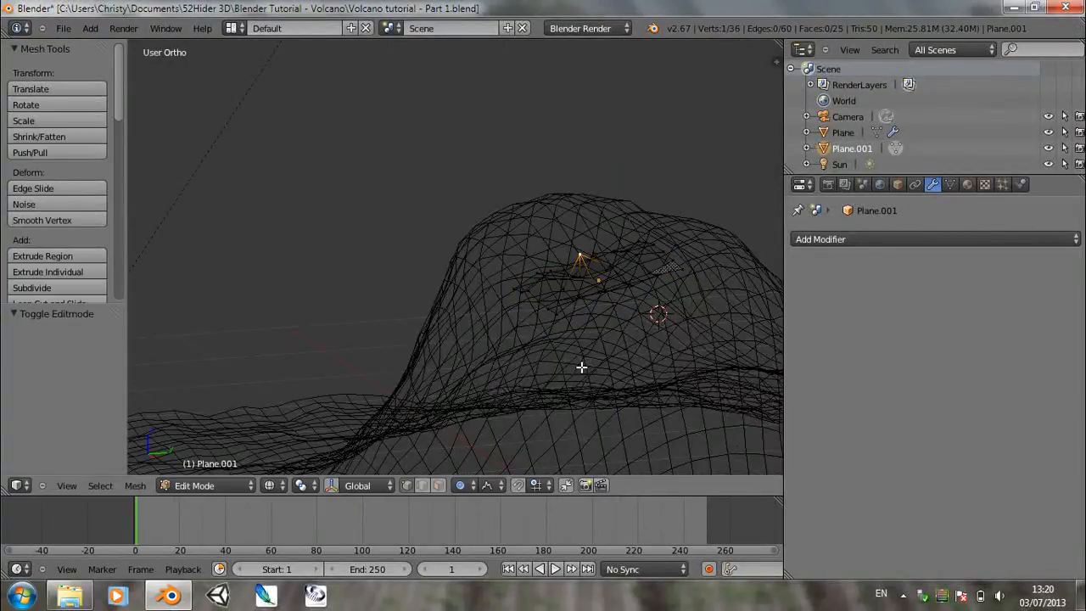
key("Tab")
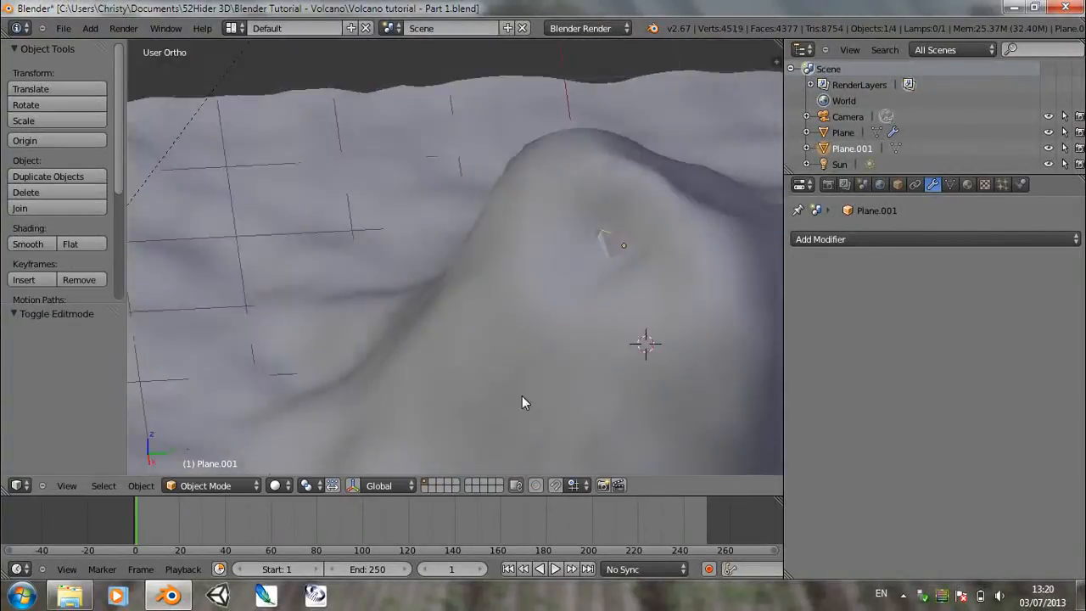
Step: Rename the crater plane to MainSmokeEmit and the terrain plane to Mountain
left_click(898, 183)
type("MainSmokeEmit")
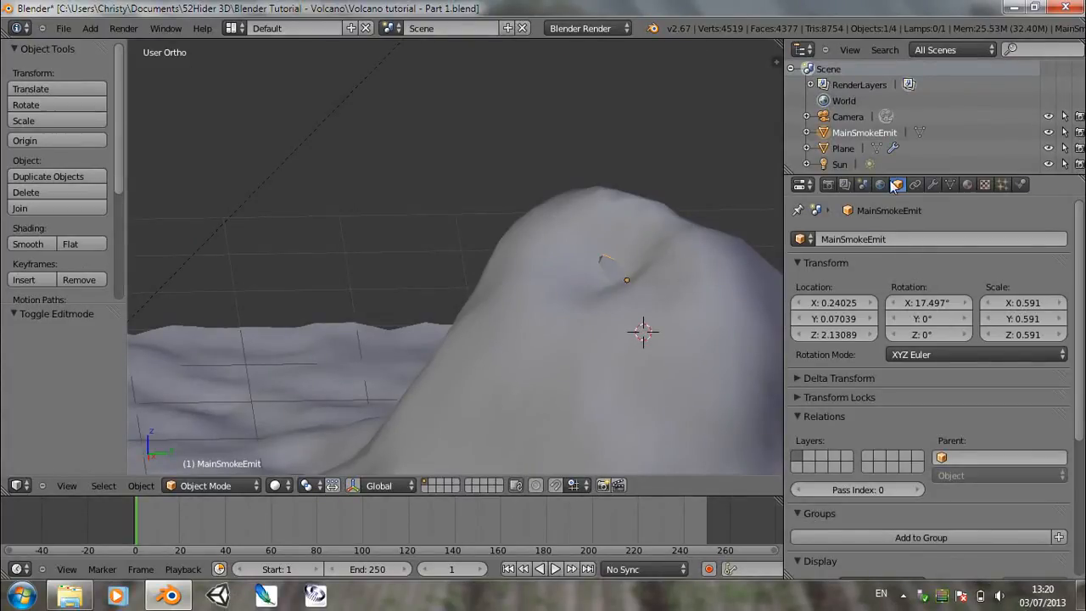
left_click(842, 147)
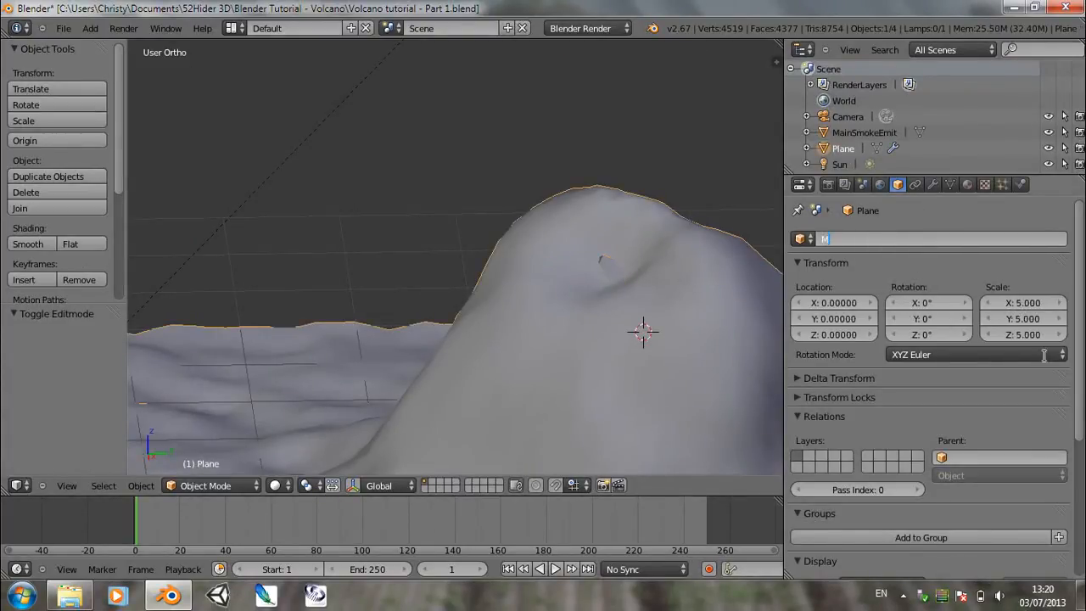
type("Mountain")
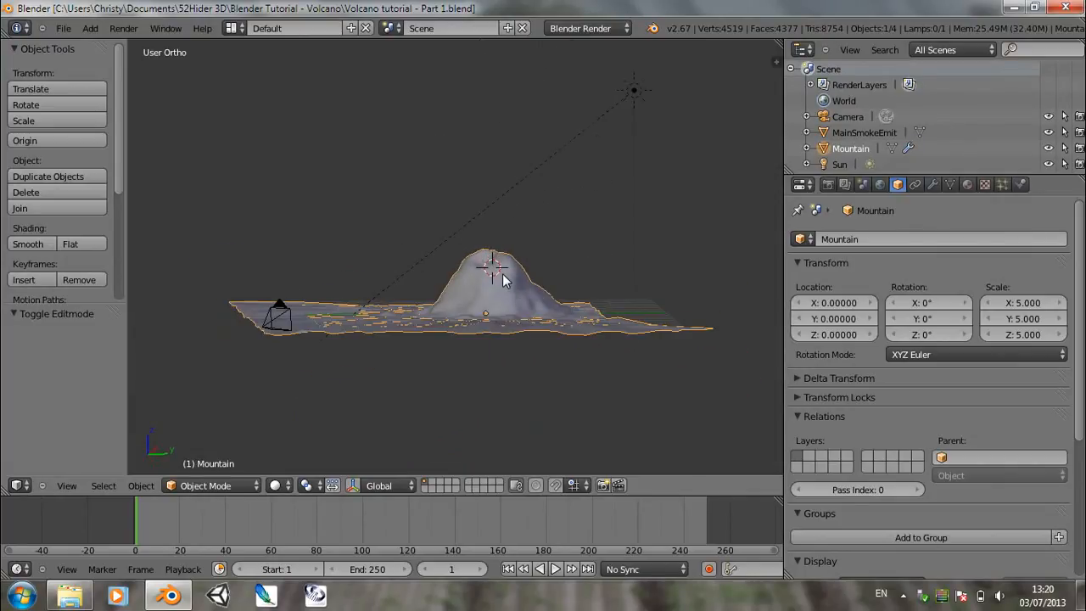
mouse_move(495, 258)
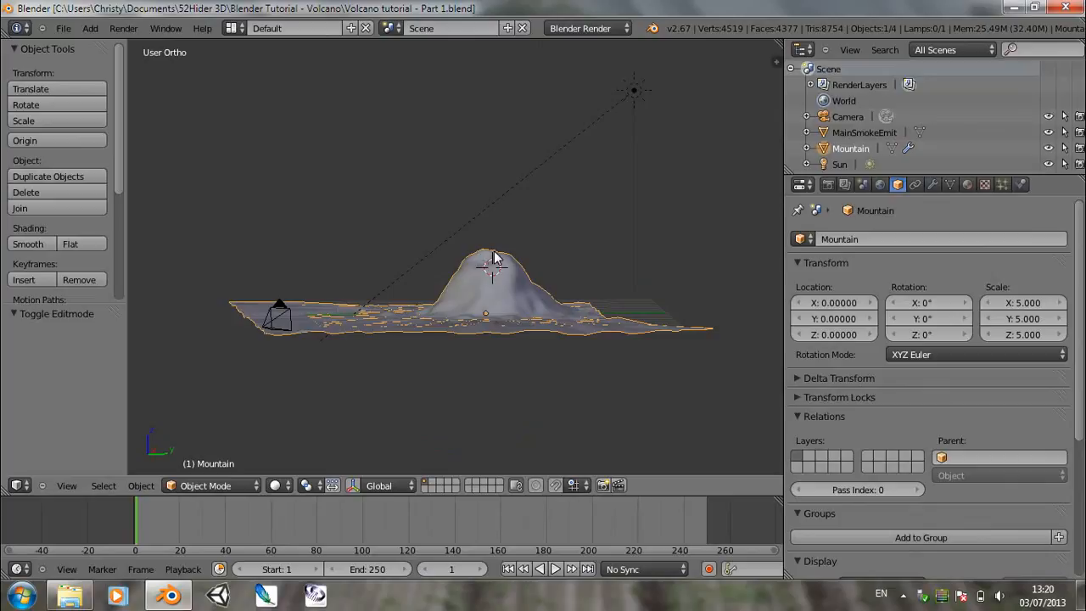